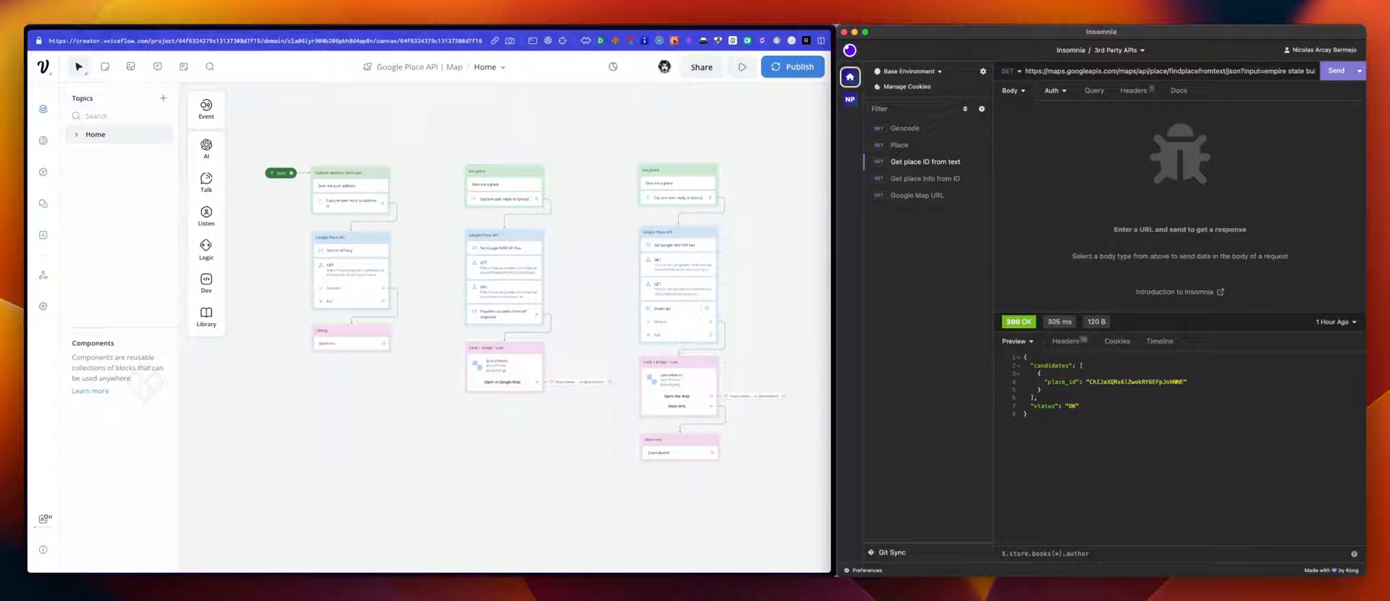
mouse_move(761, 321)
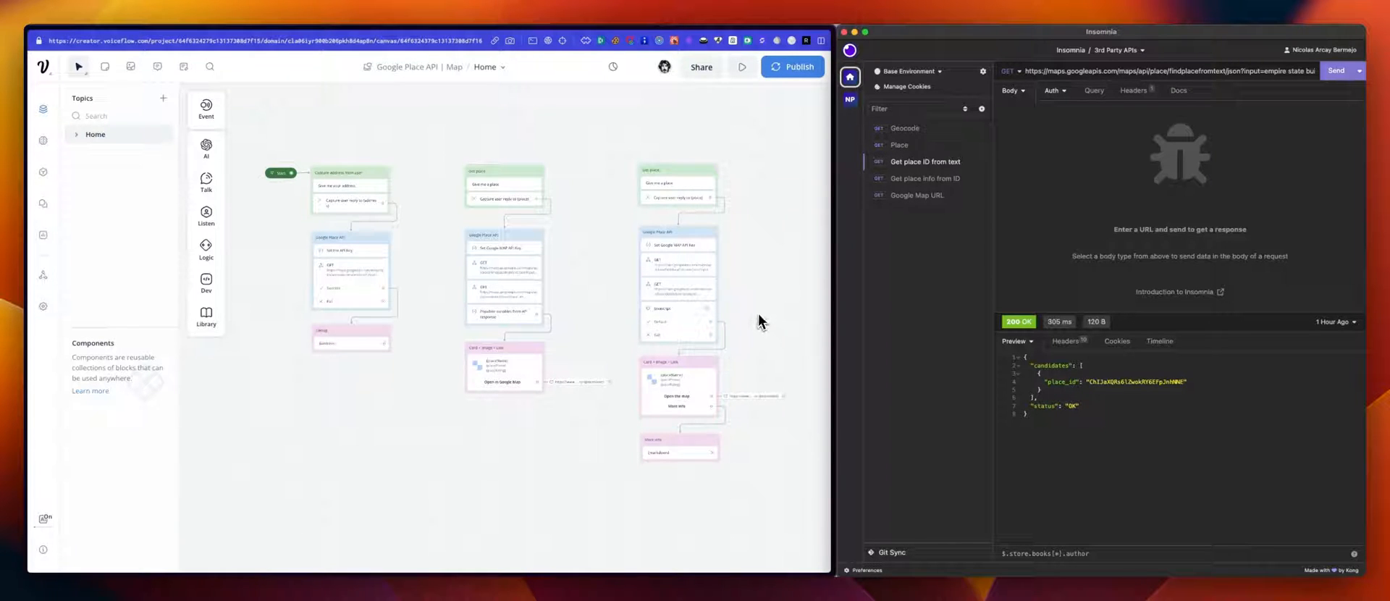
mouse_move(761, 317)
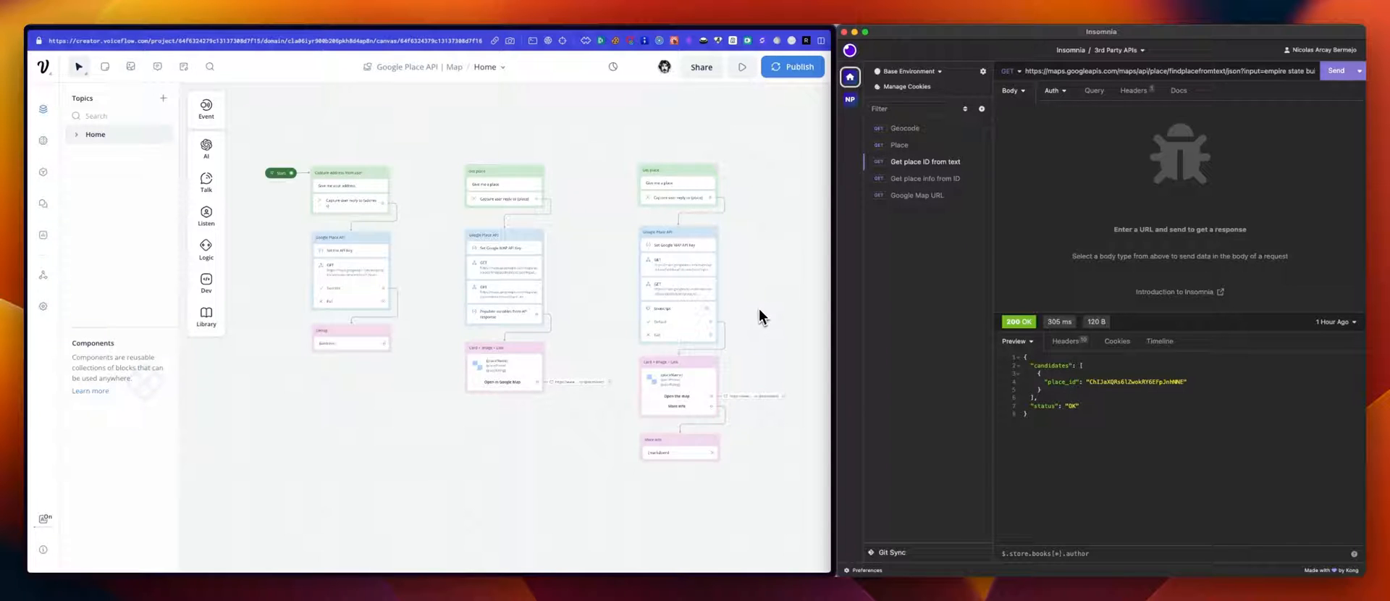
mouse_move(621, 333)
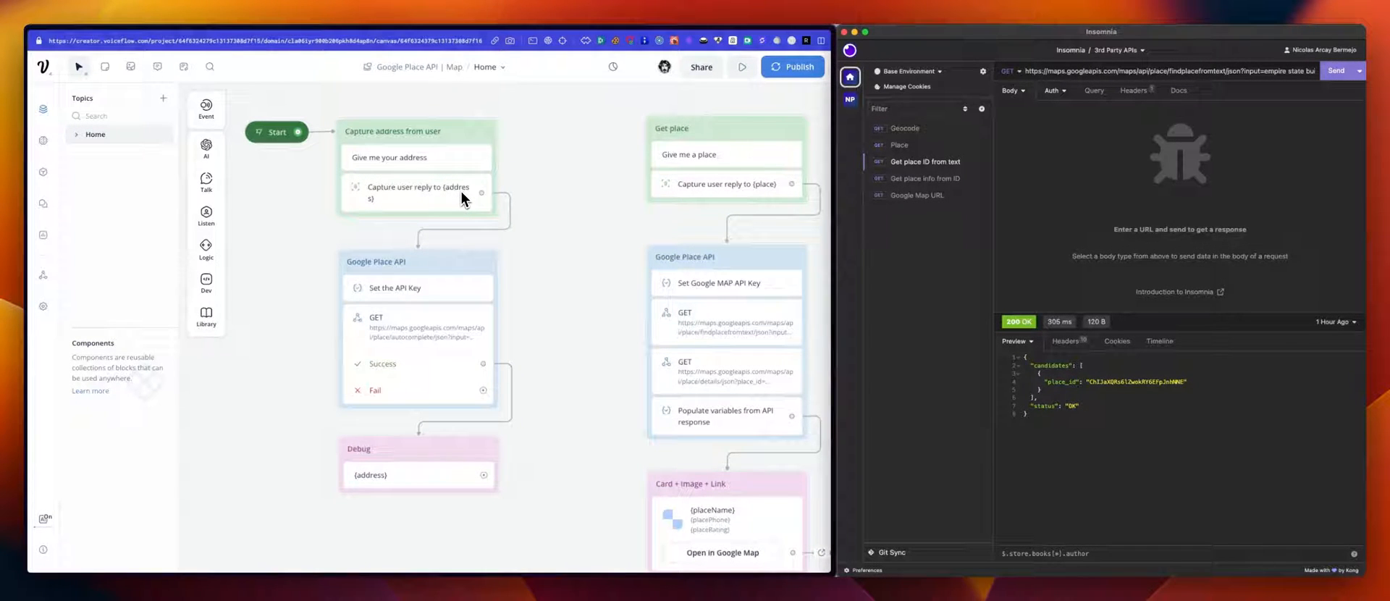
mouse_move(434, 350)
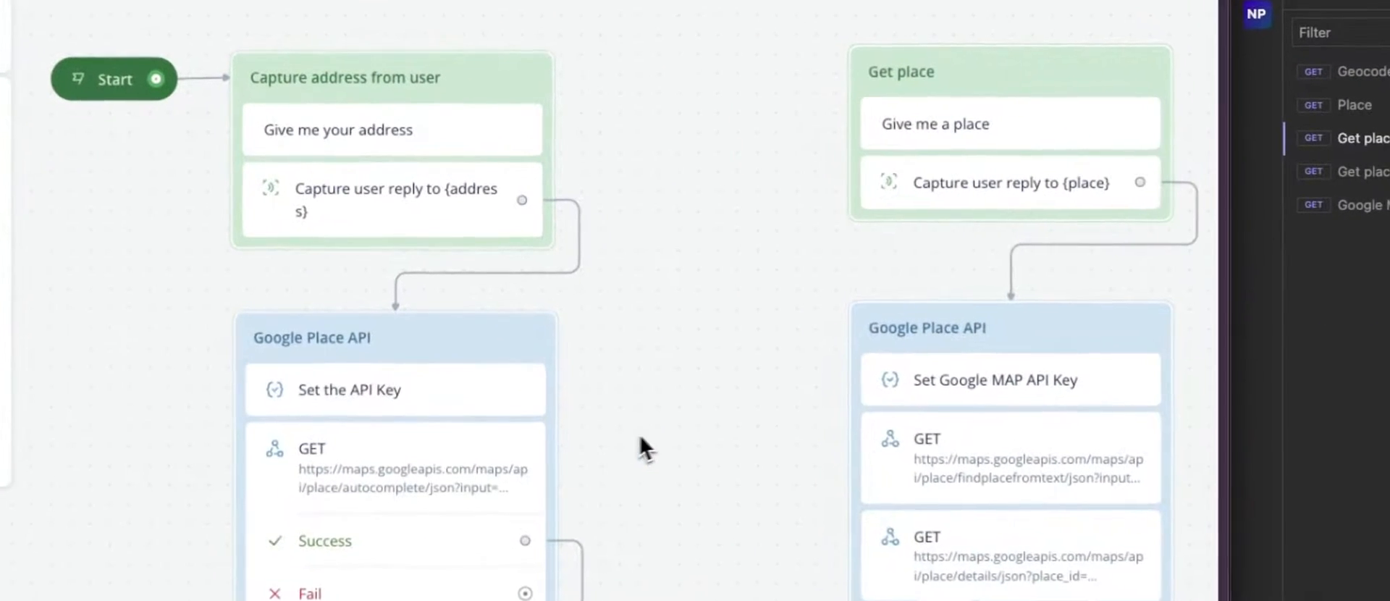
- Review the address Capture step, then show the Set the API Key step's settings
left_click(394, 199)
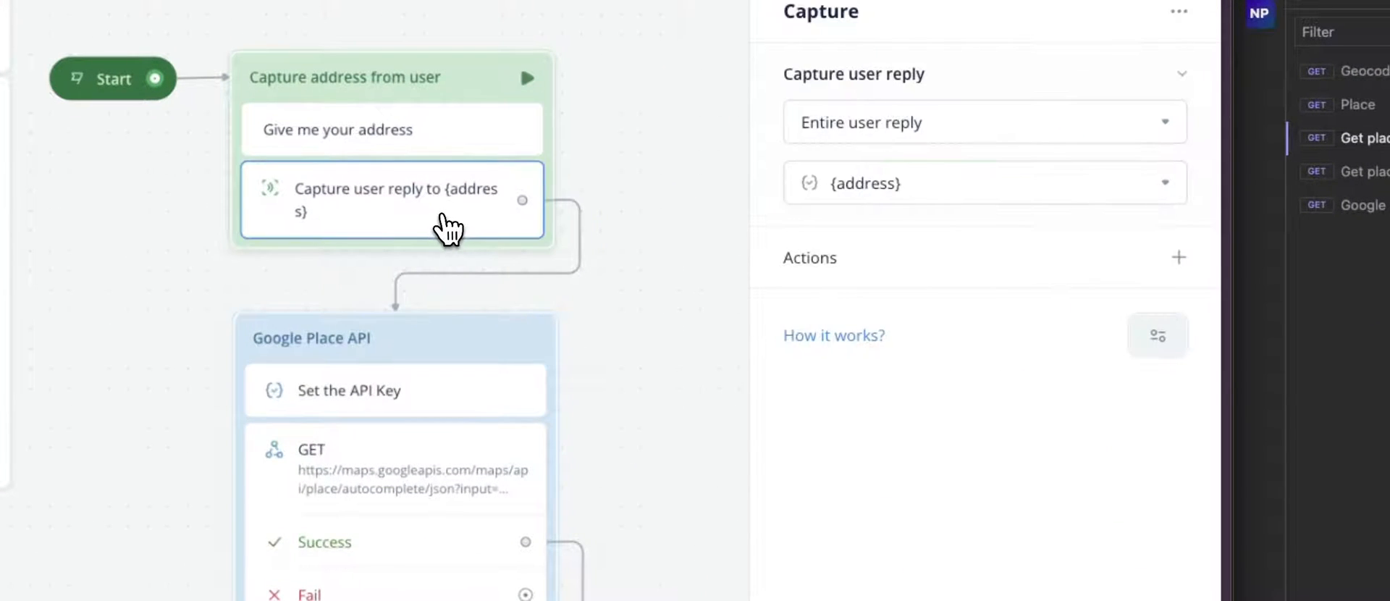
mouse_move(931, 155)
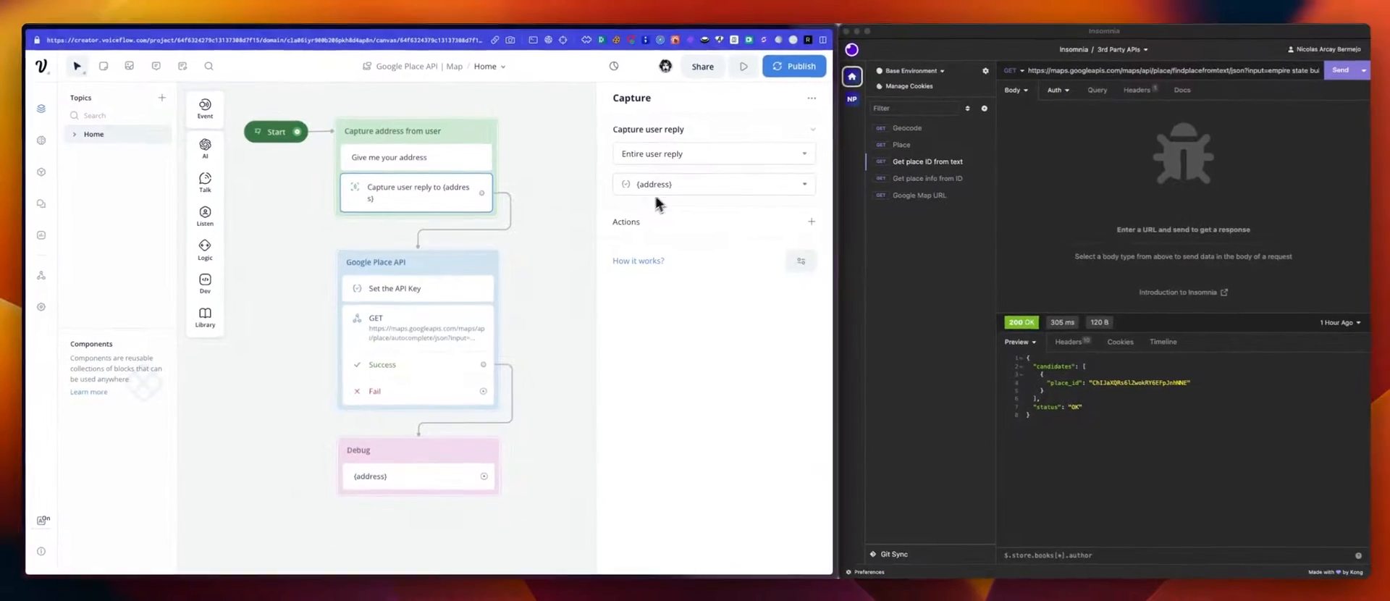
left_click(395, 288)
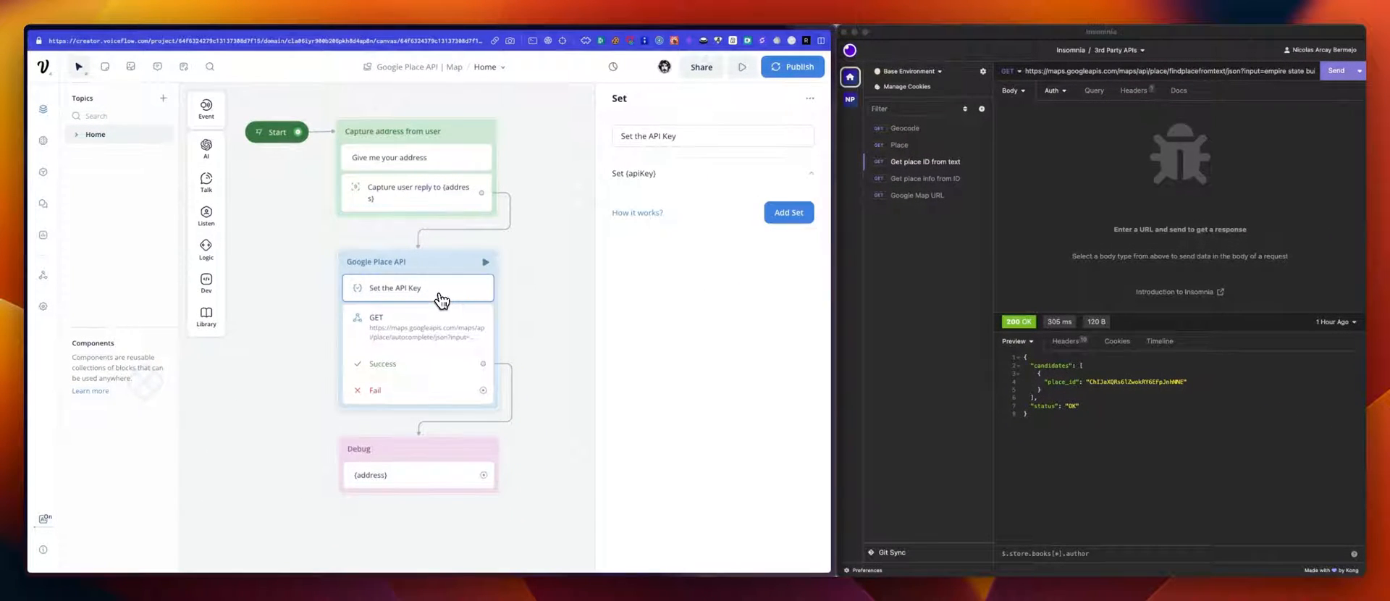
mouse_move(423, 333)
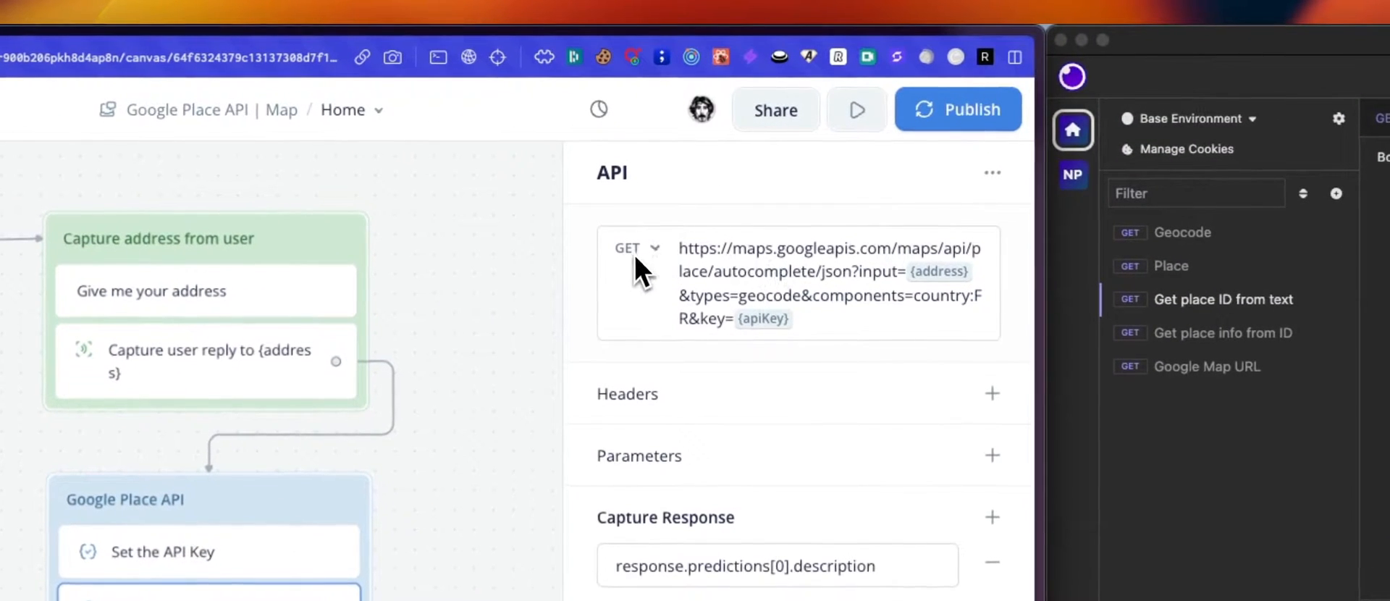
mouse_move(781, 292)
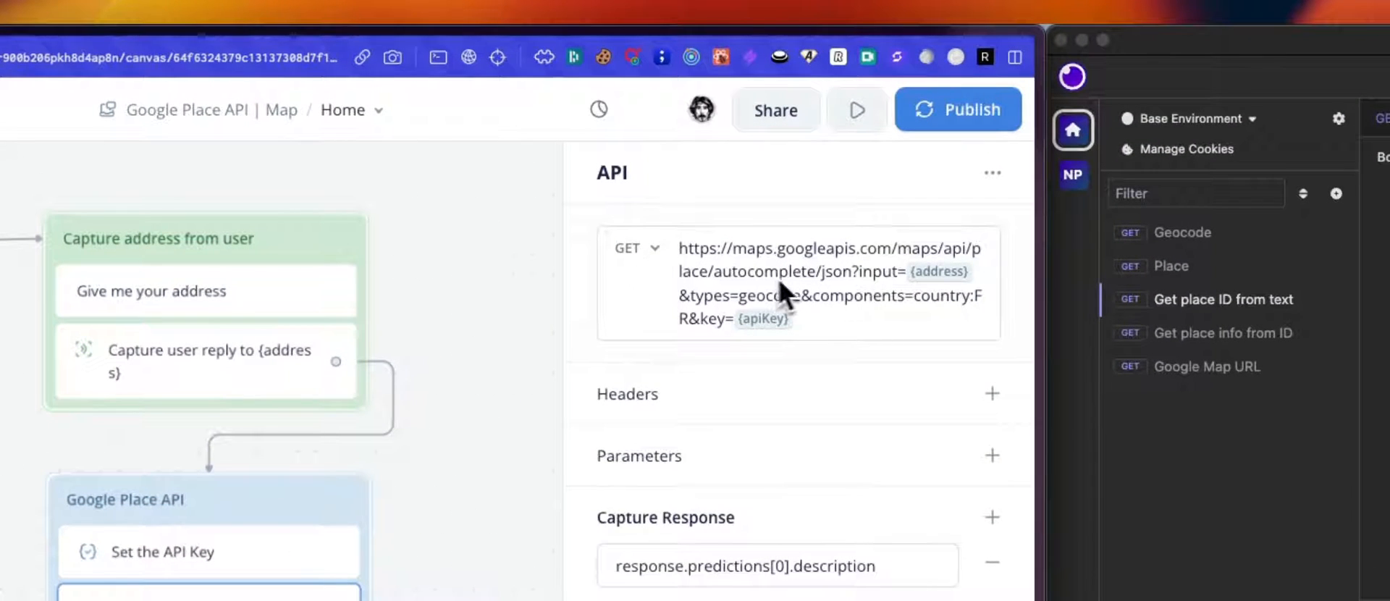
mouse_move(758, 301)
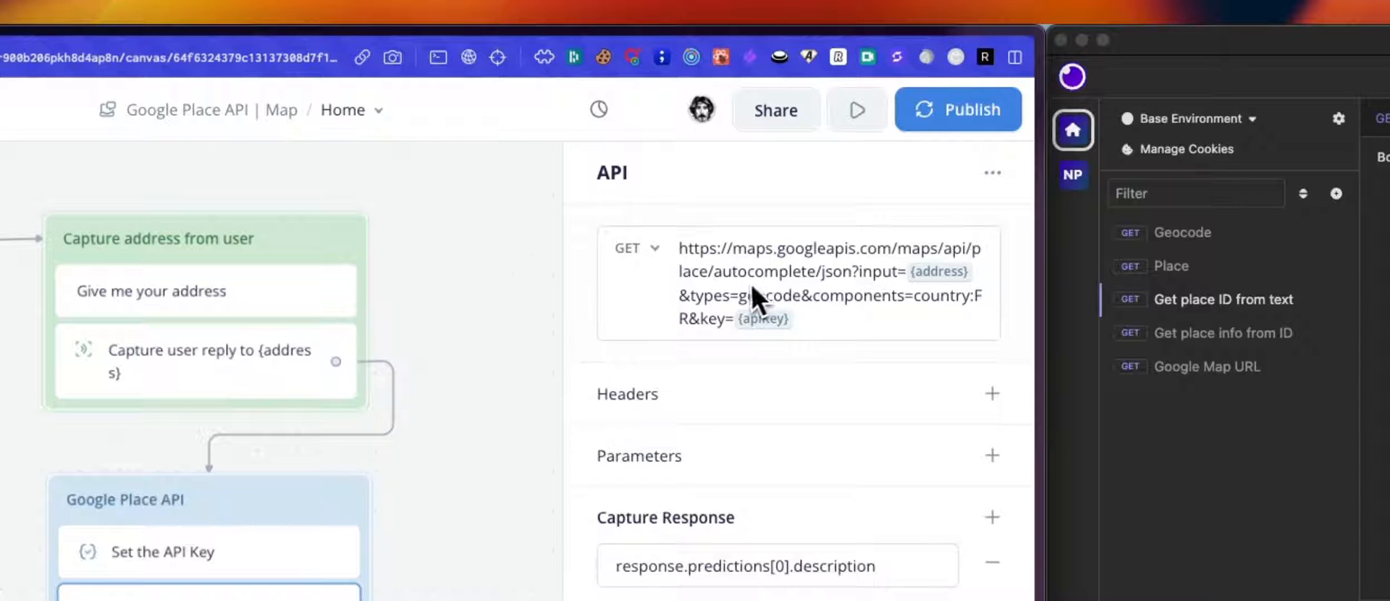
mouse_move(874, 315)
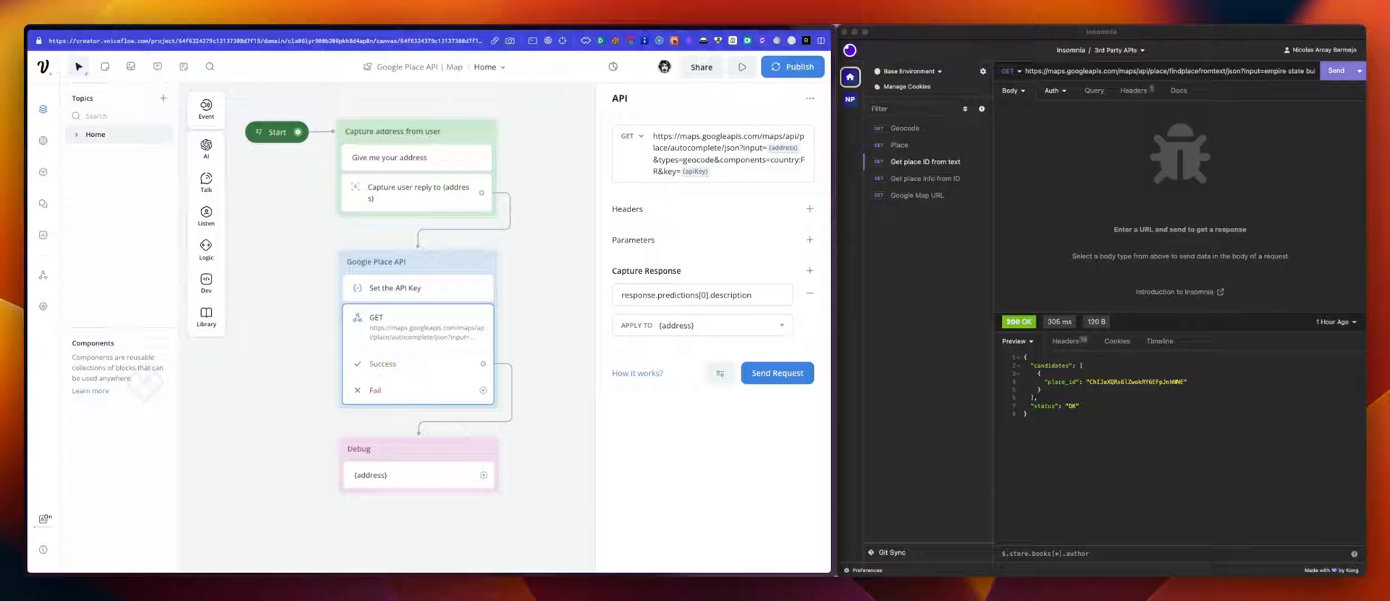
mouse_move(928, 257)
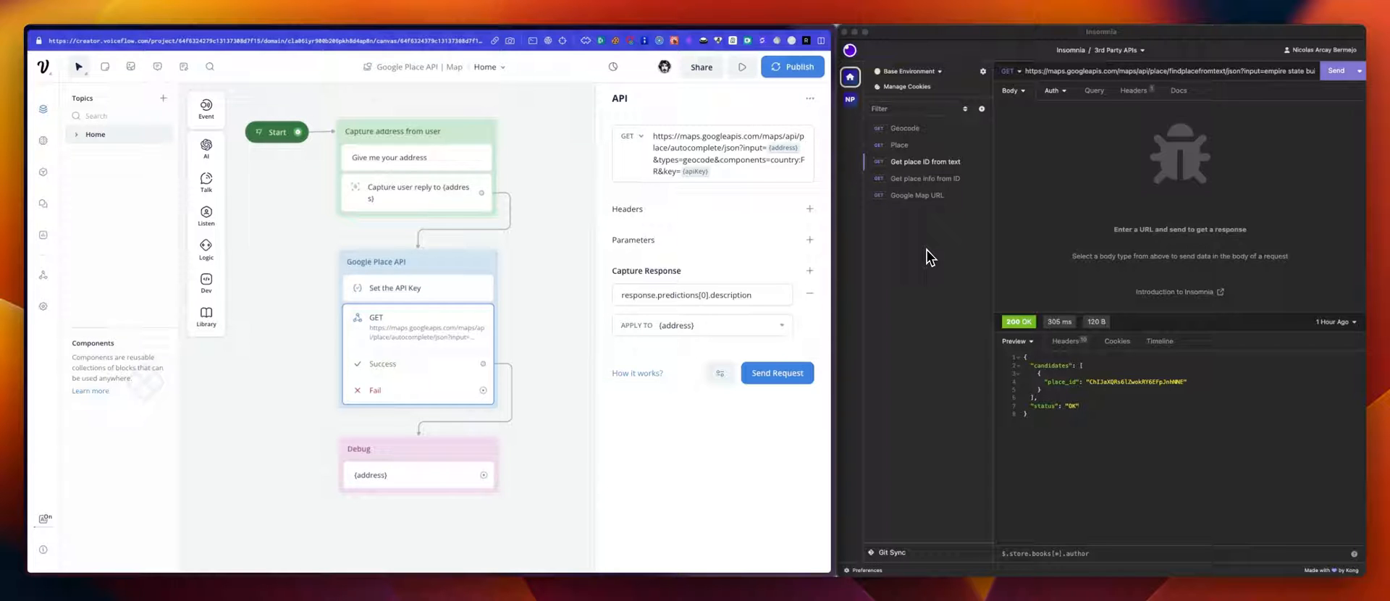
mouse_move(960, 258)
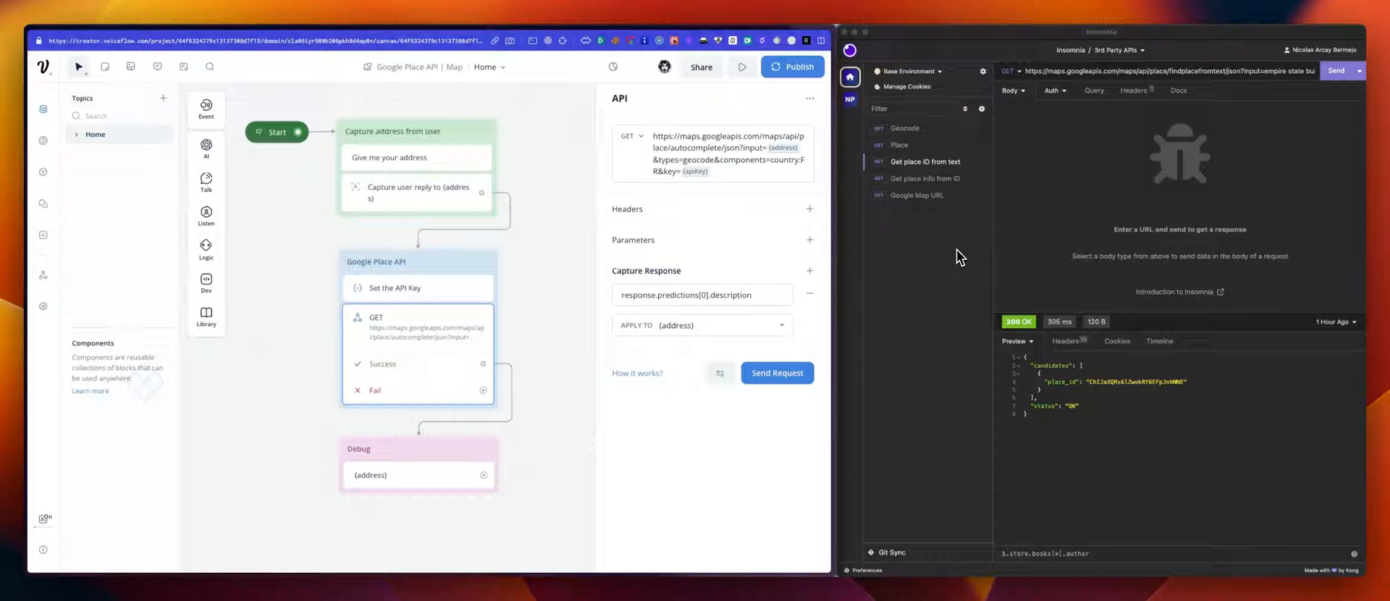
mouse_move(897, 253)
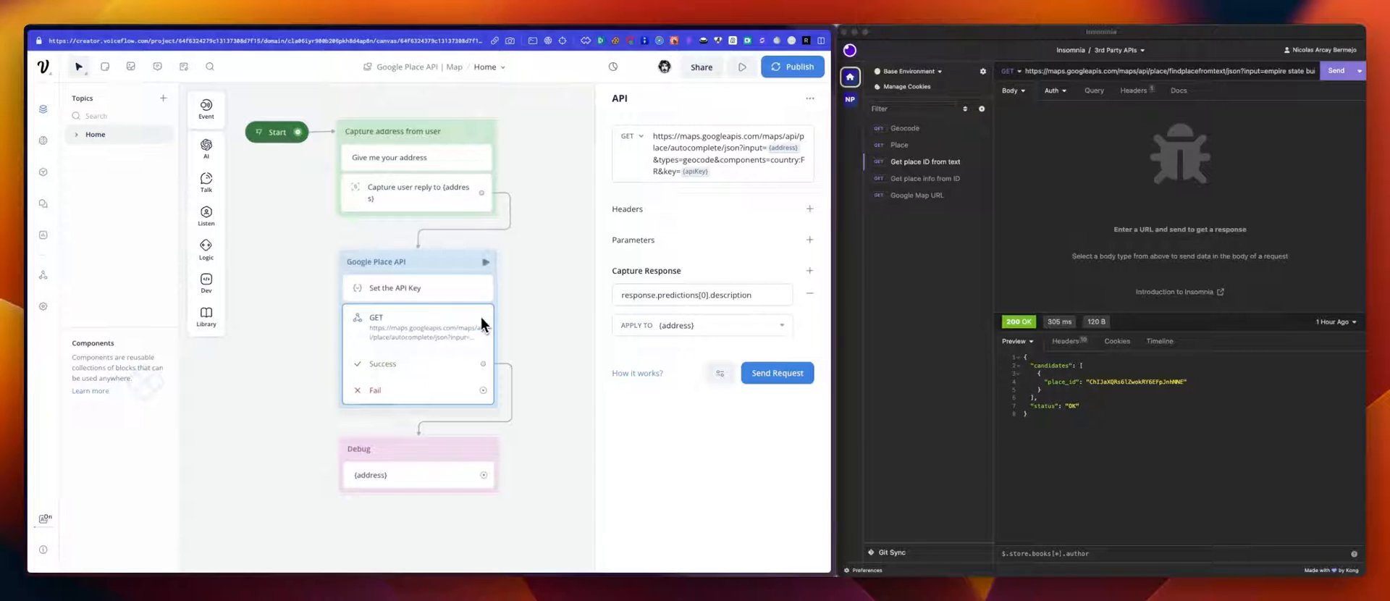
mouse_move(928, 260)
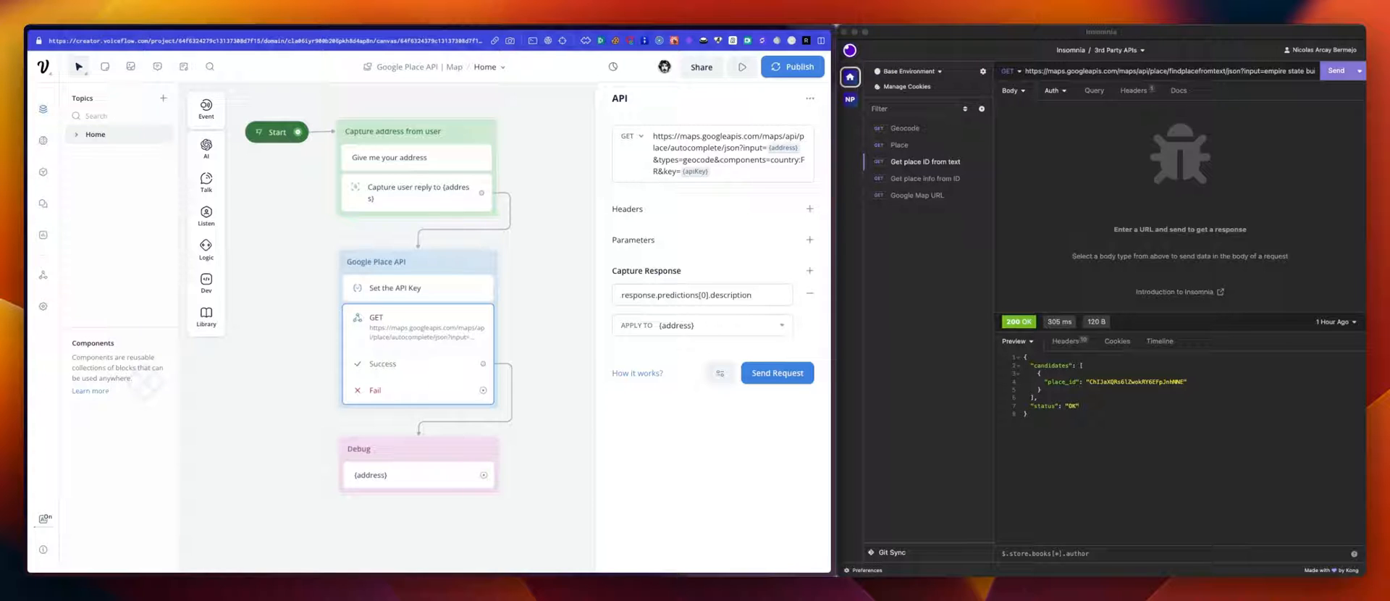
mouse_move(720, 226)
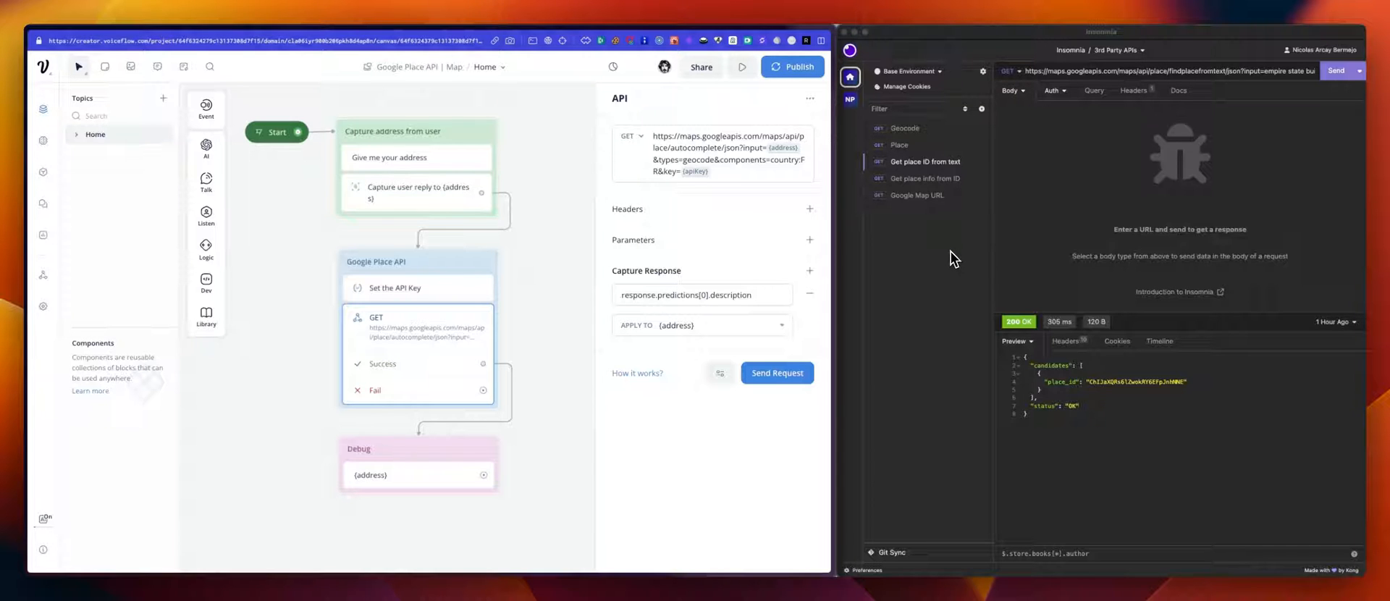
mouse_move(1049, 221)
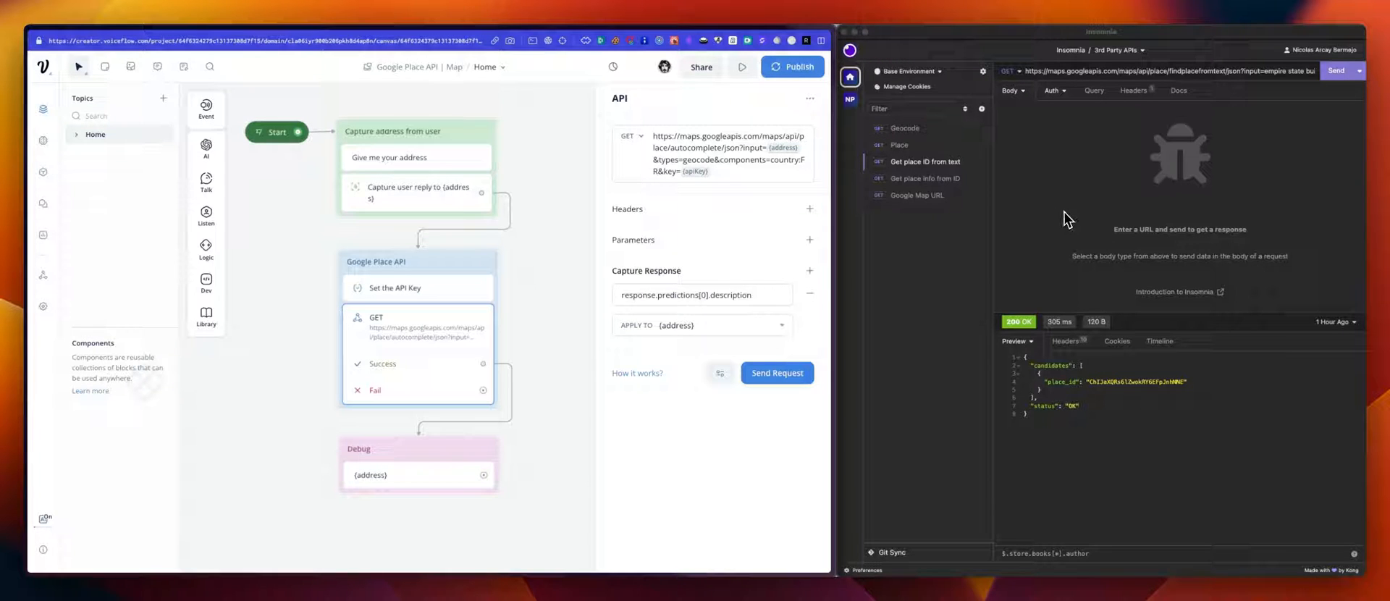
- Open the Place request and scroll its predictions for 112 Avenue des Champs-Élysées, Paris
left_click(905, 128)
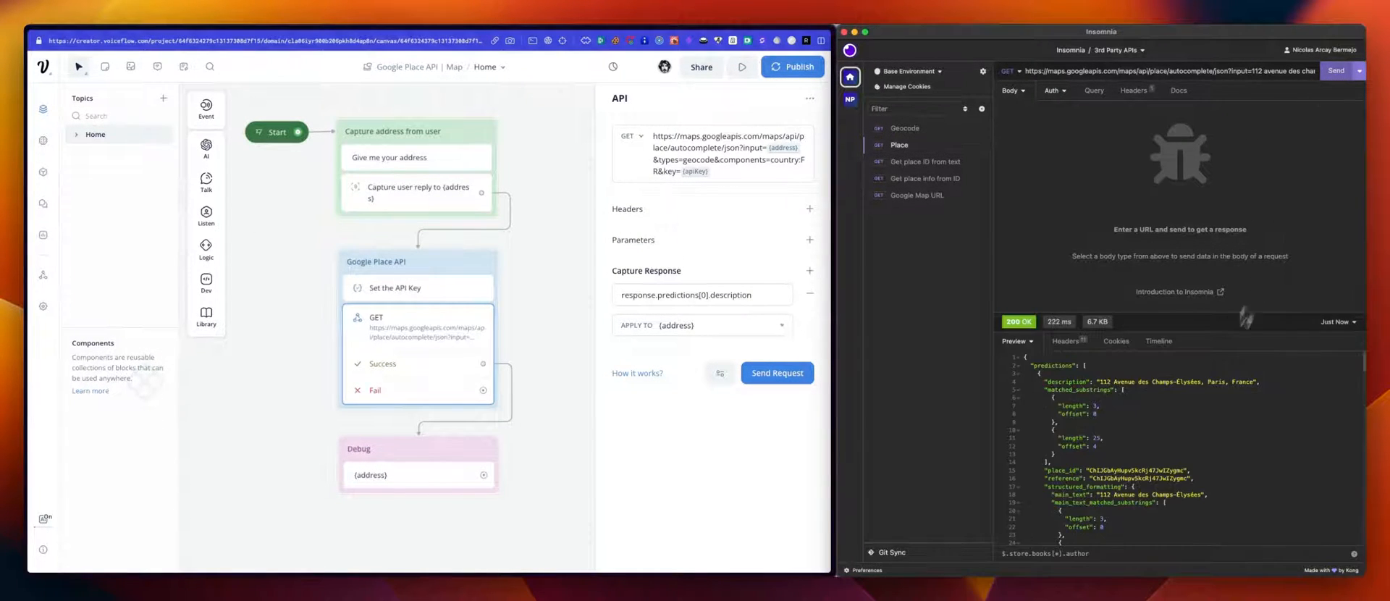
mouse_move(1104, 424)
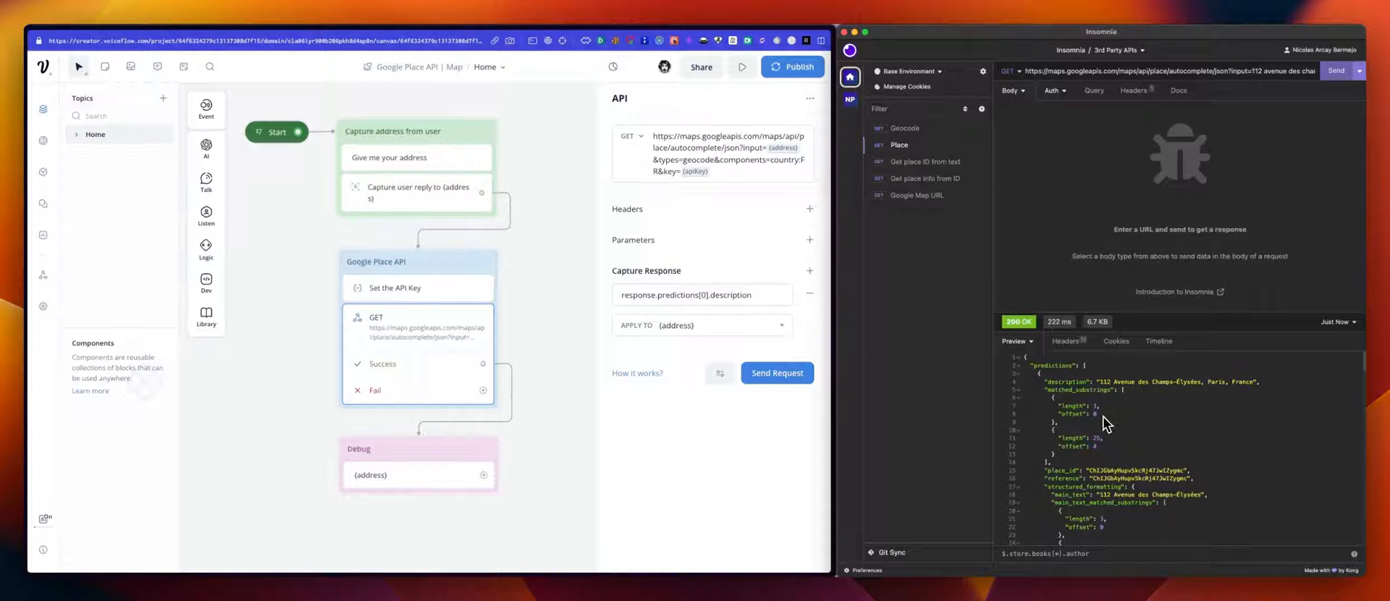
mouse_move(1074, 400)
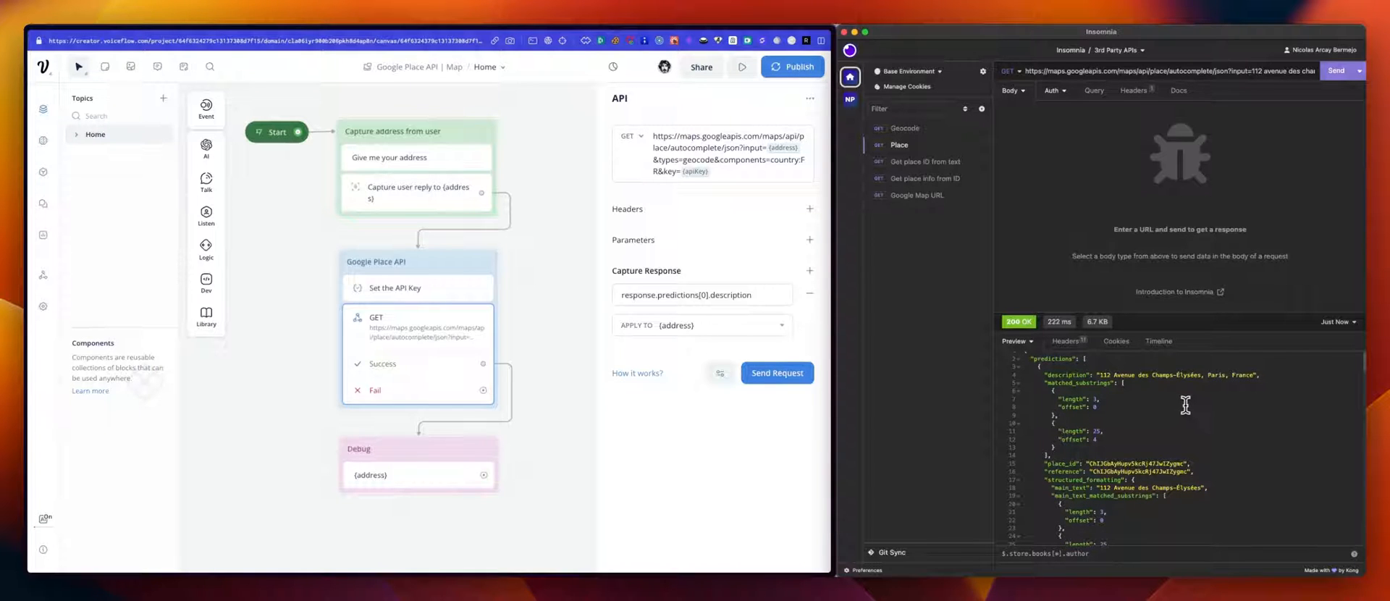
scroll("down", 3)
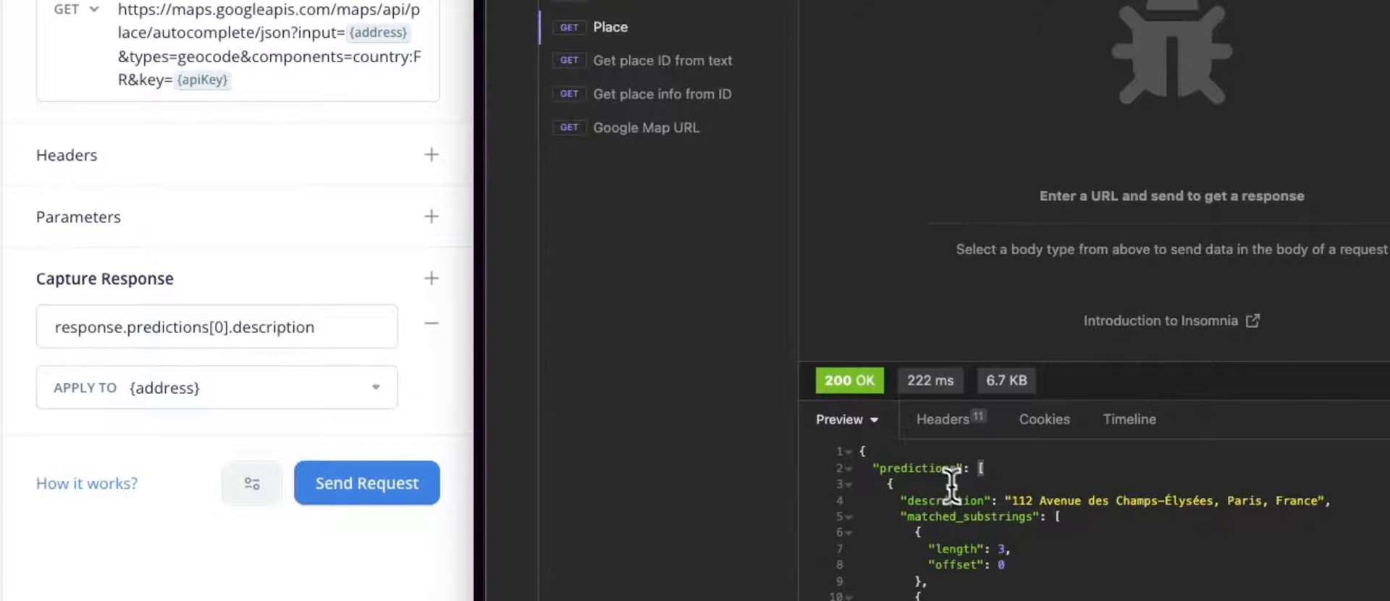
mouse_move(948, 497)
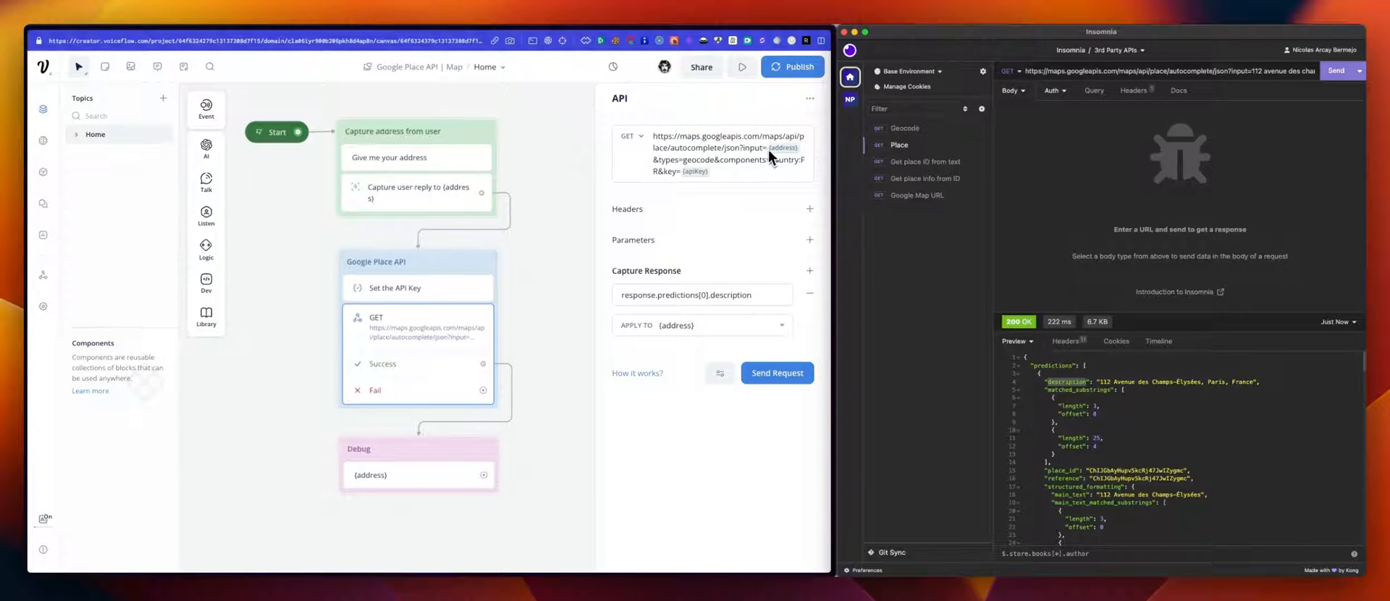
mouse_move(731, 166)
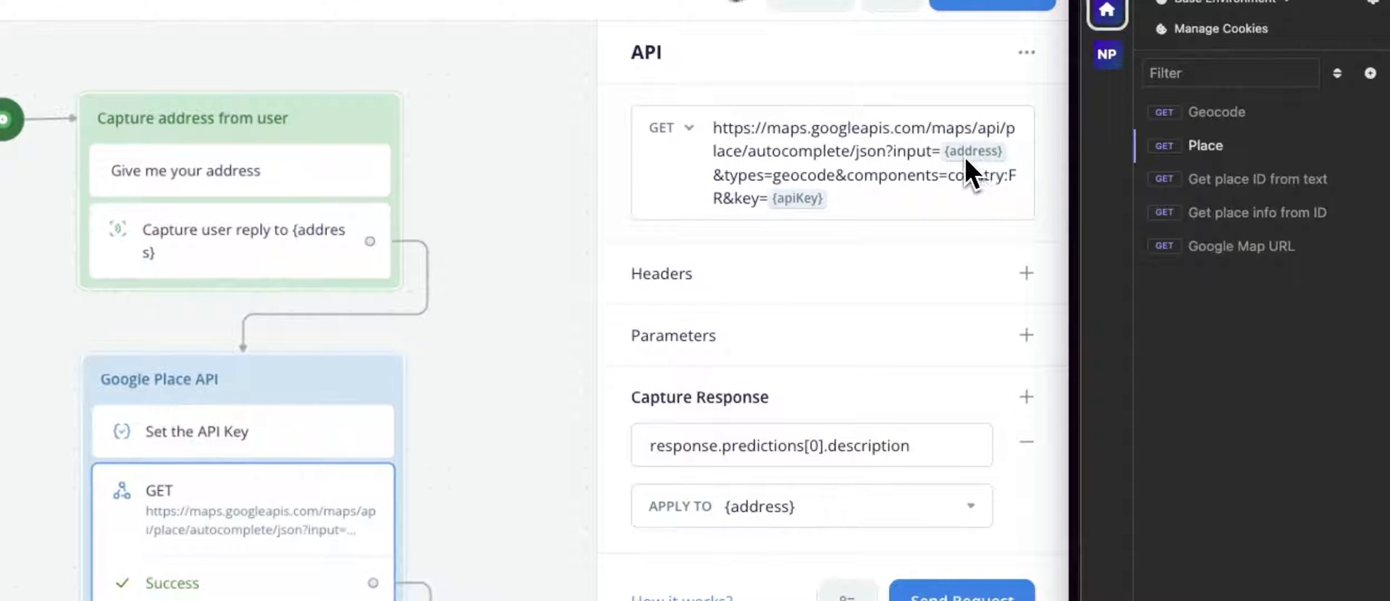
mouse_move(988, 169)
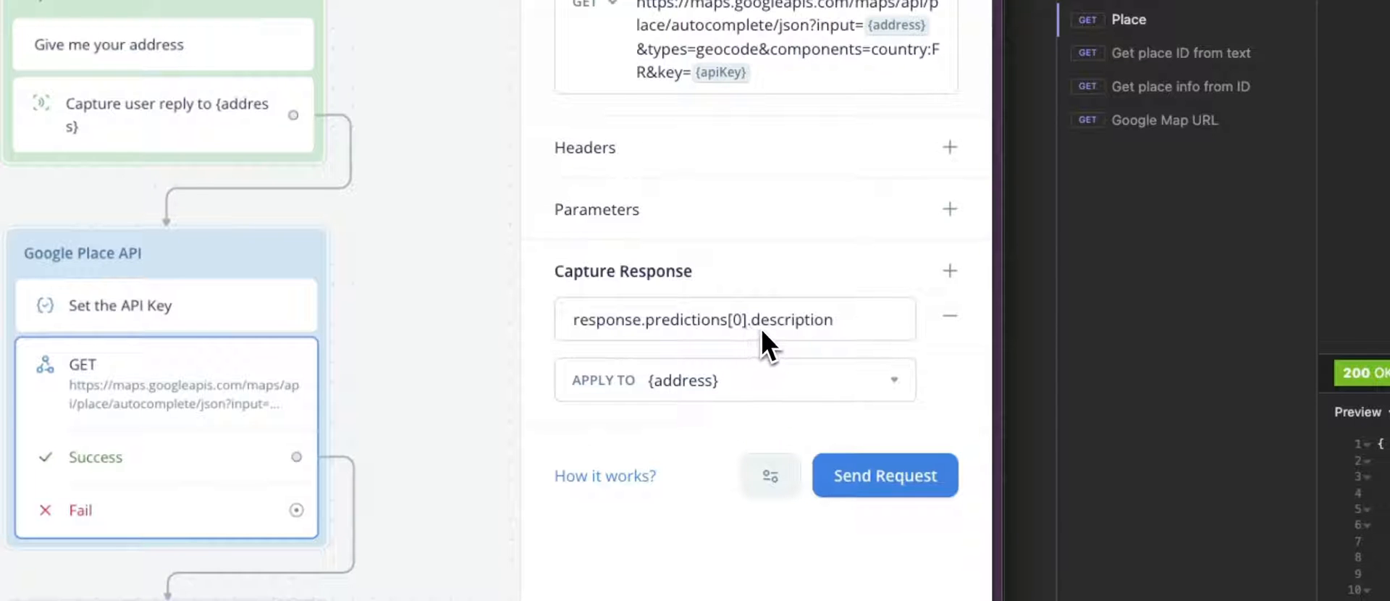
mouse_move(696, 346)
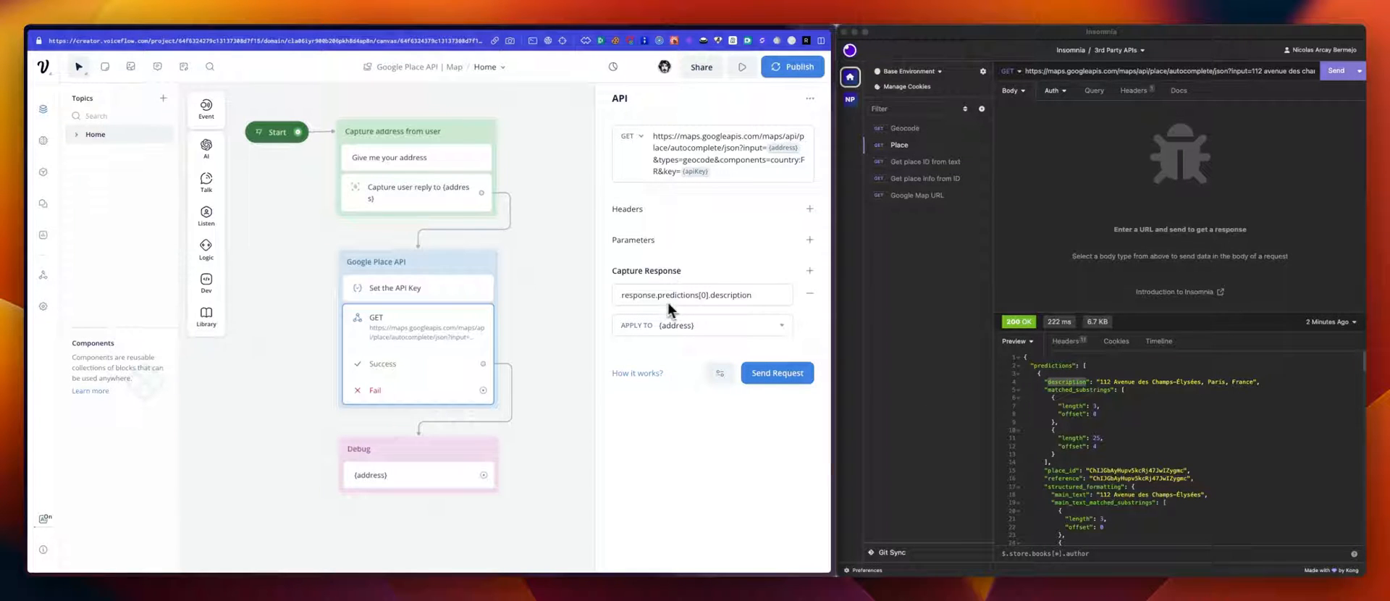
mouse_move(716, 309)
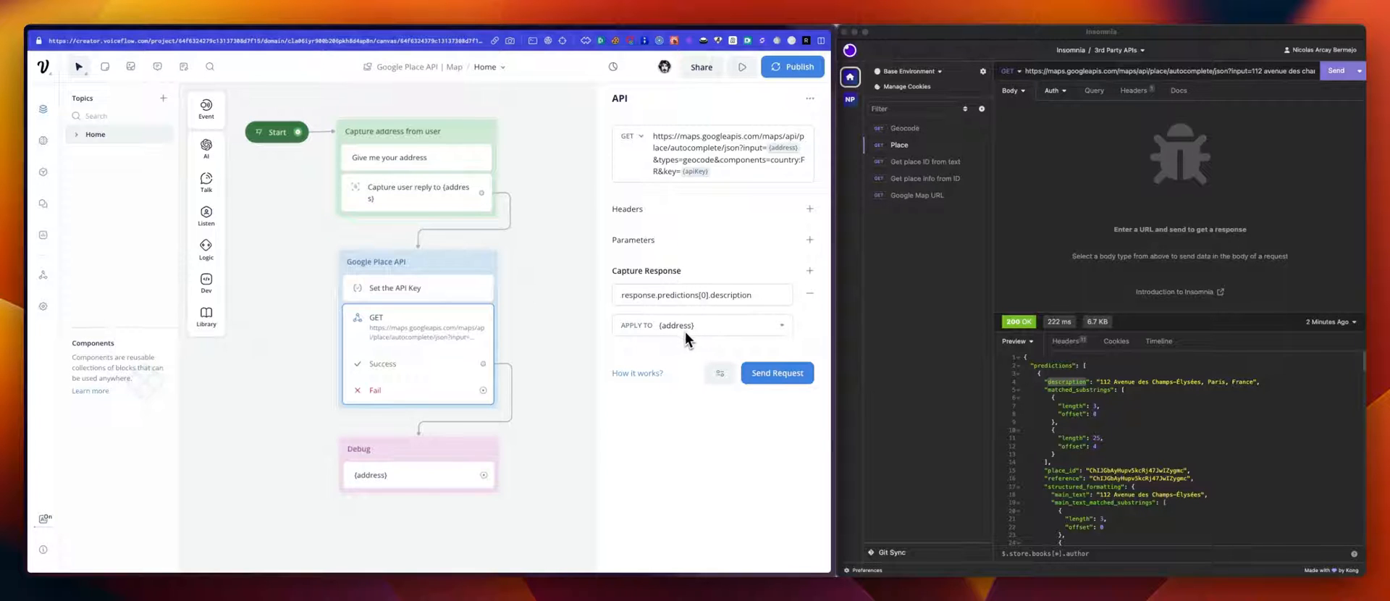
mouse_move(705, 339)
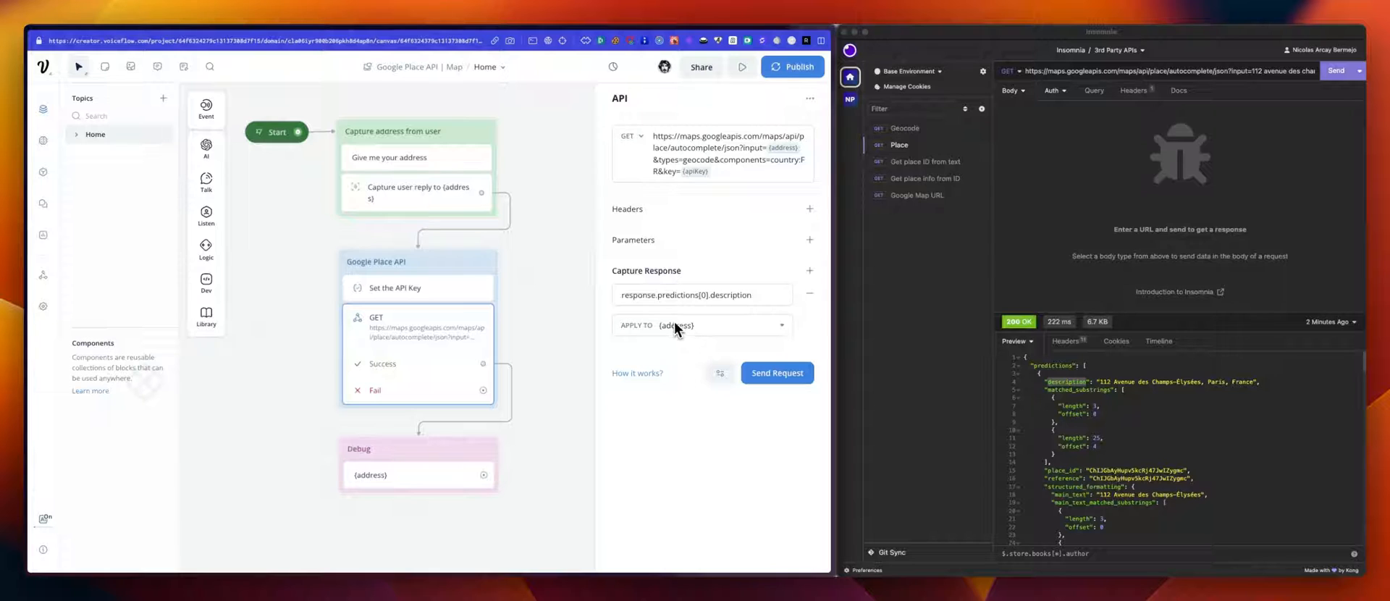
mouse_move(459, 197)
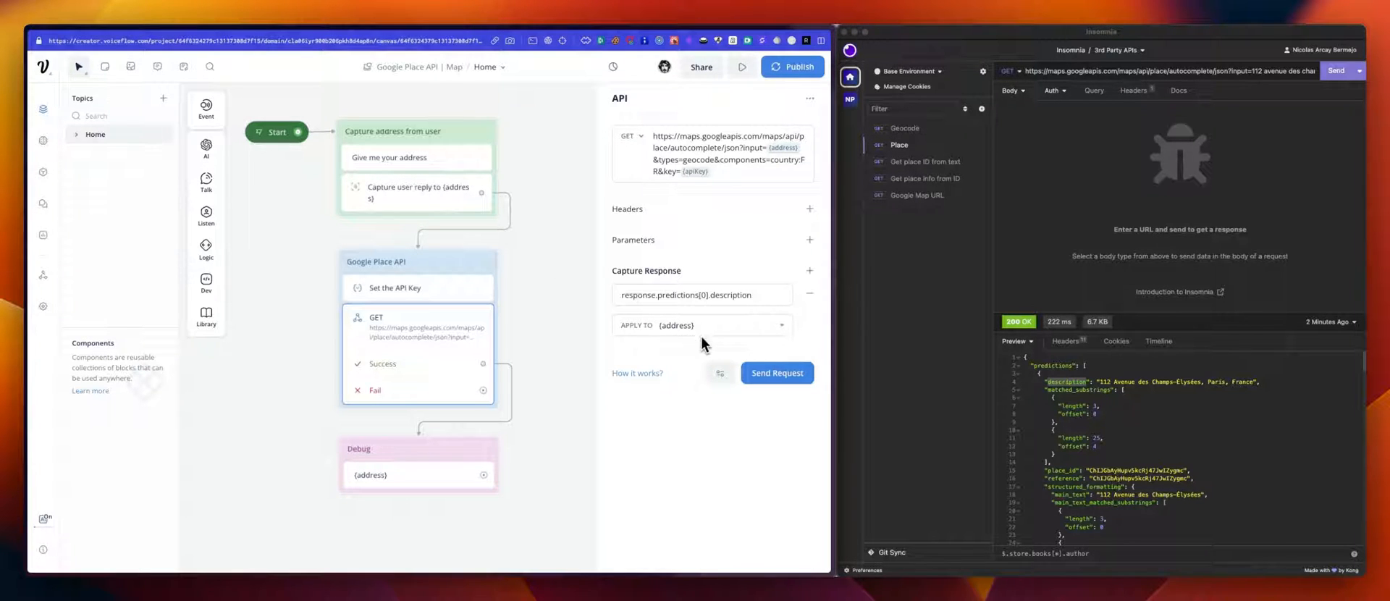
mouse_move(1244, 392)
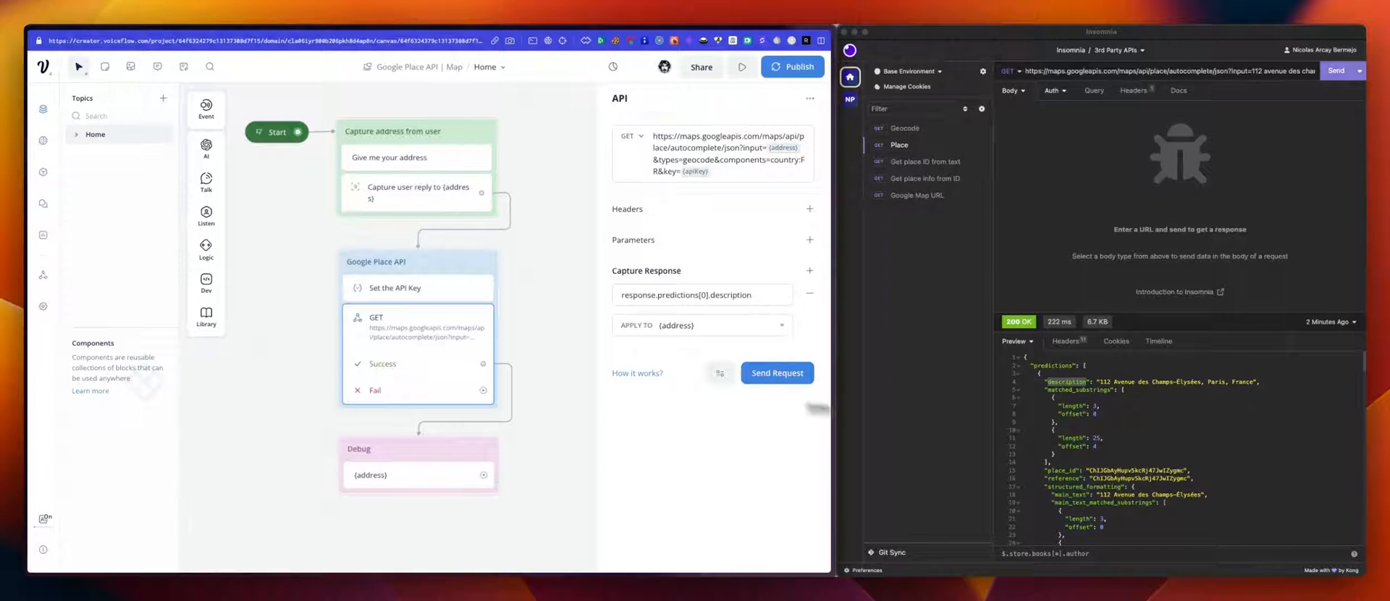
- Run the prototype and send '99 av des champs elysees' as the address reply
left_click(741, 67)
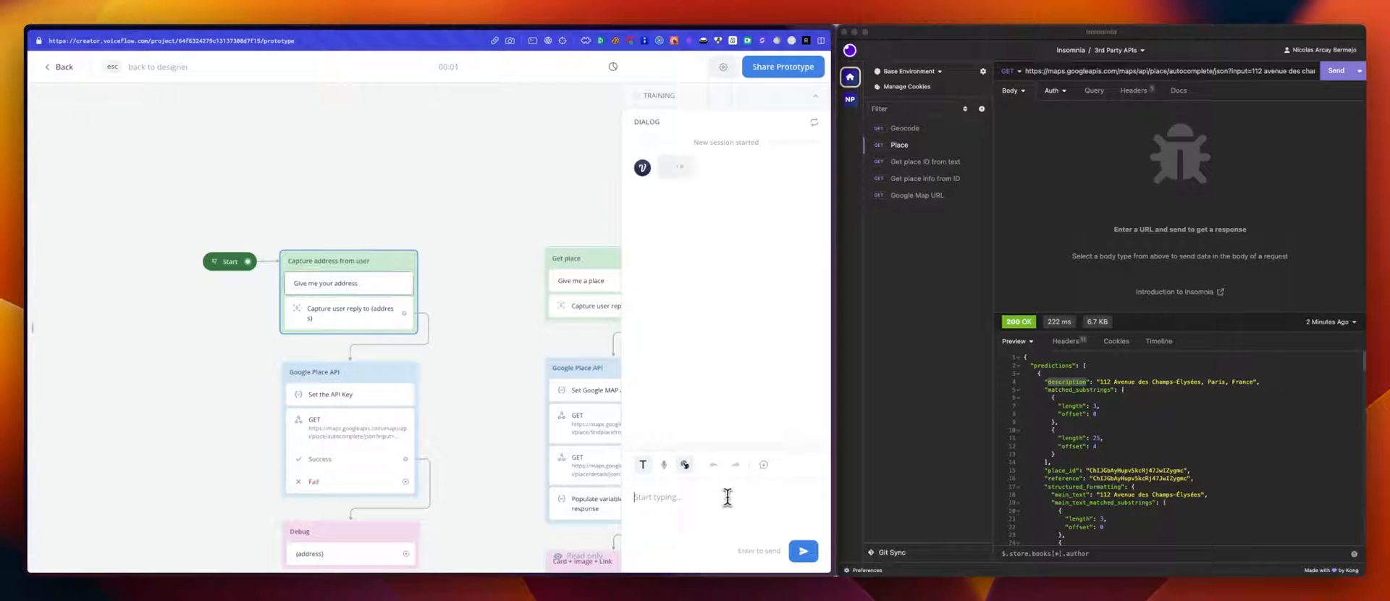
type("99 av des champs")
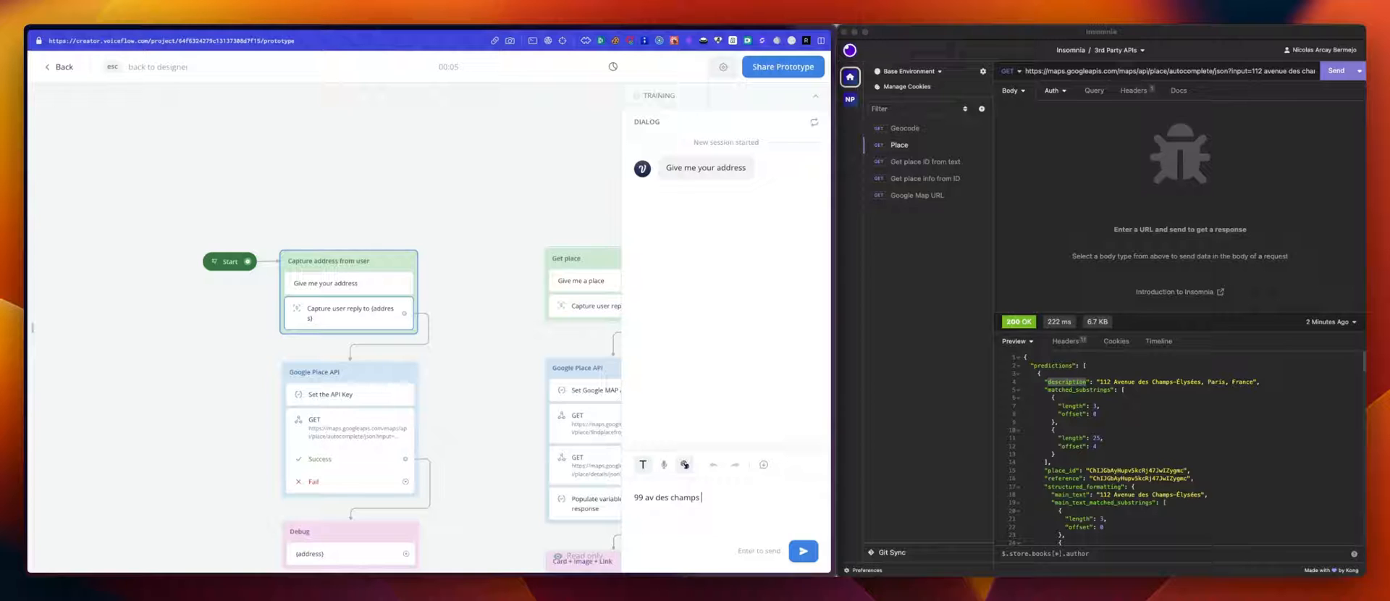
type("elysees")
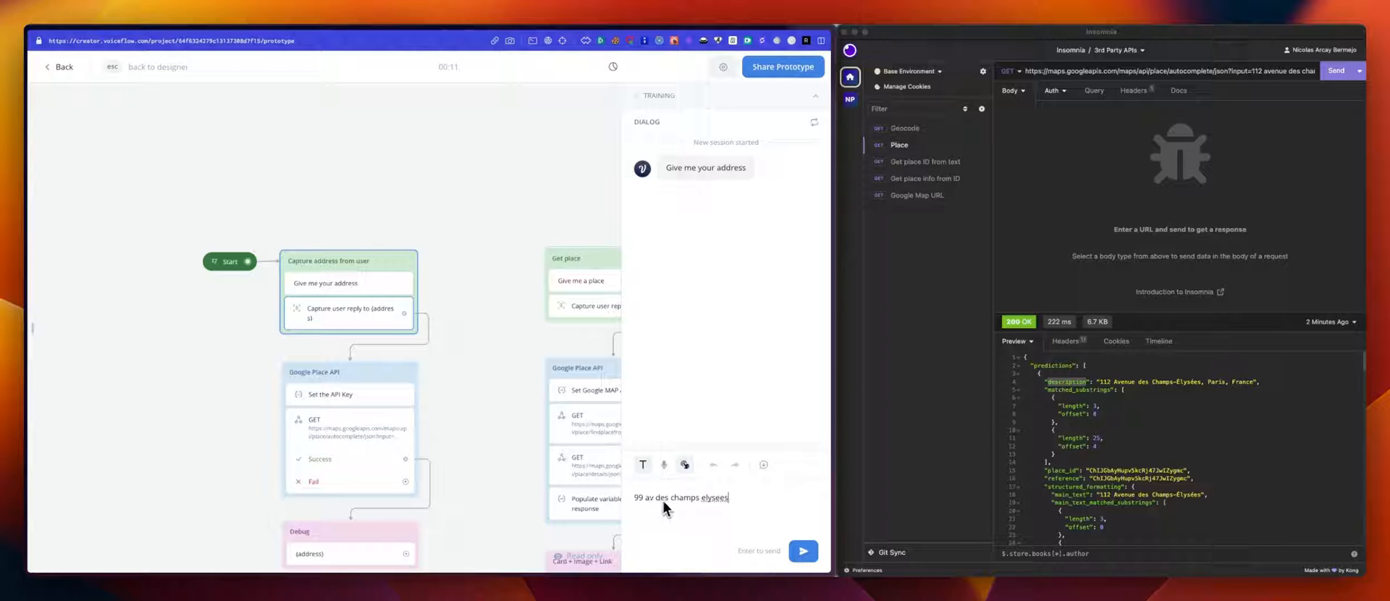
left_click(801, 551)
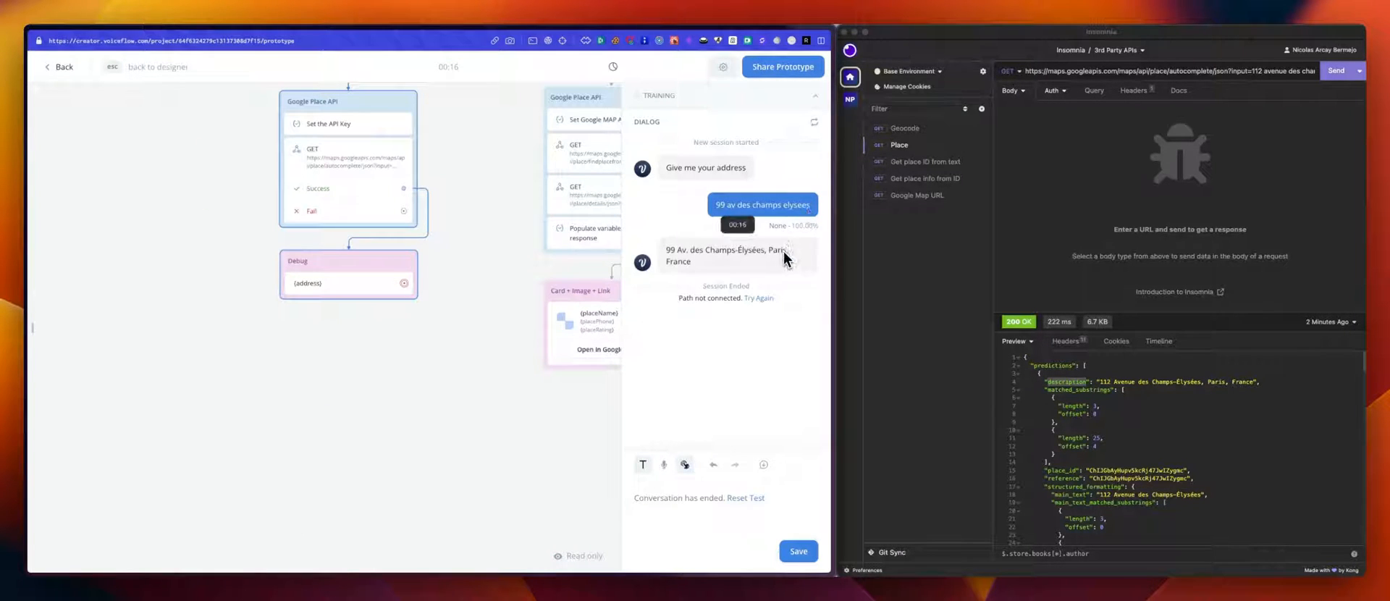
mouse_move(710, 263)
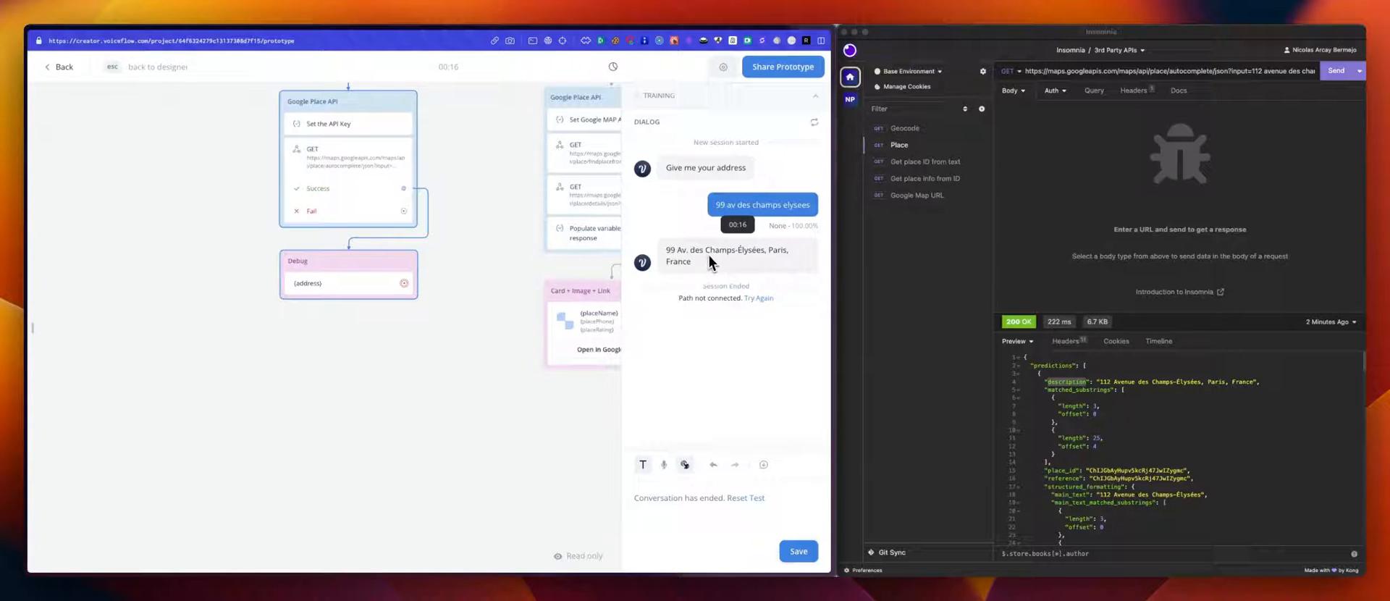
mouse_move(724, 273)
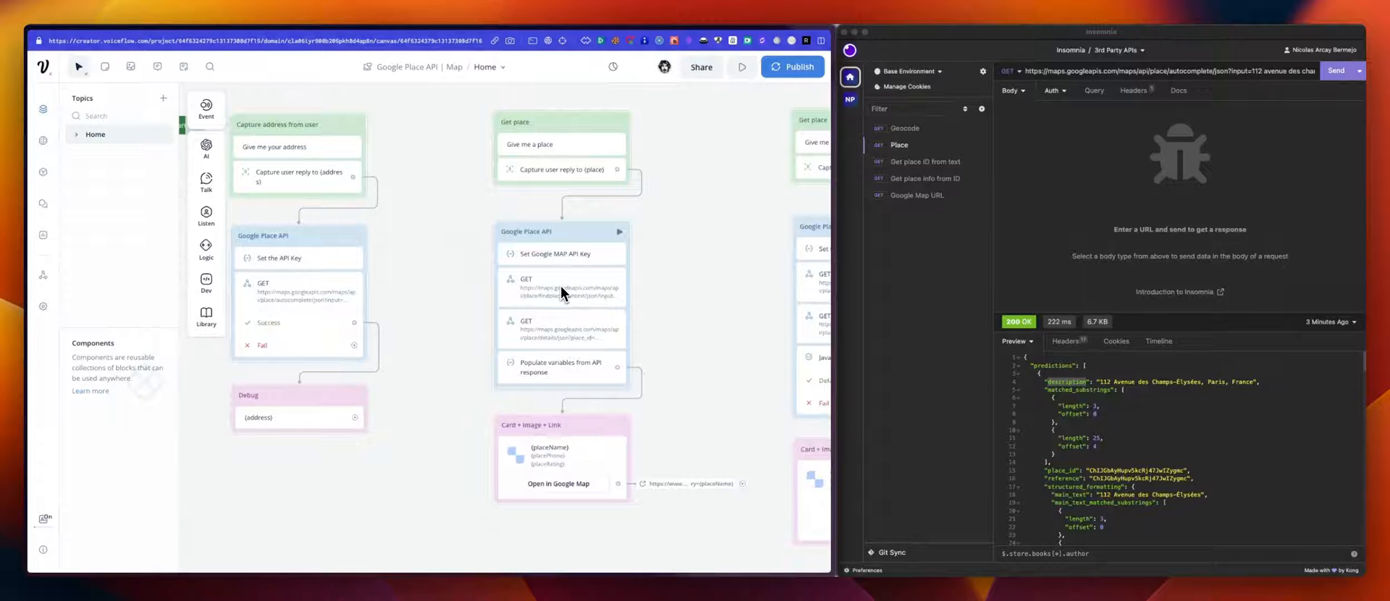
mouse_move(538, 312)
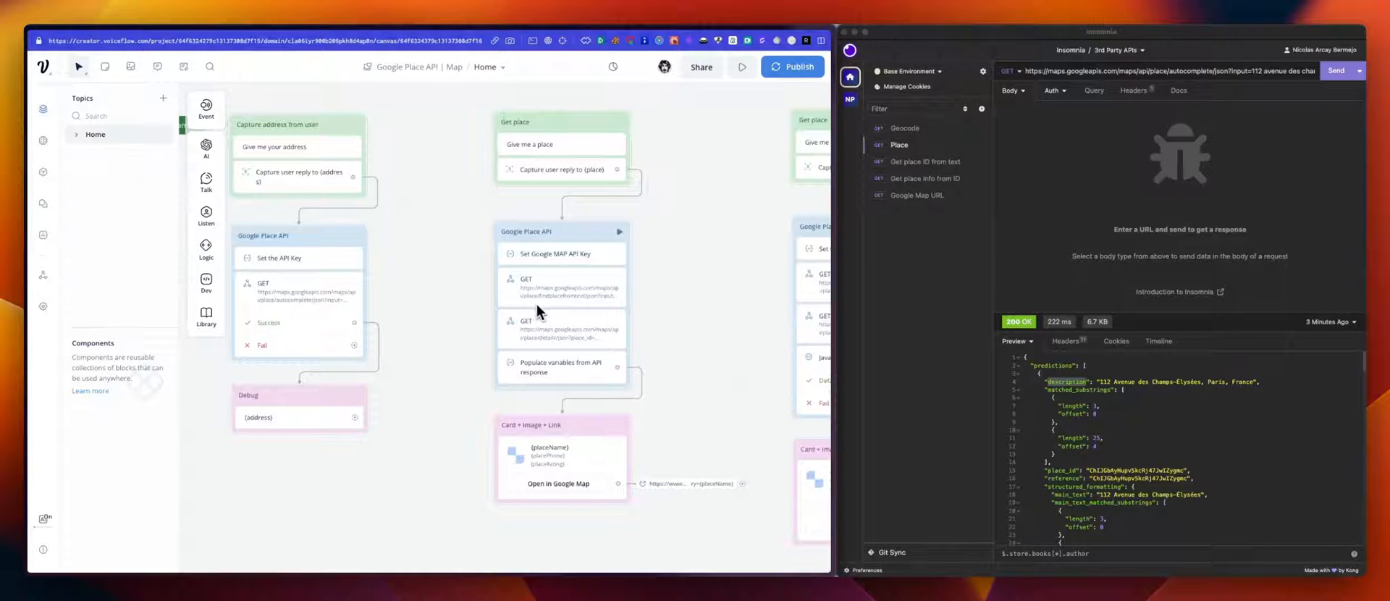
mouse_move(593, 308)
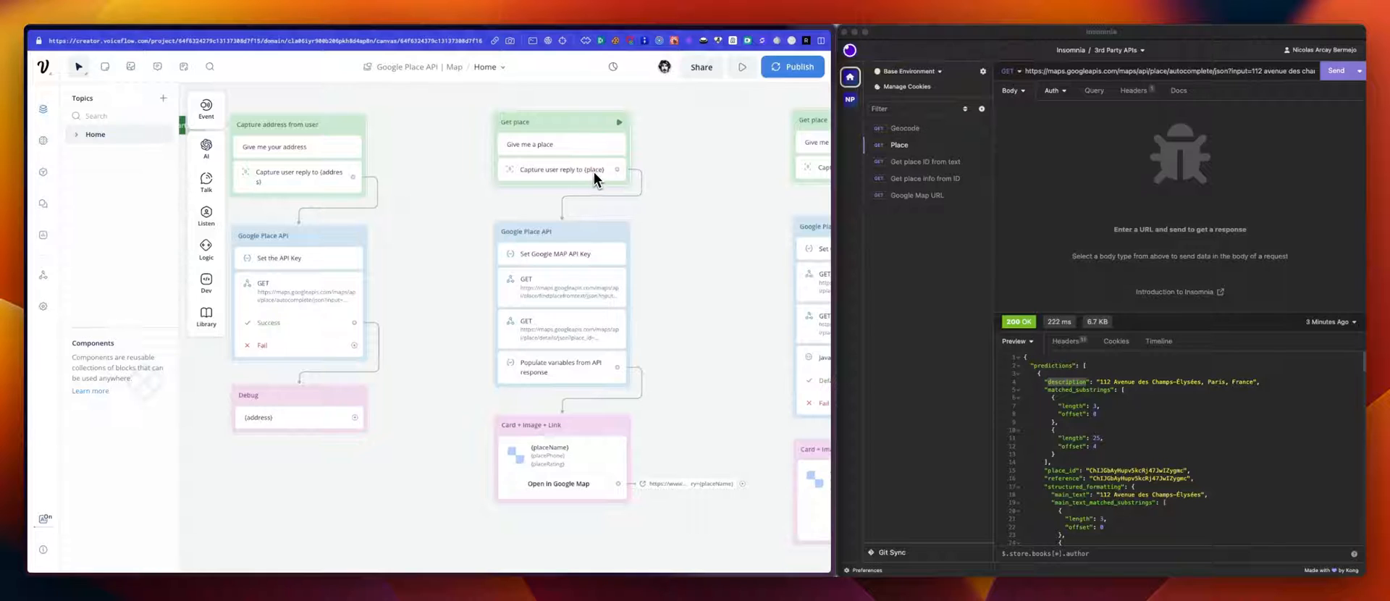
mouse_move(568, 302)
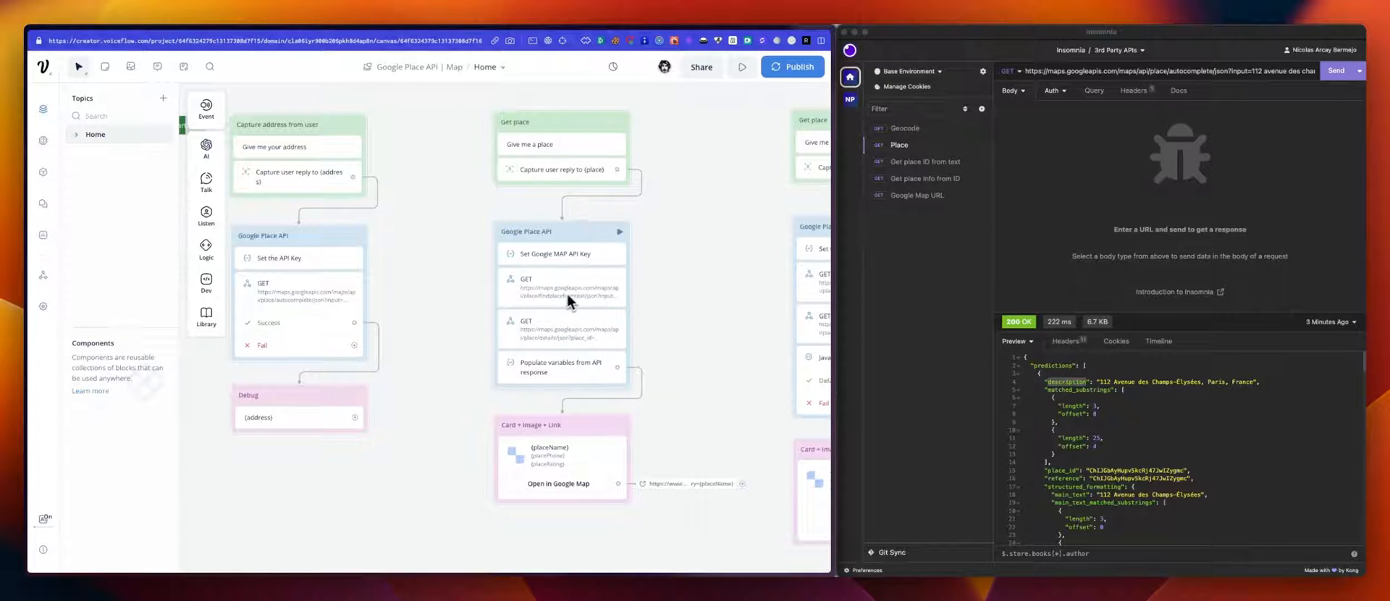
mouse_move(581, 300)
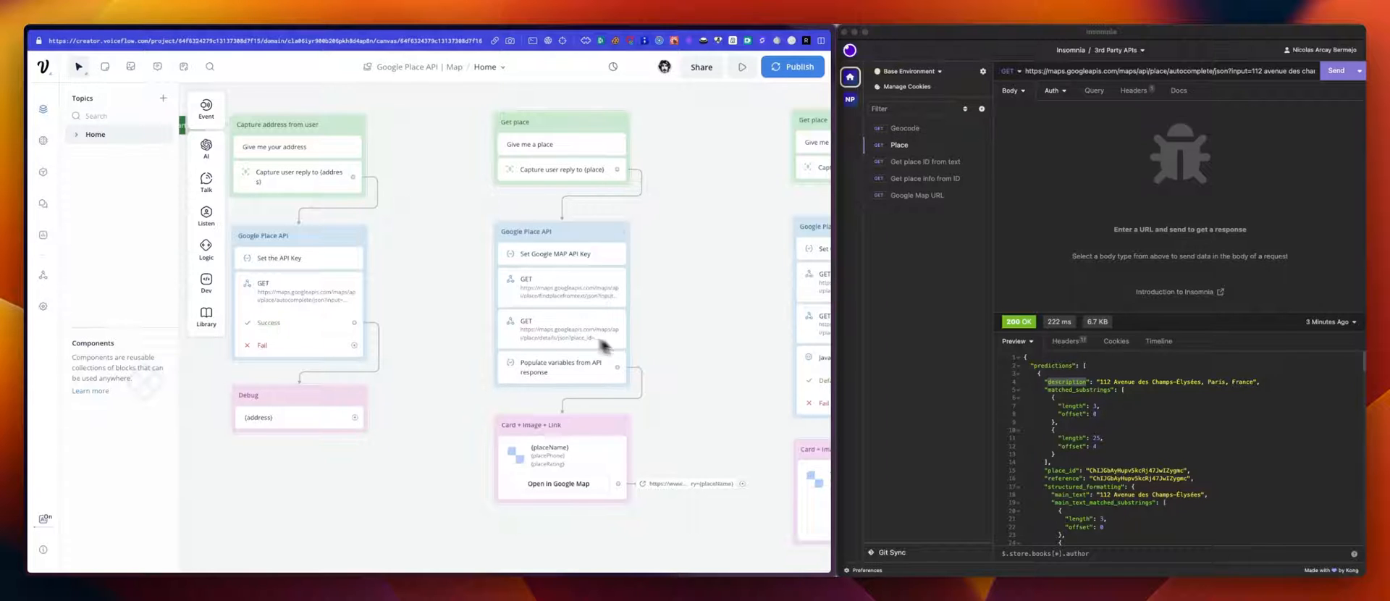
mouse_move(669, 331)
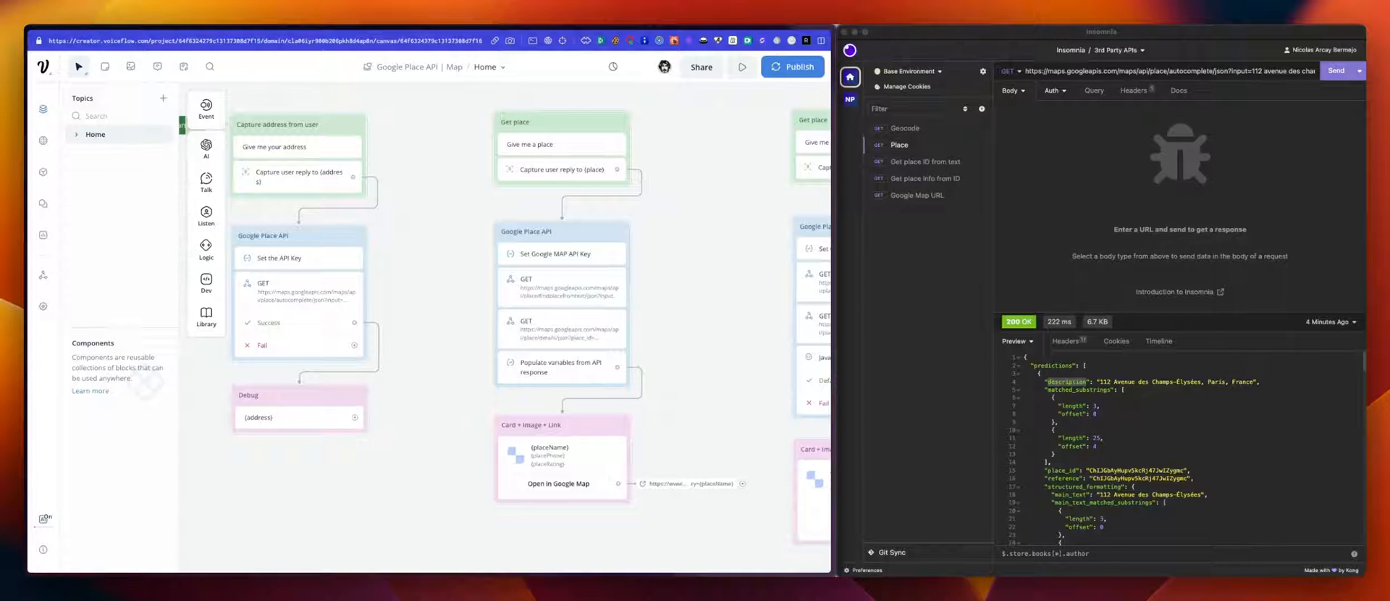
mouse_move(669, 328)
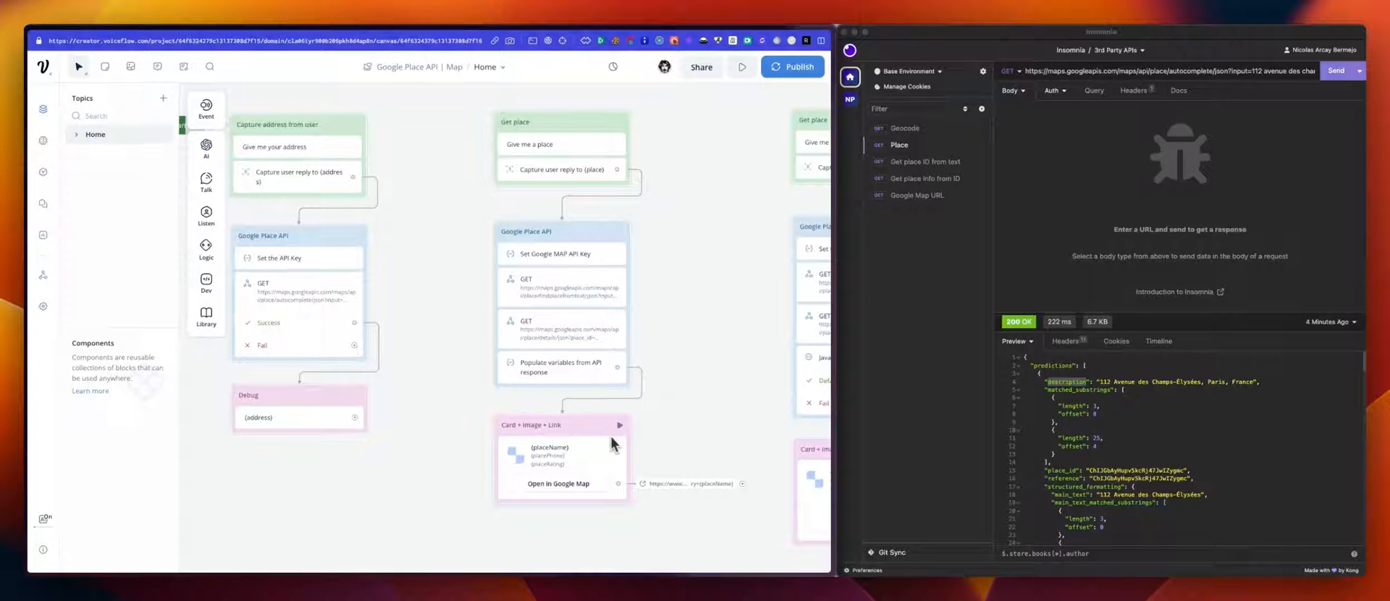
mouse_move(583, 325)
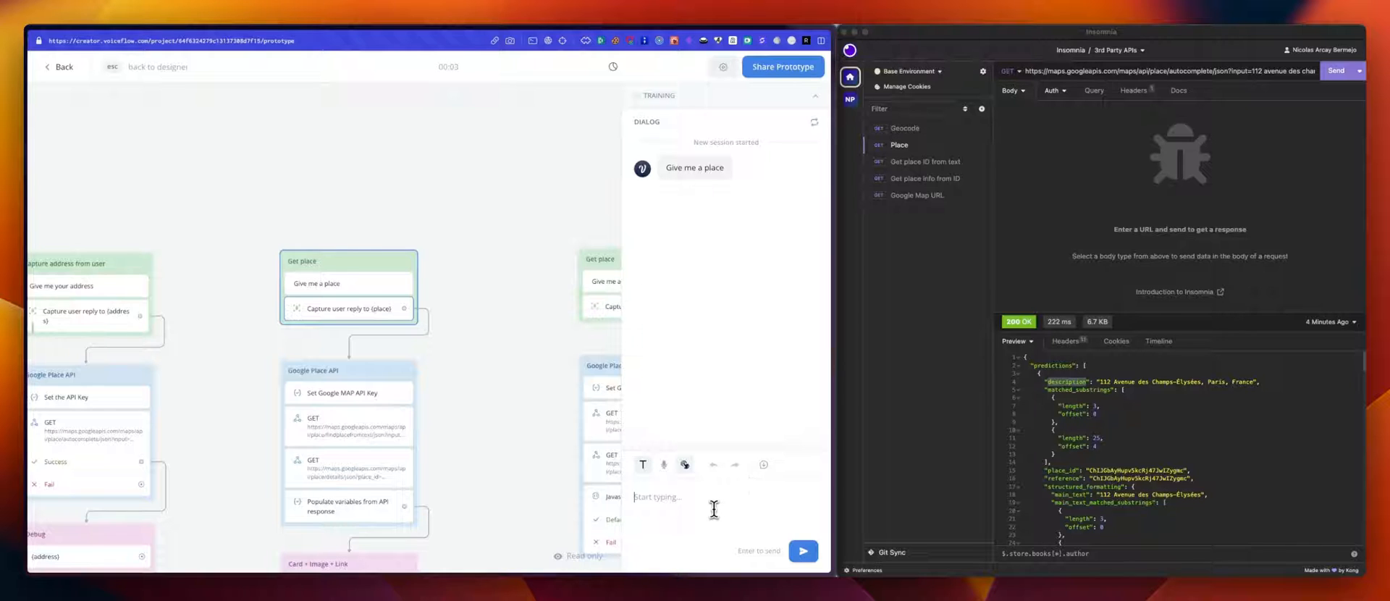
- Reply 'la tour eiffel' and open the Eiffel Tower card's Google Maps link
type("la tour eiffel")
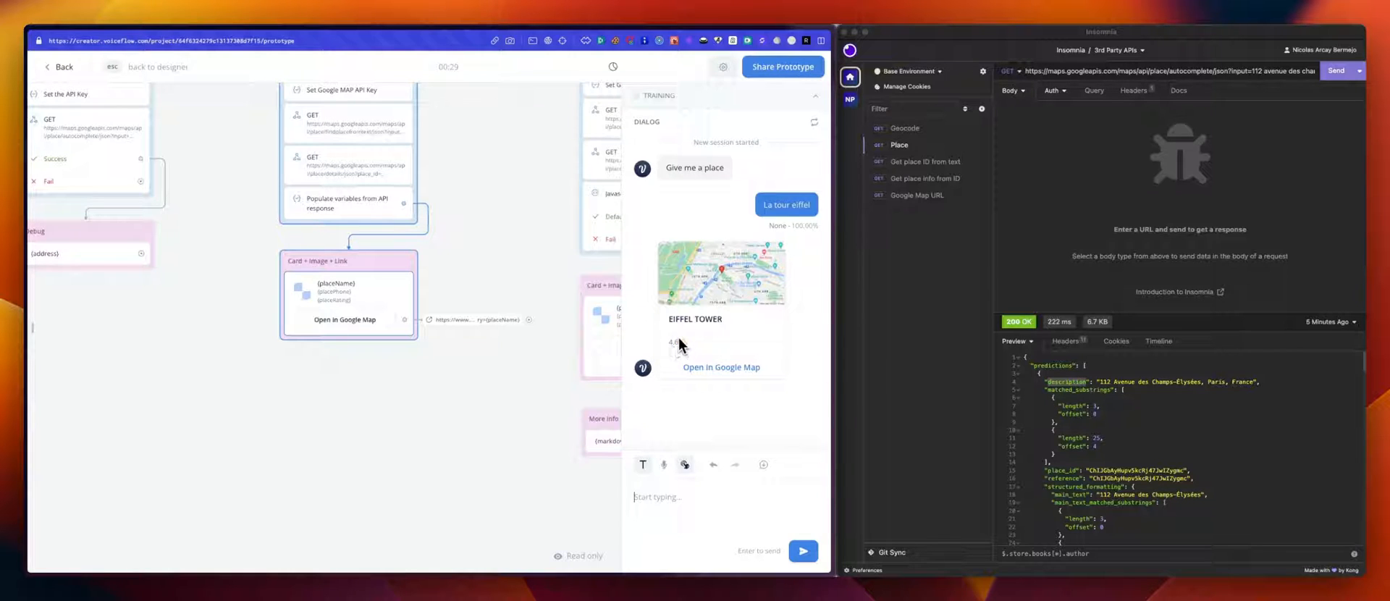
mouse_move(676, 340)
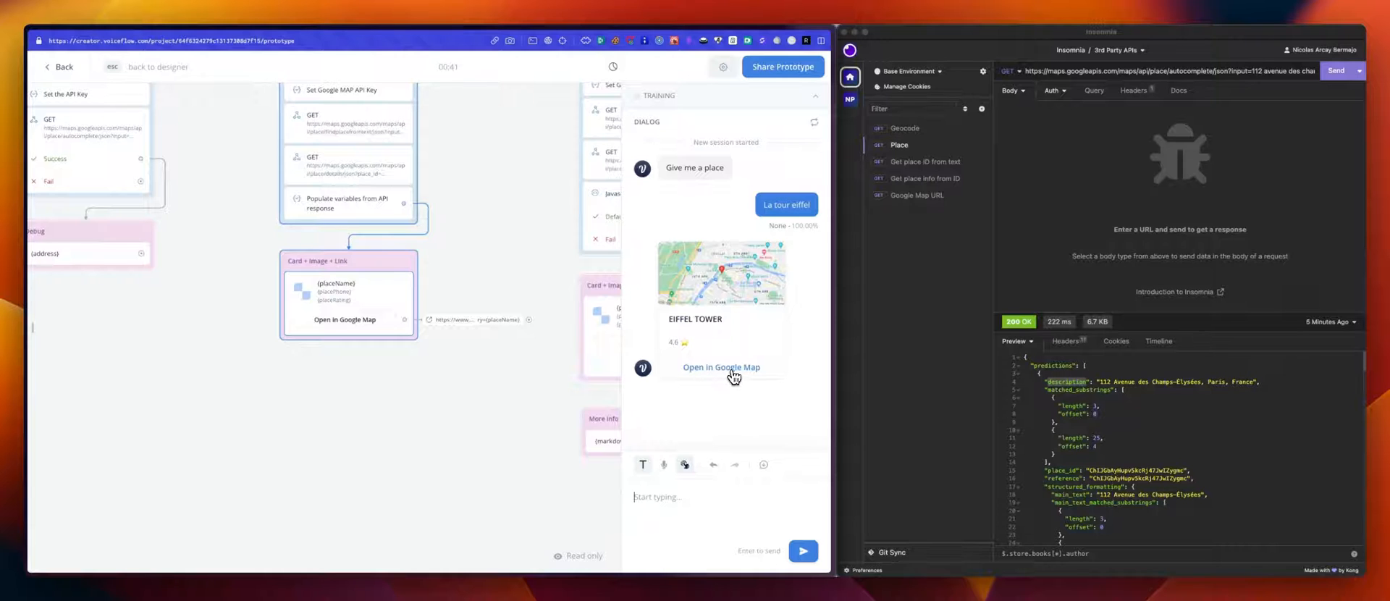
left_click(721, 367)
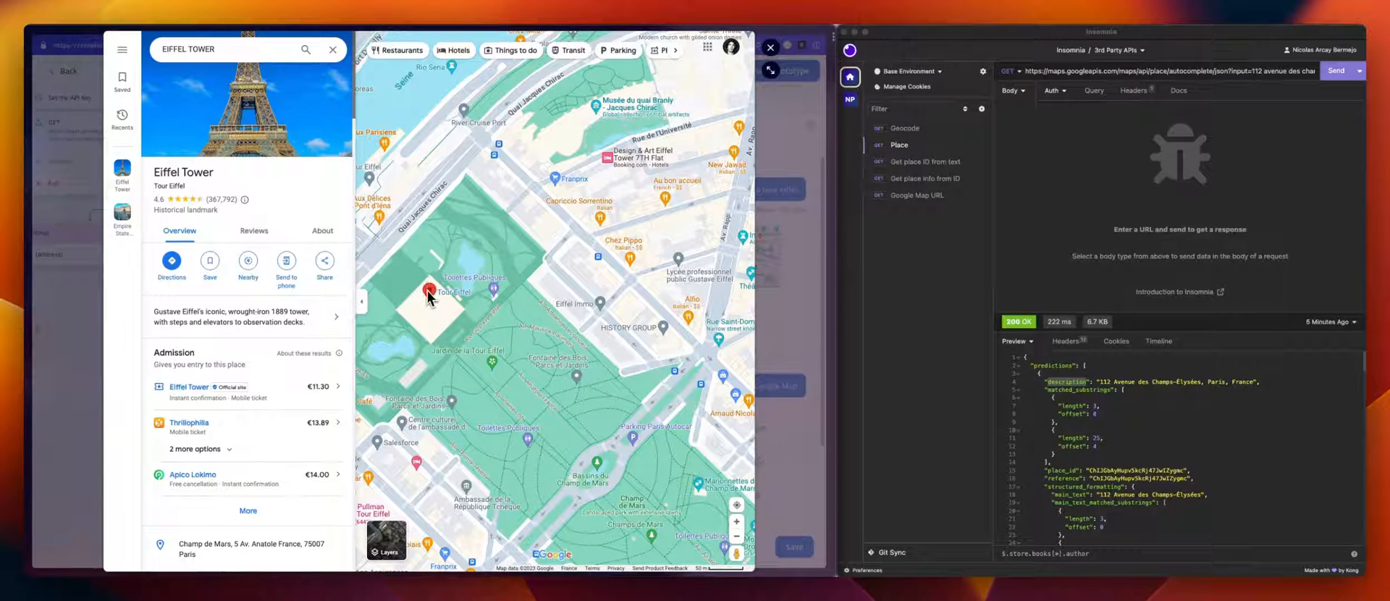
- Scroll the Eiffel Tower page in Google Maps before returning to Voiceflow
scroll("down", 3)
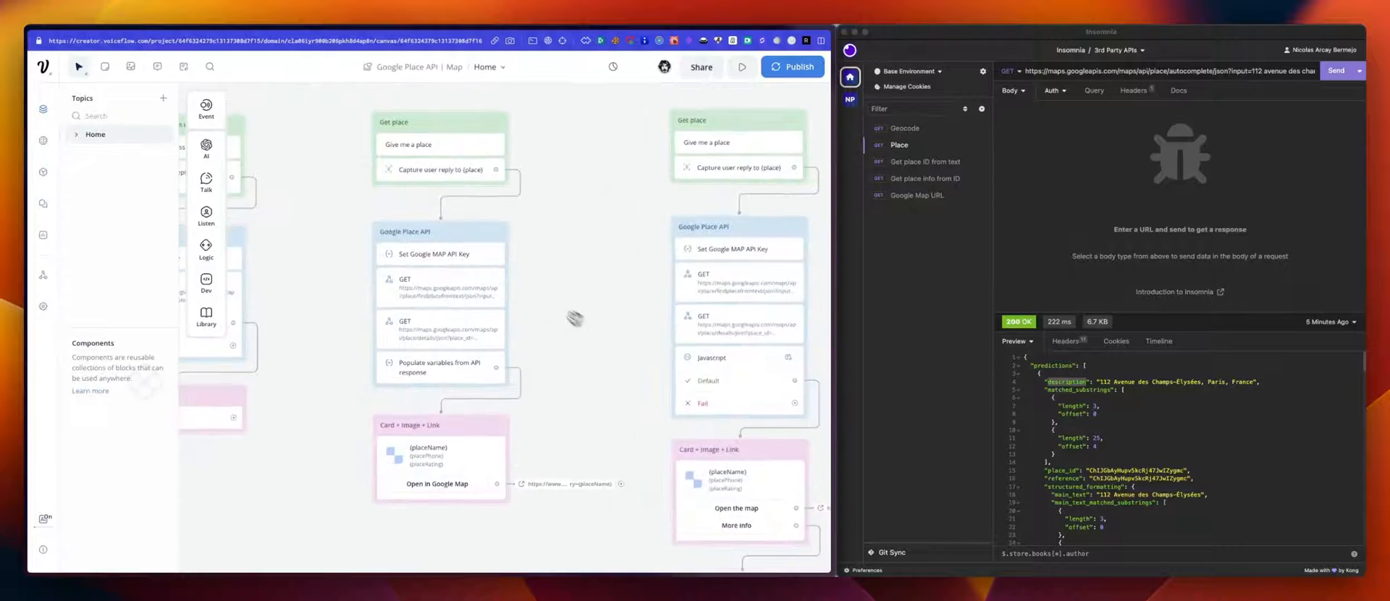
- Open the findplacefromtext GET step's API editor in the Google Place API block
left_click(435, 253)
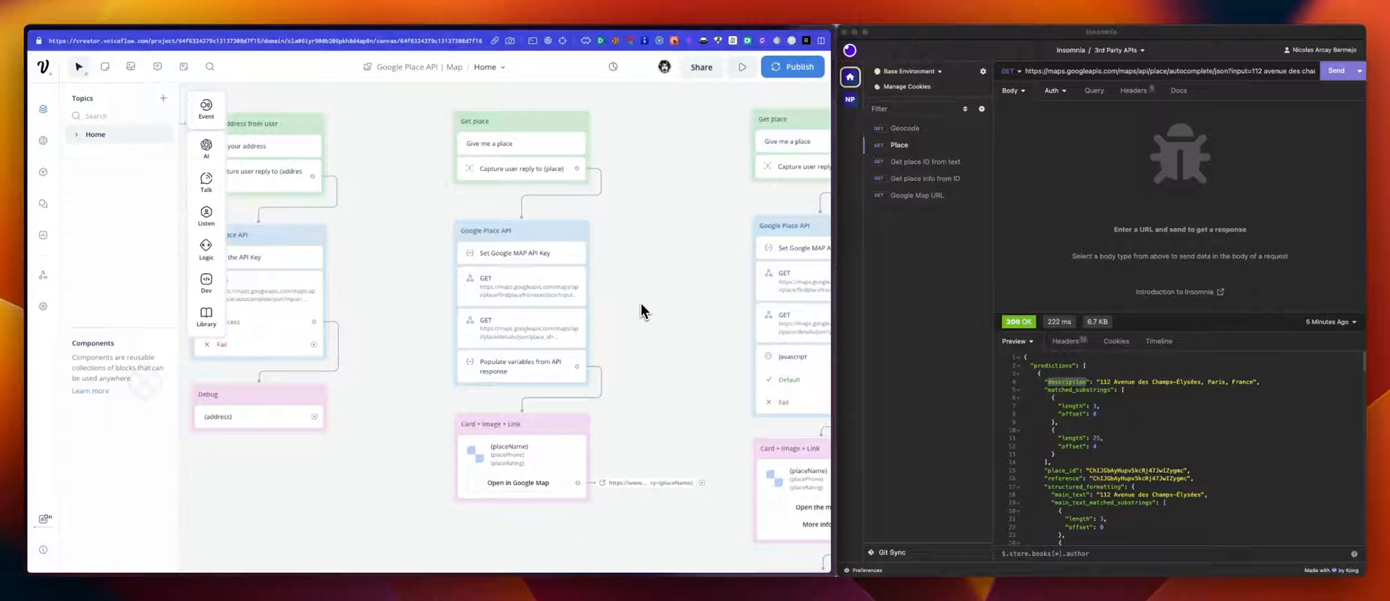
mouse_move(627, 296)
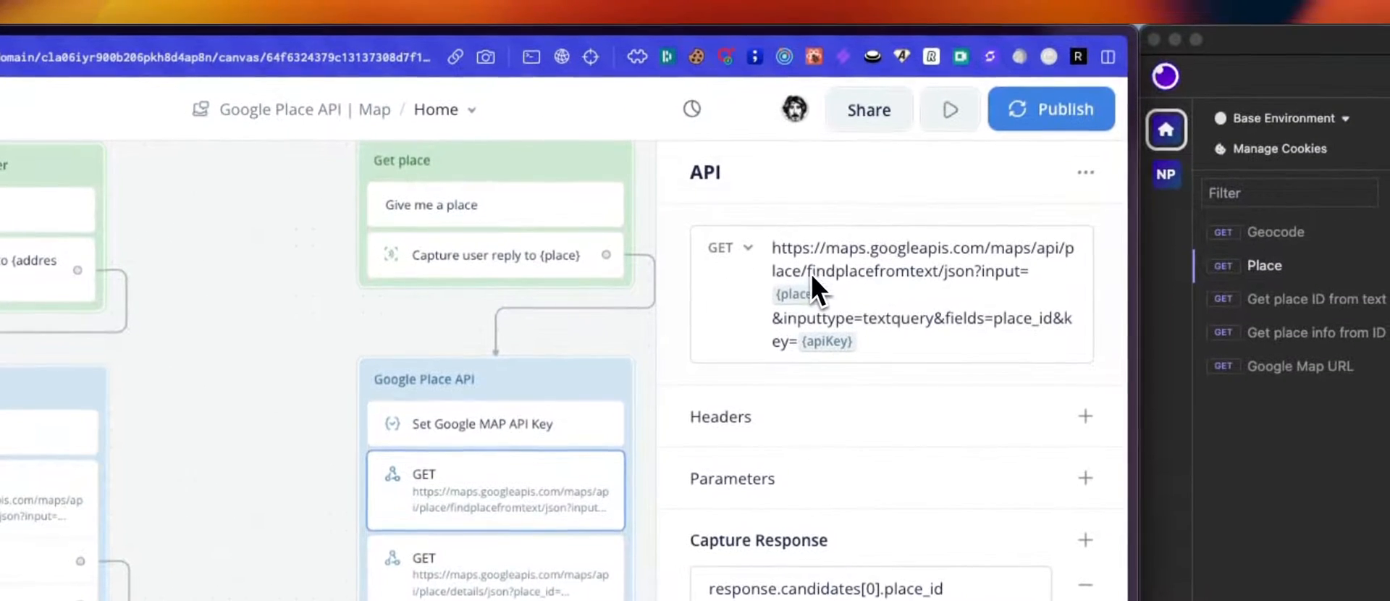
mouse_move(948, 297)
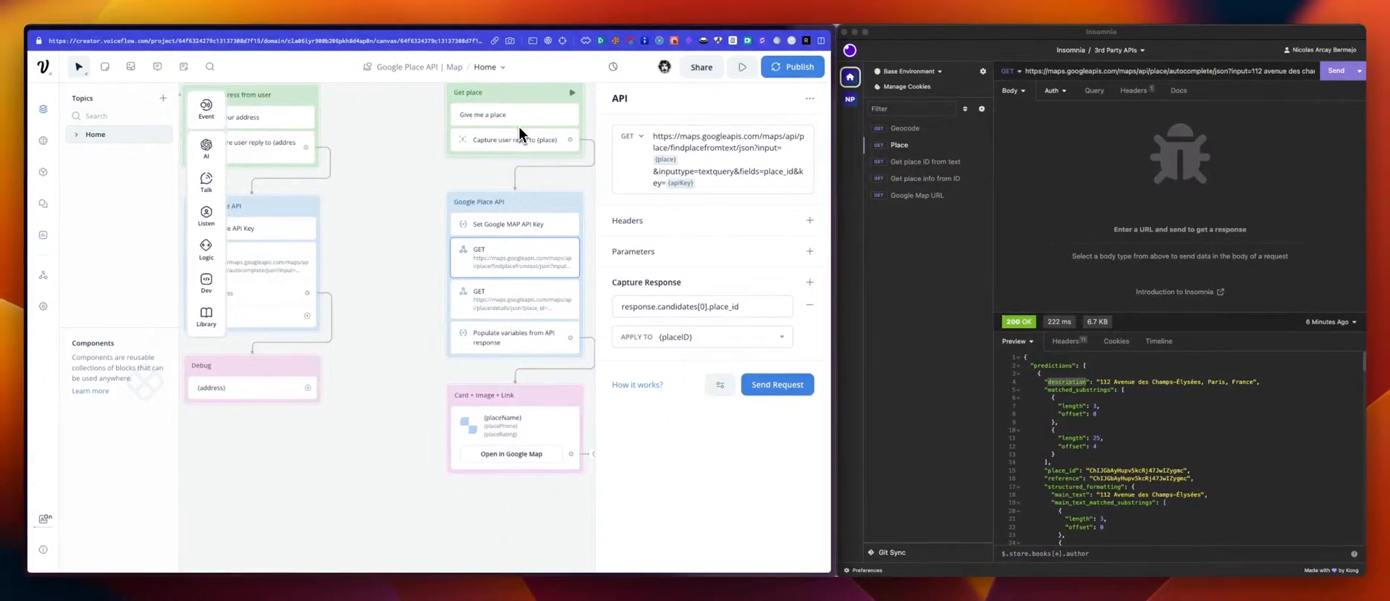
mouse_move(729, 202)
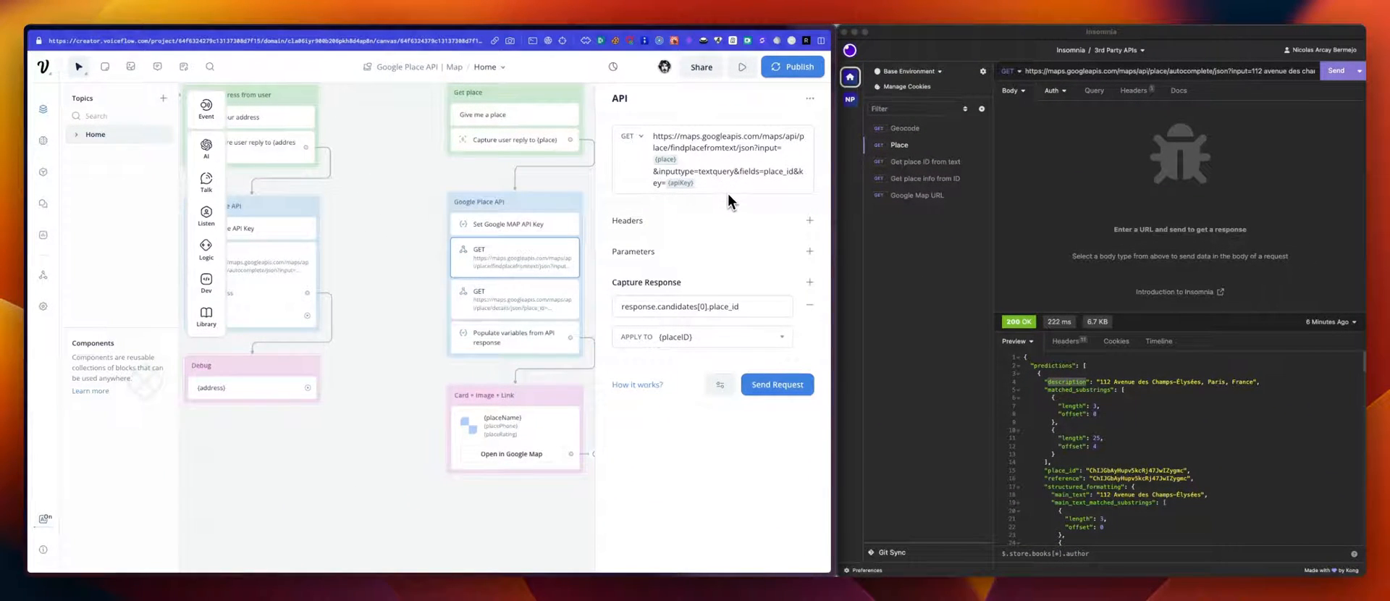
mouse_move(947, 182)
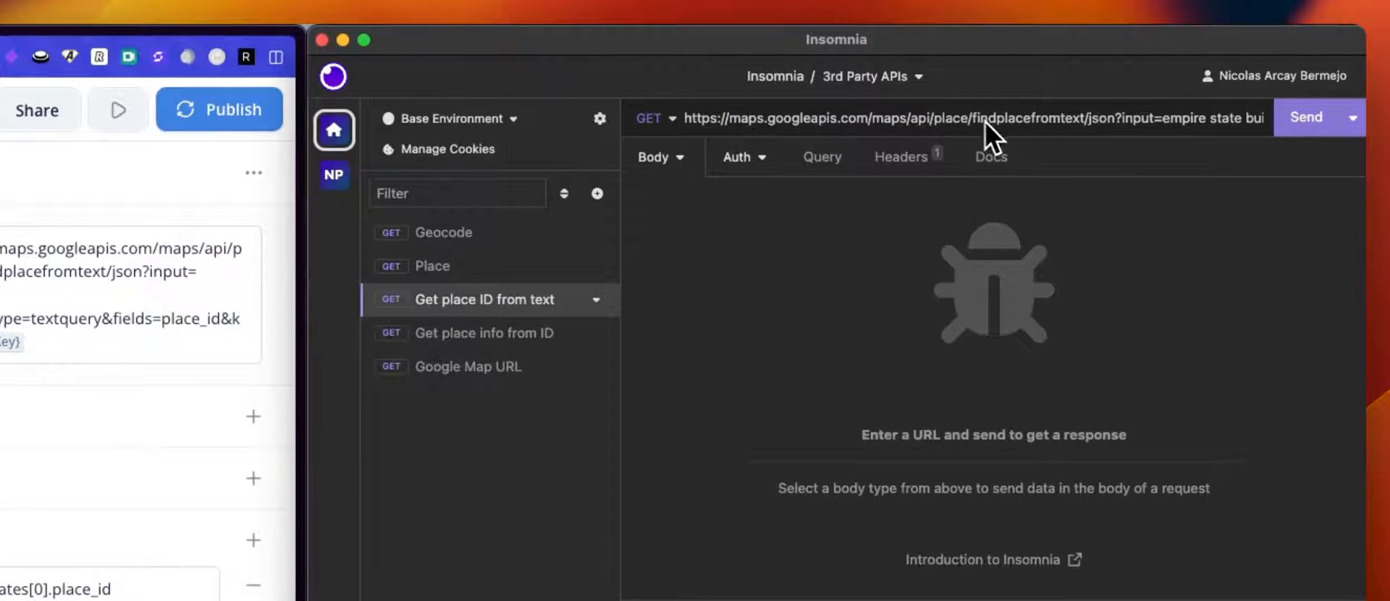
- Select the 'Get place ID from text' request in Insomnia's sidebar
left_click(1305, 116)
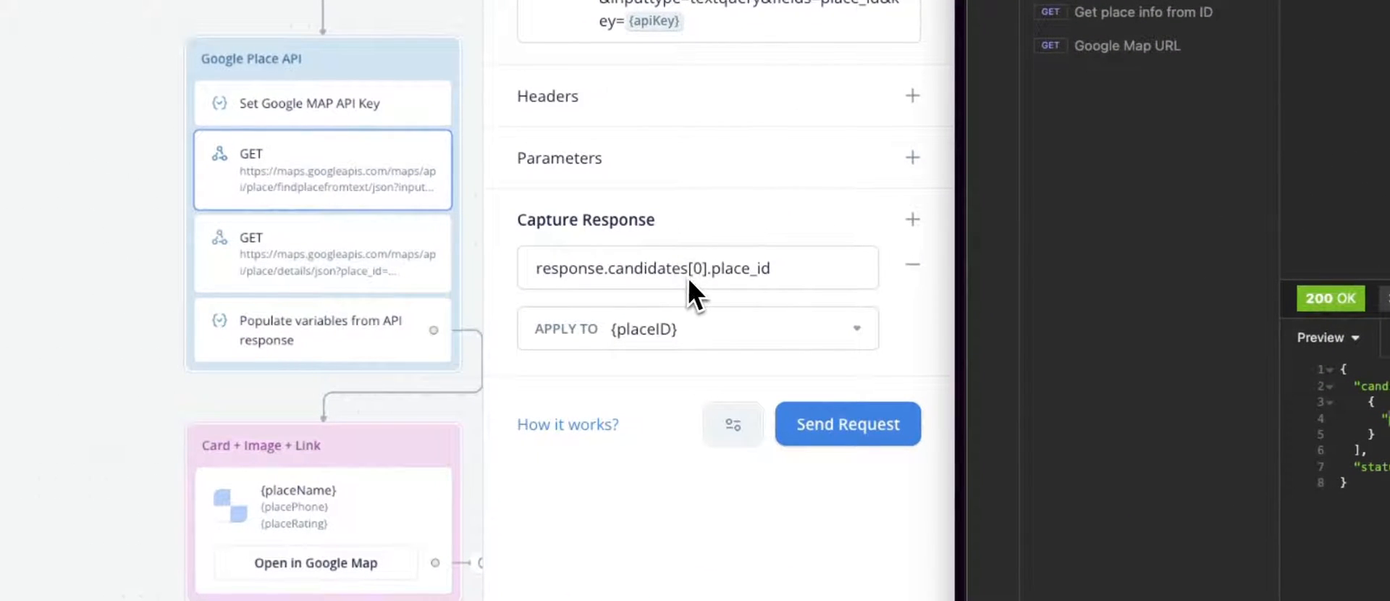
mouse_move(704, 292)
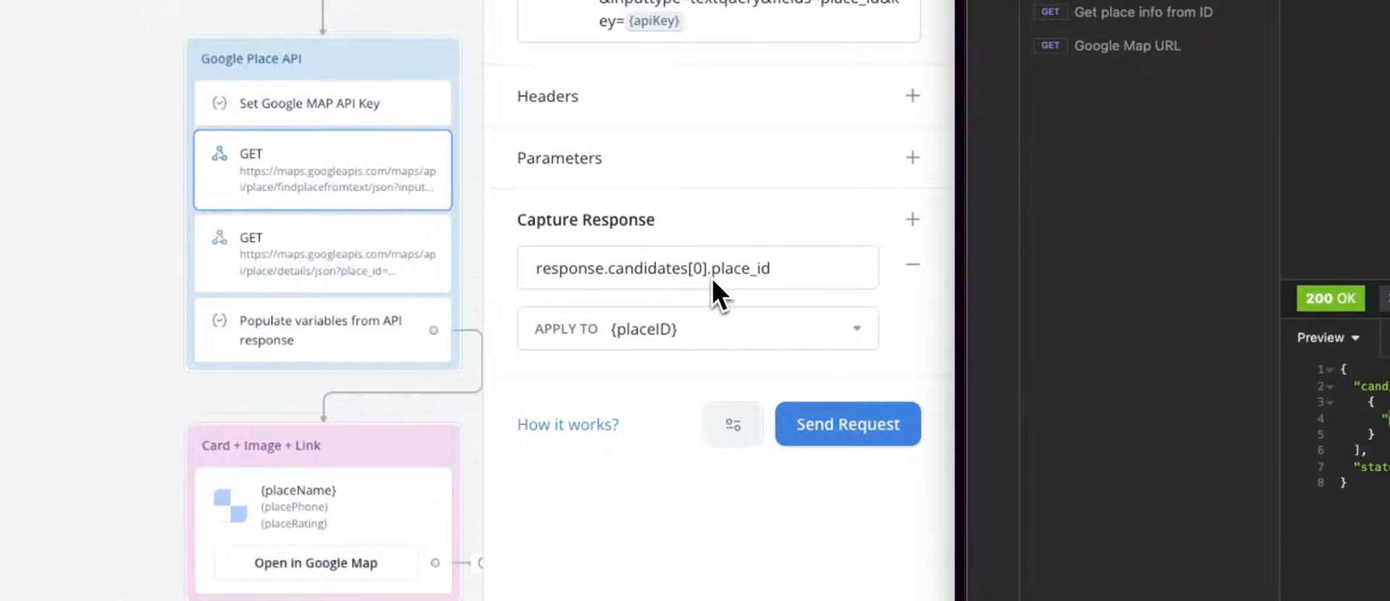
mouse_move(778, 297)
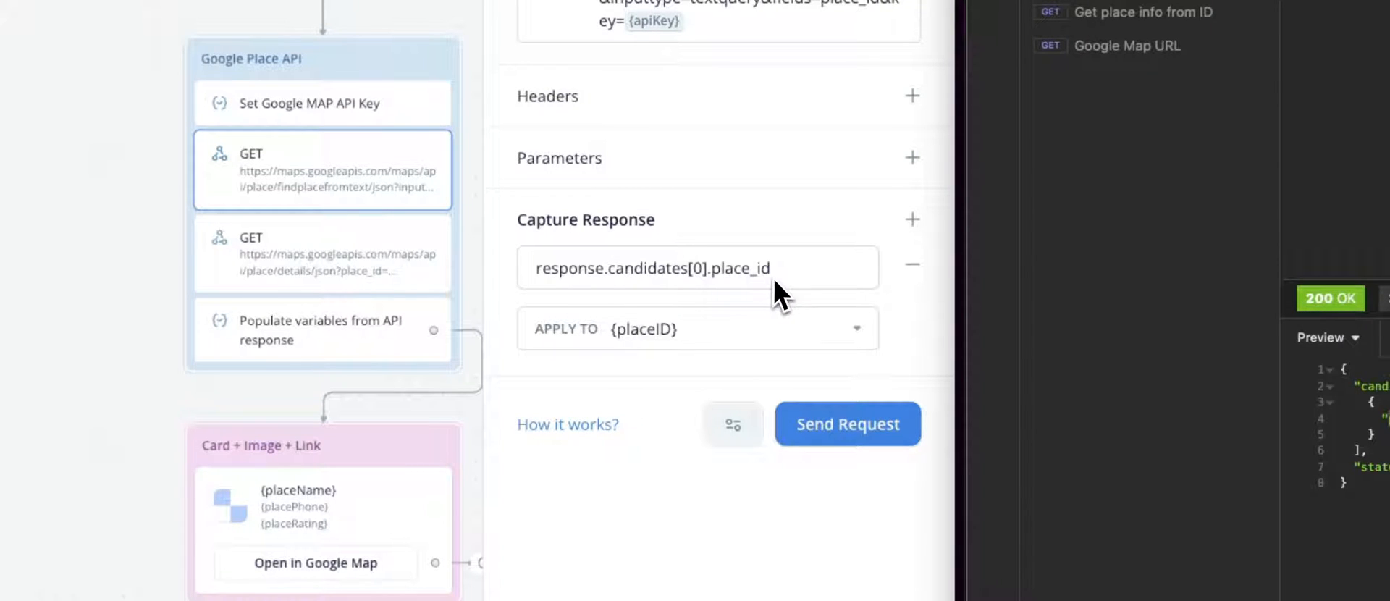
mouse_move(658, 354)
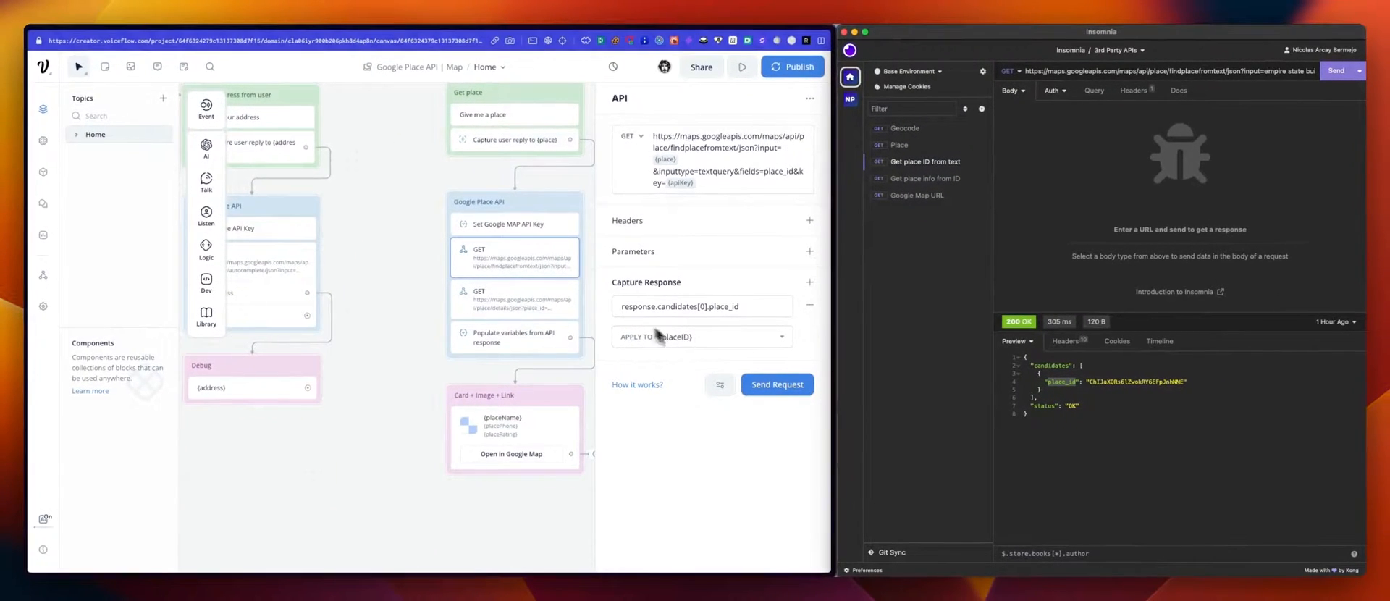
left_click(515, 299)
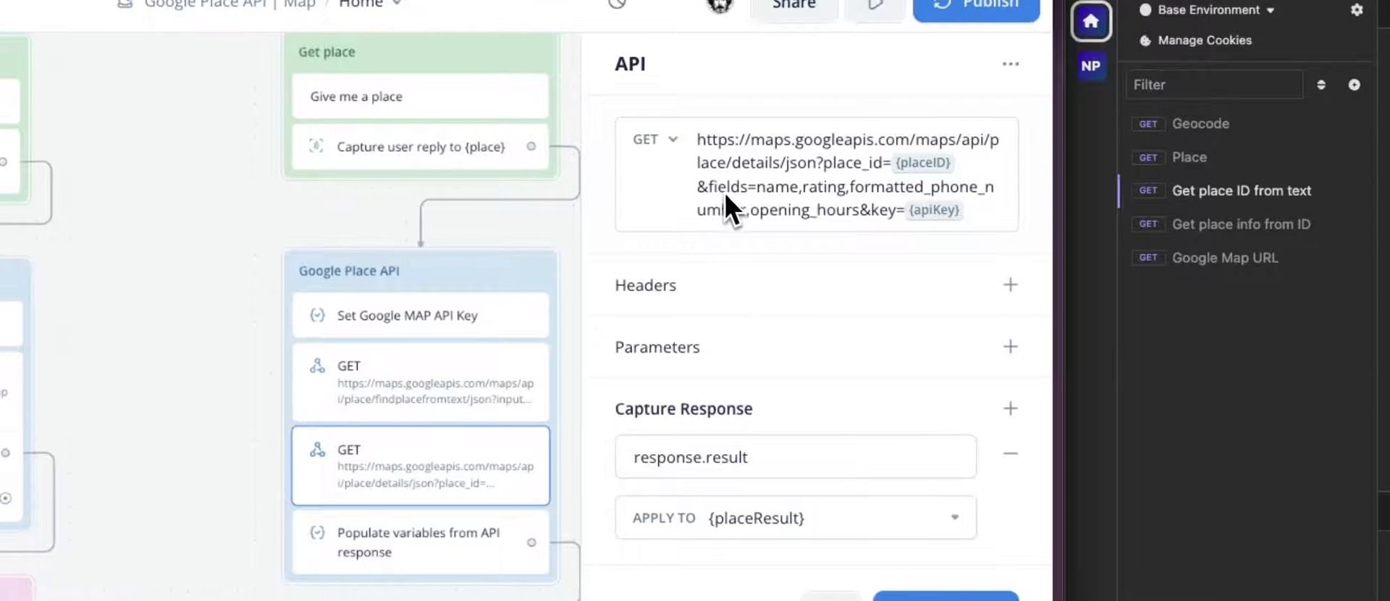
mouse_move(789, 244)
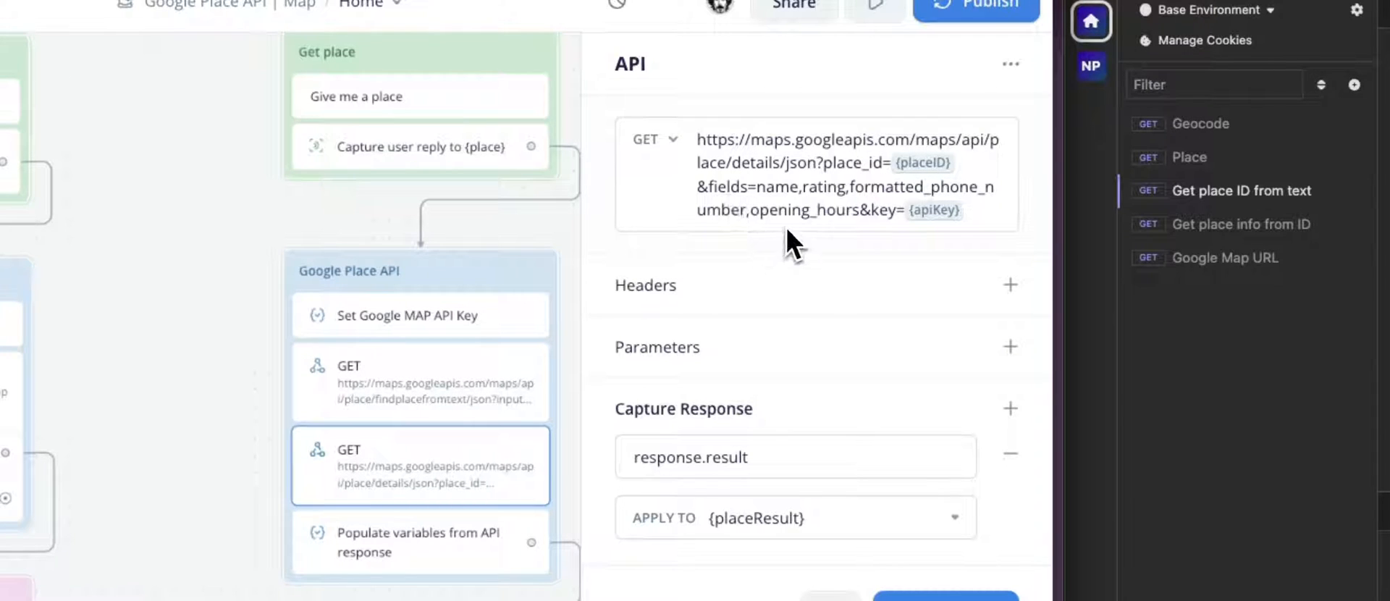
mouse_move(860, 217)
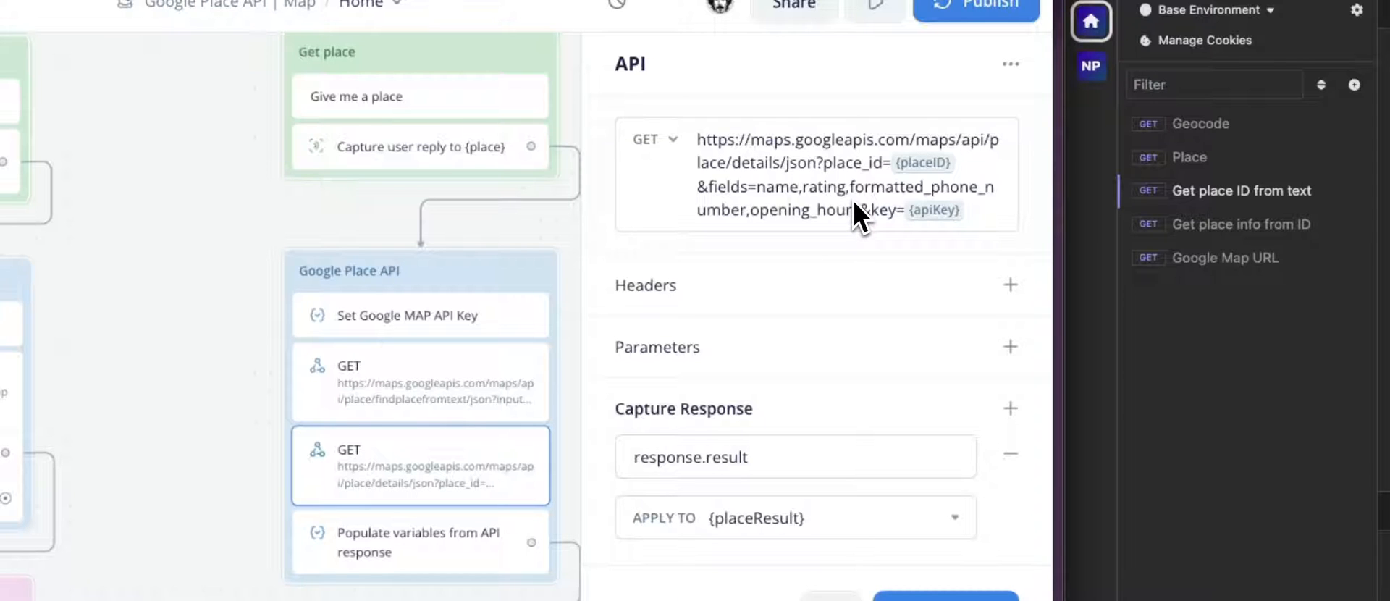
mouse_move(802, 220)
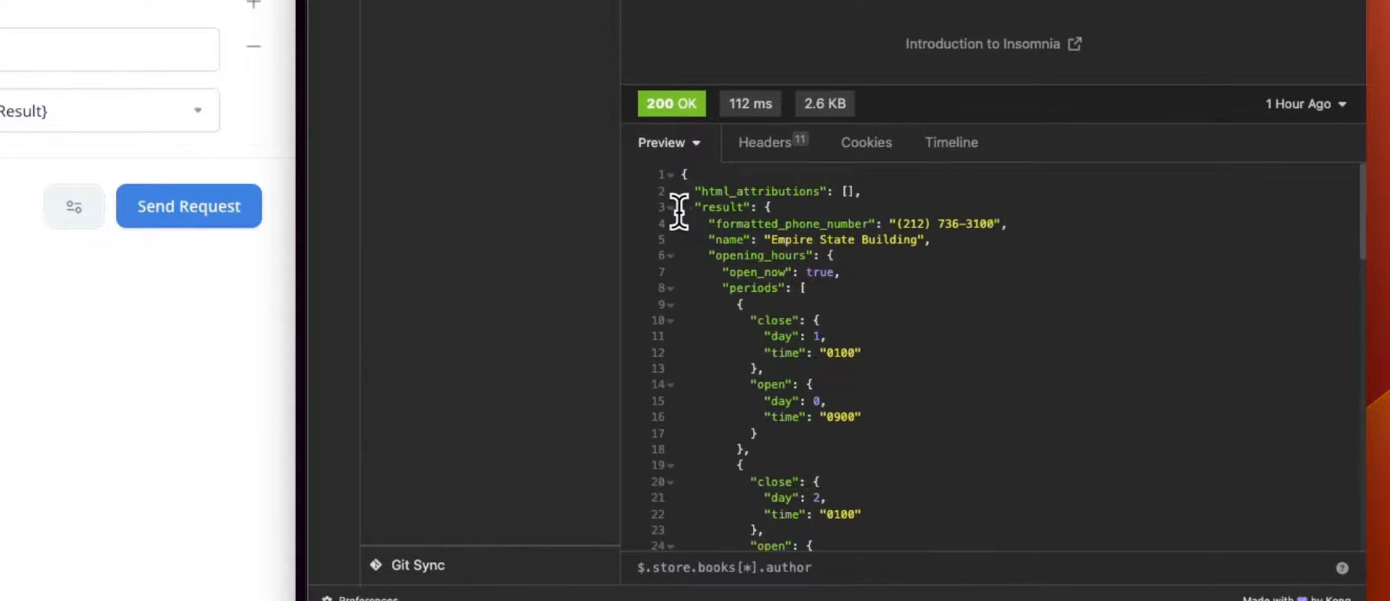
double_click(724, 207)
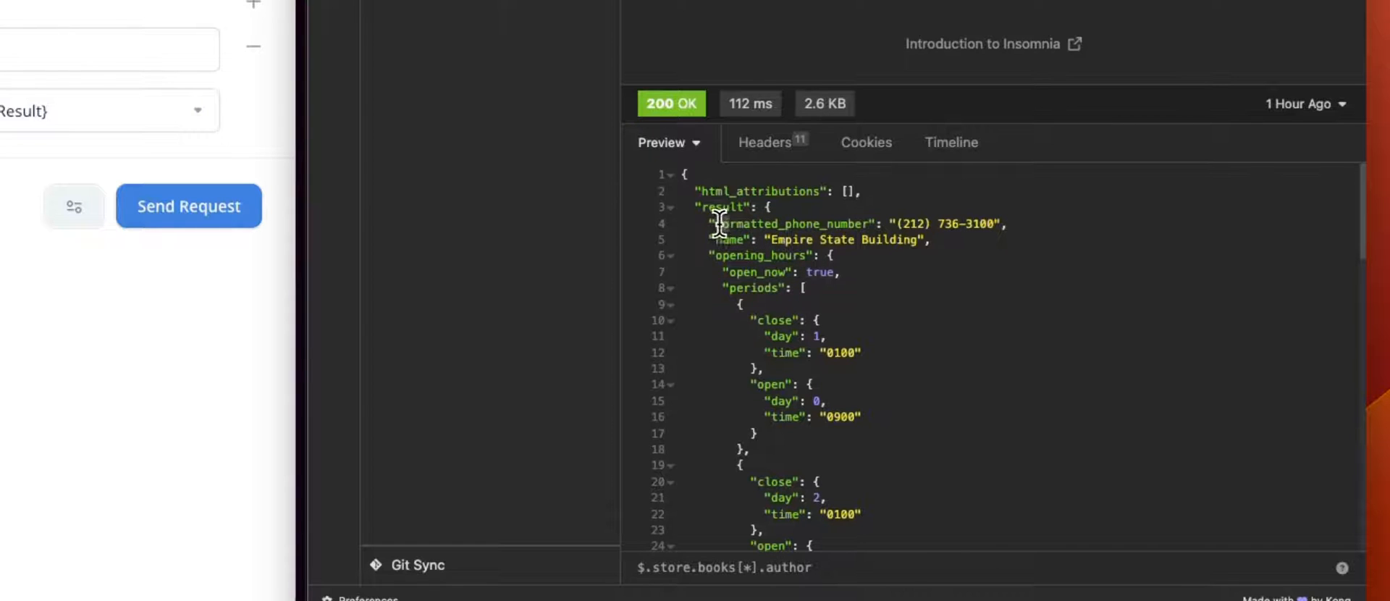
mouse_move(758, 276)
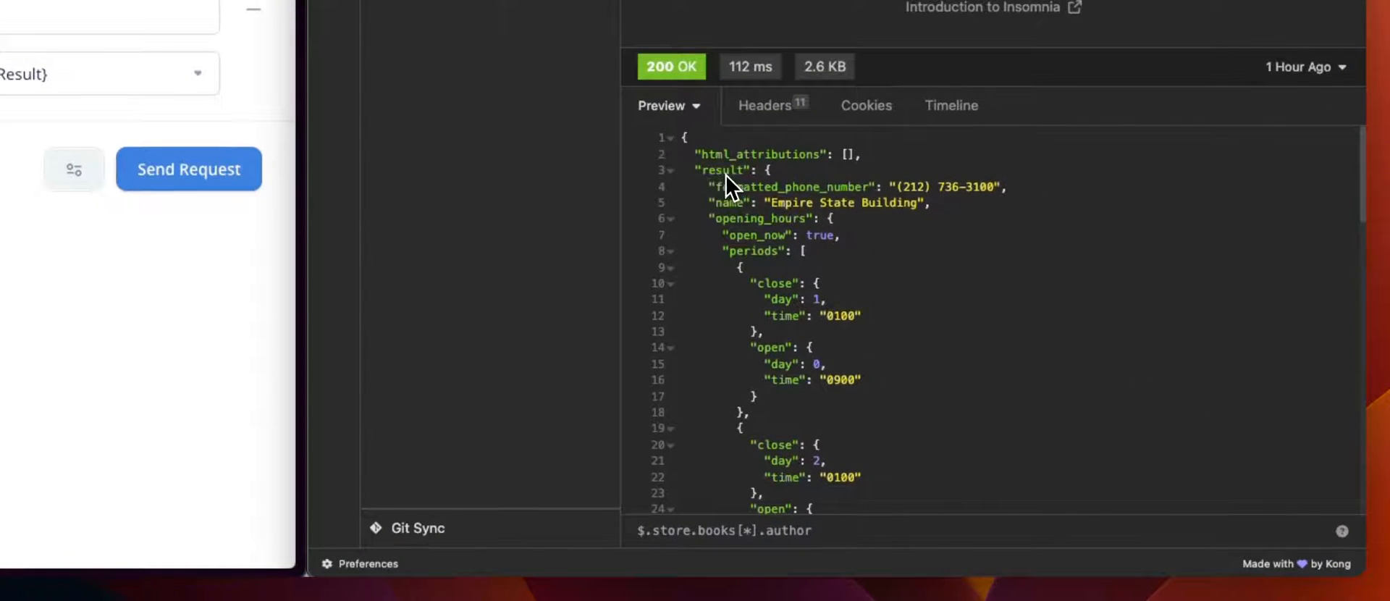
double_click(798, 186)
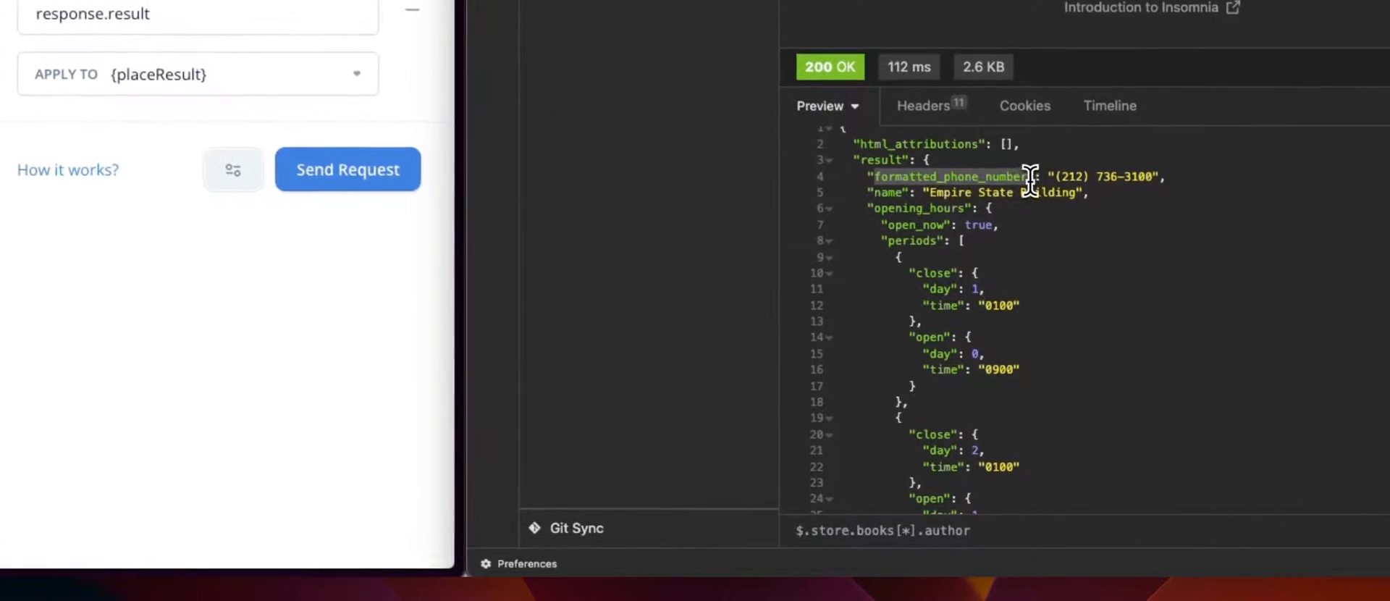
scroll("down", 3)
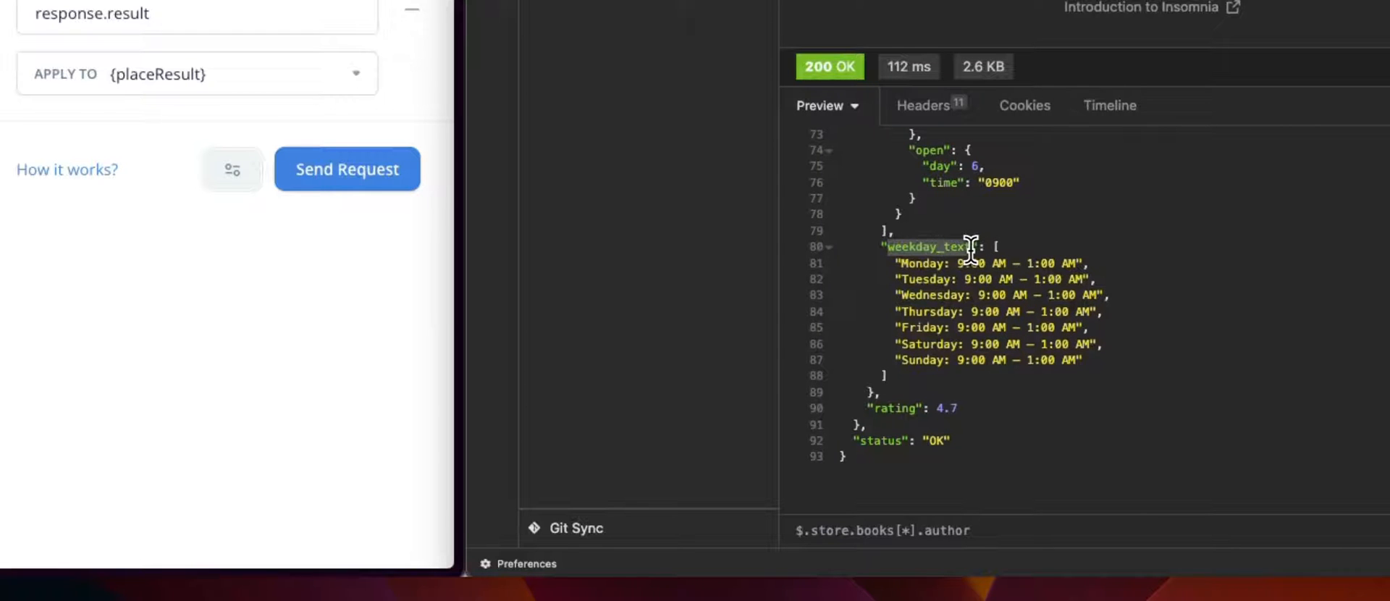
mouse_move(893, 408)
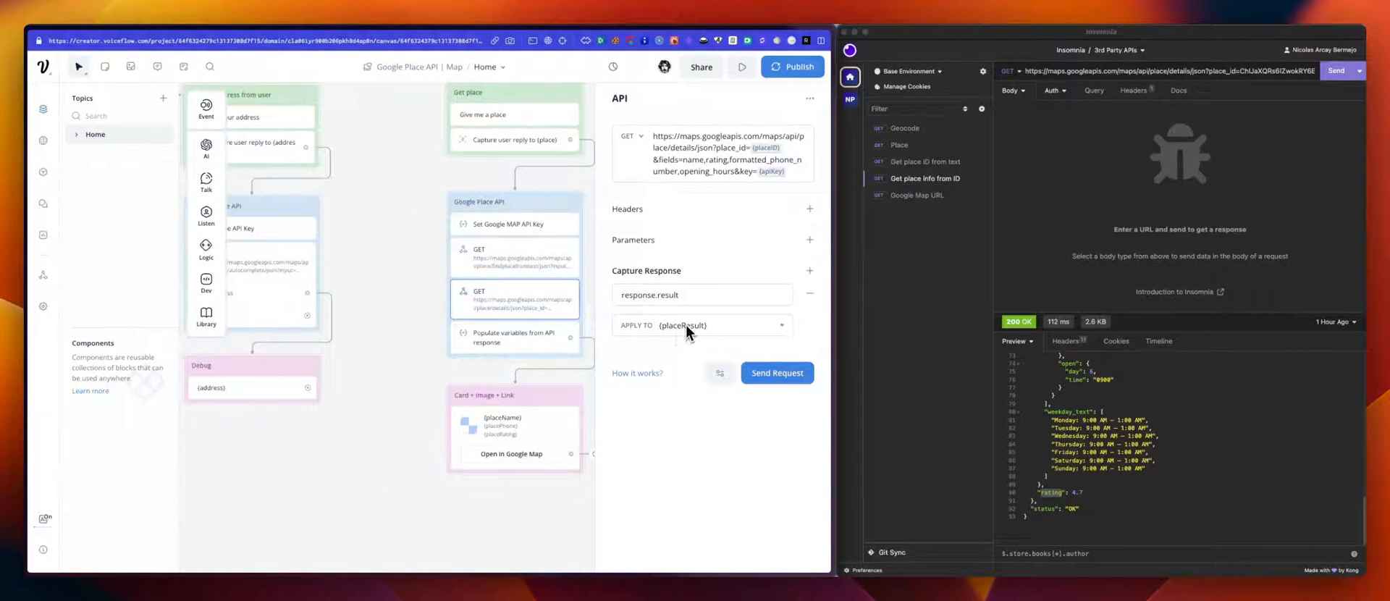
left_click(515, 337)
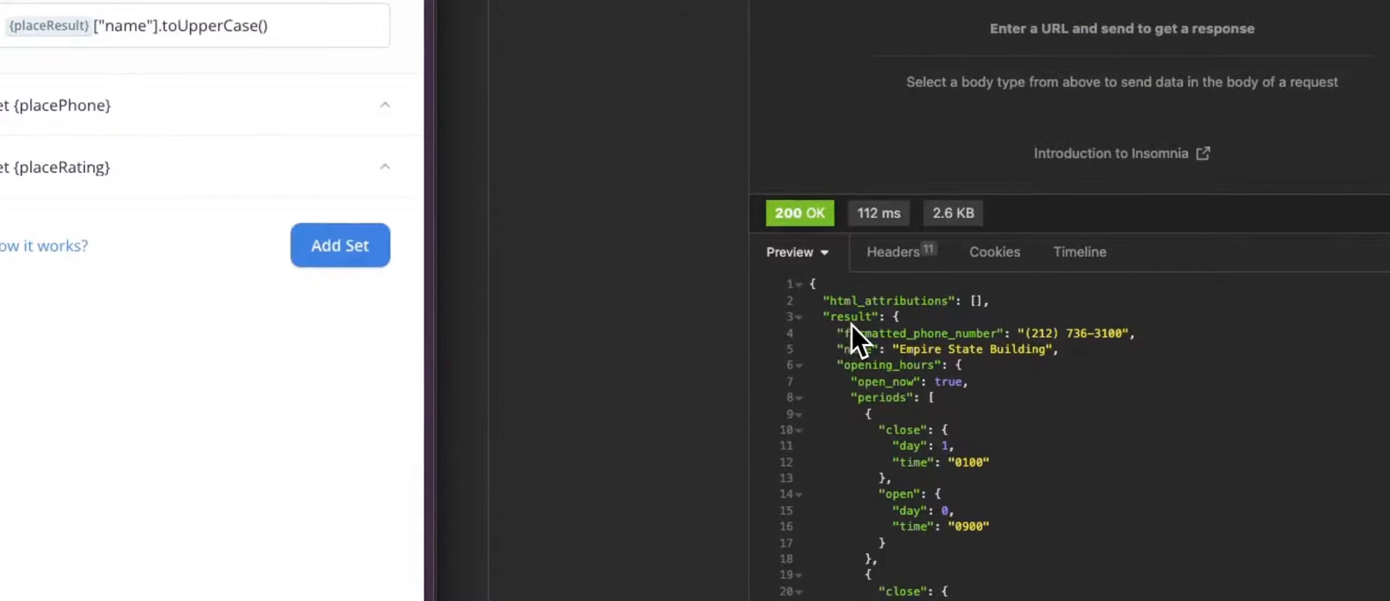
mouse_move(889, 339)
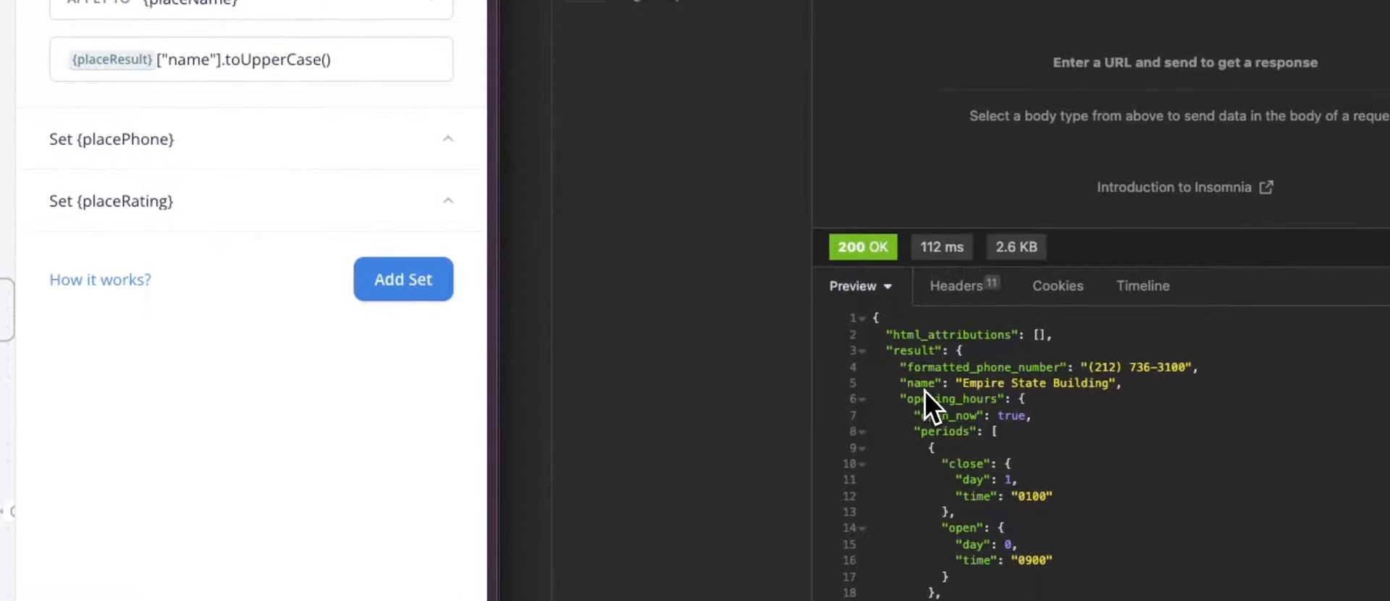
mouse_move(975, 412)
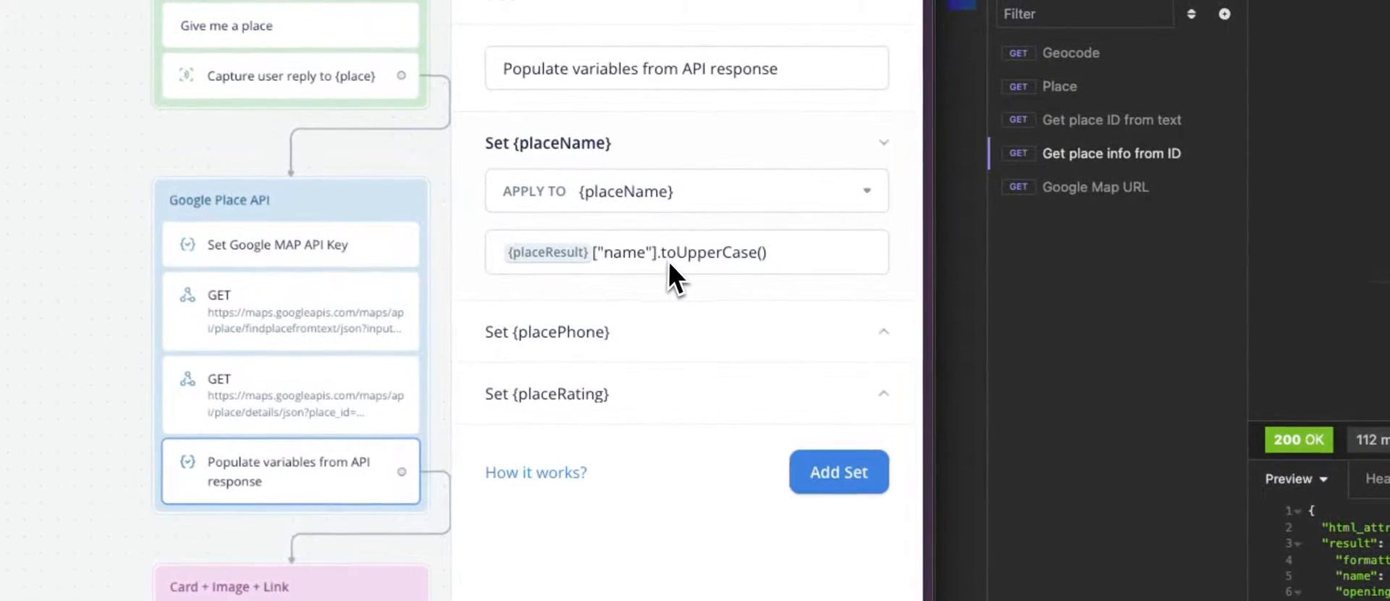
mouse_move(700, 284)
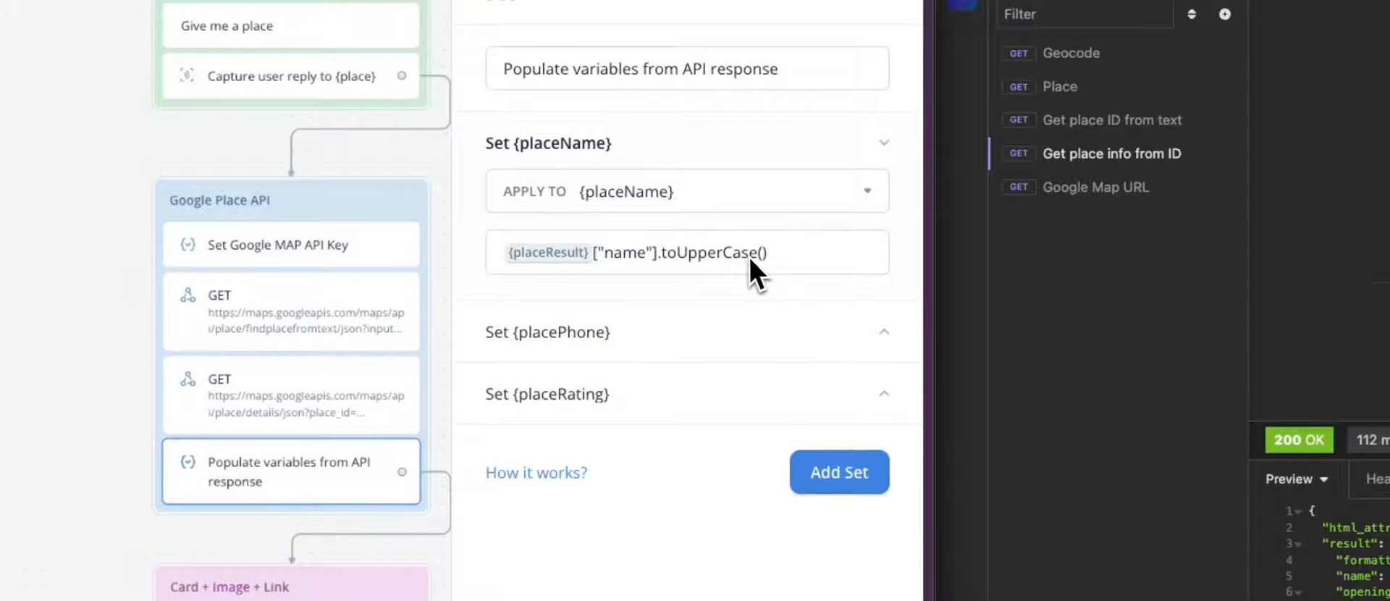
mouse_move(700, 284)
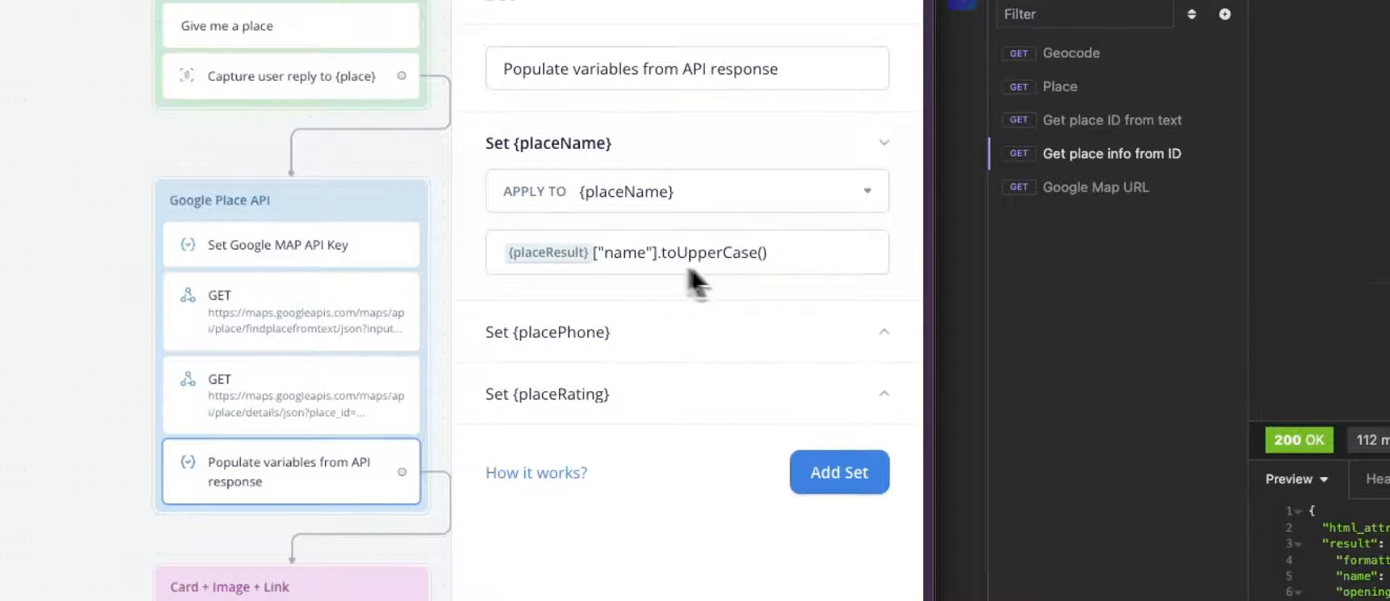
mouse_move(754, 305)
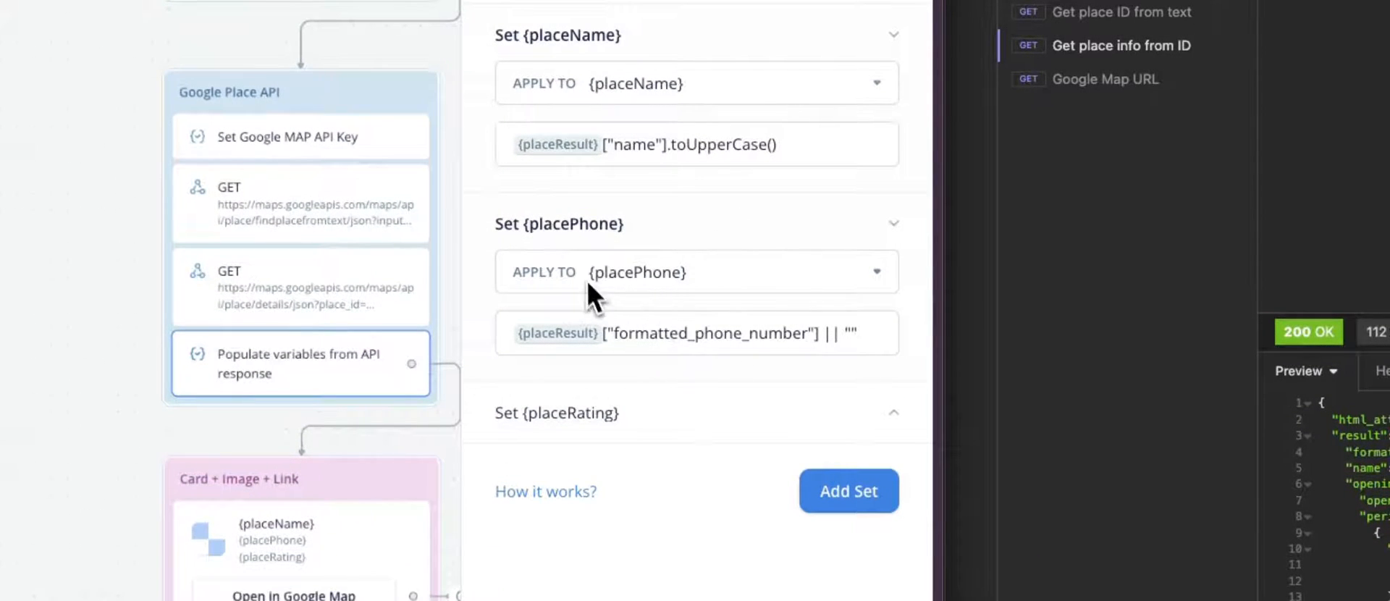
mouse_move(687, 301)
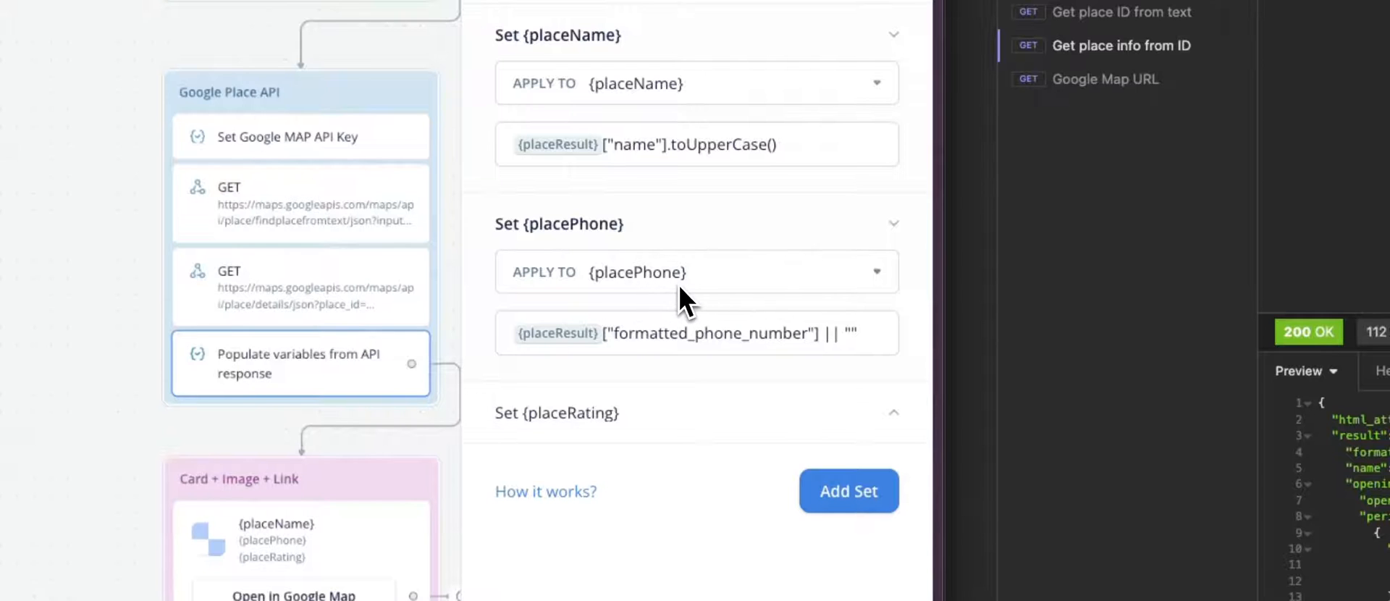
mouse_move(669, 359)
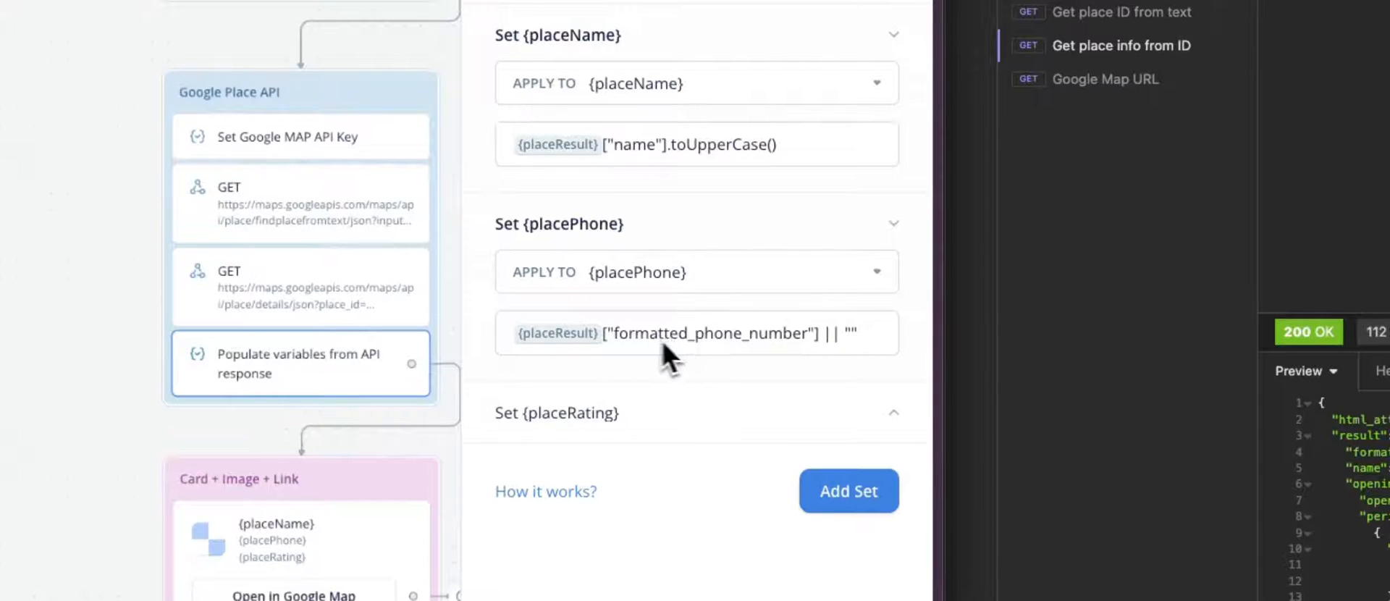
mouse_move(740, 350)
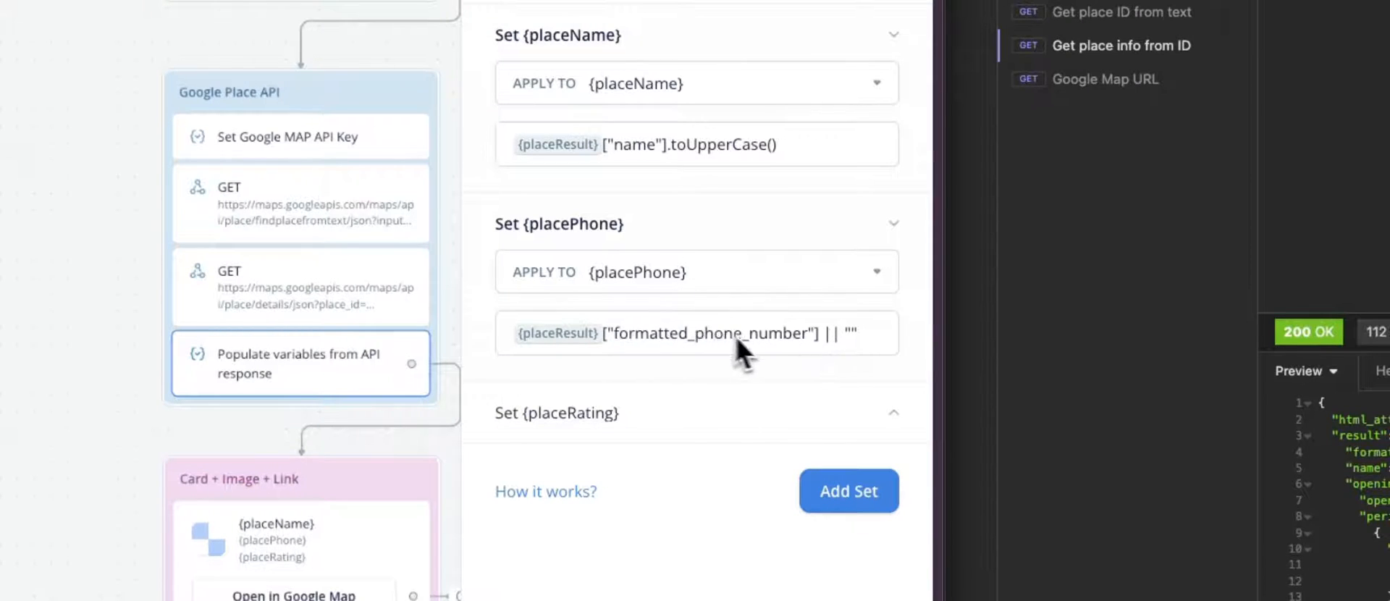
mouse_move(761, 364)
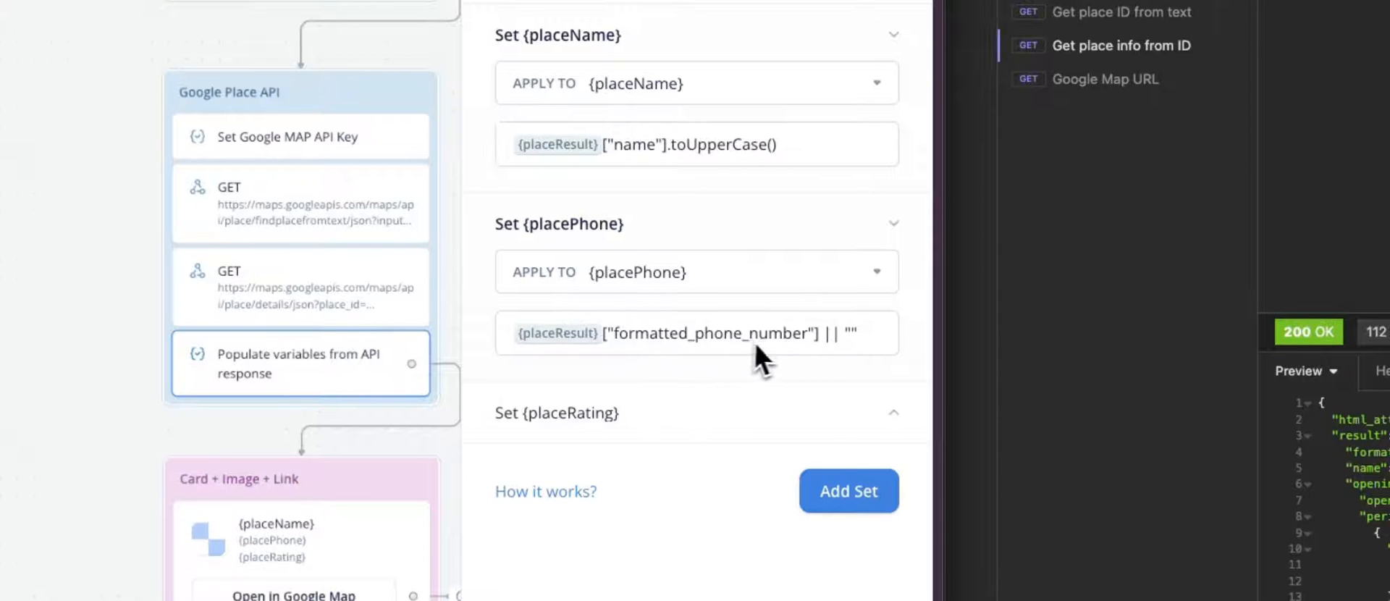
mouse_move(869, 355)
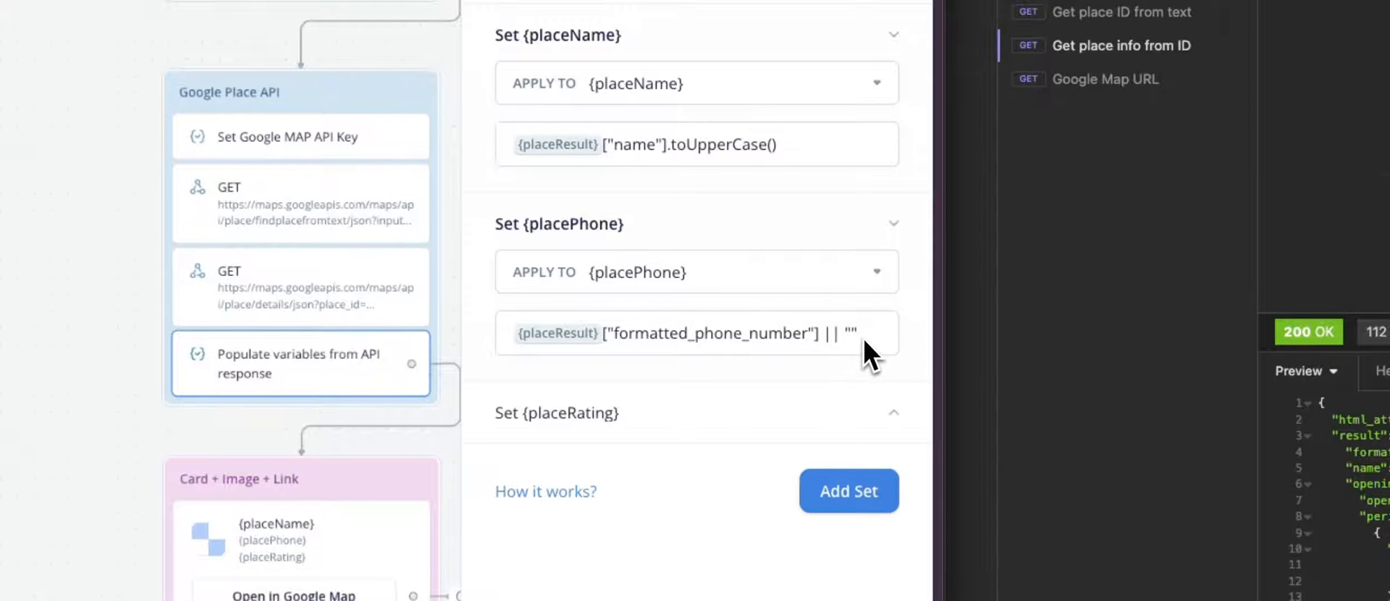
mouse_move(858, 359)
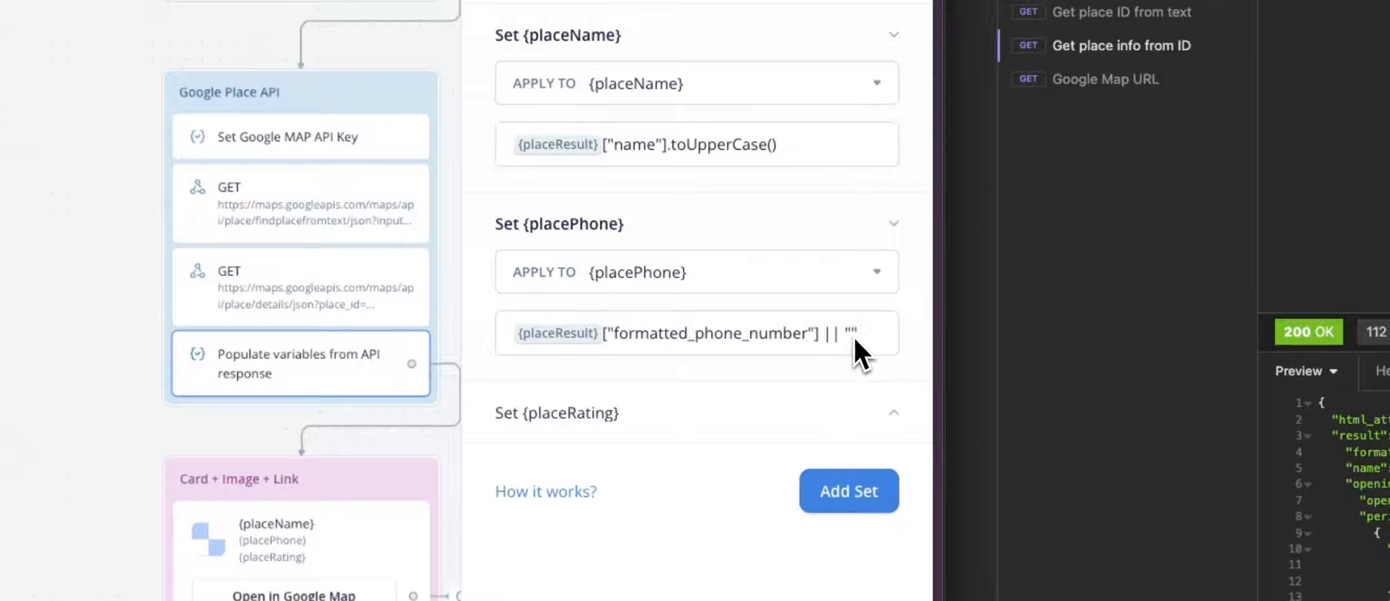
mouse_move(816, 363)
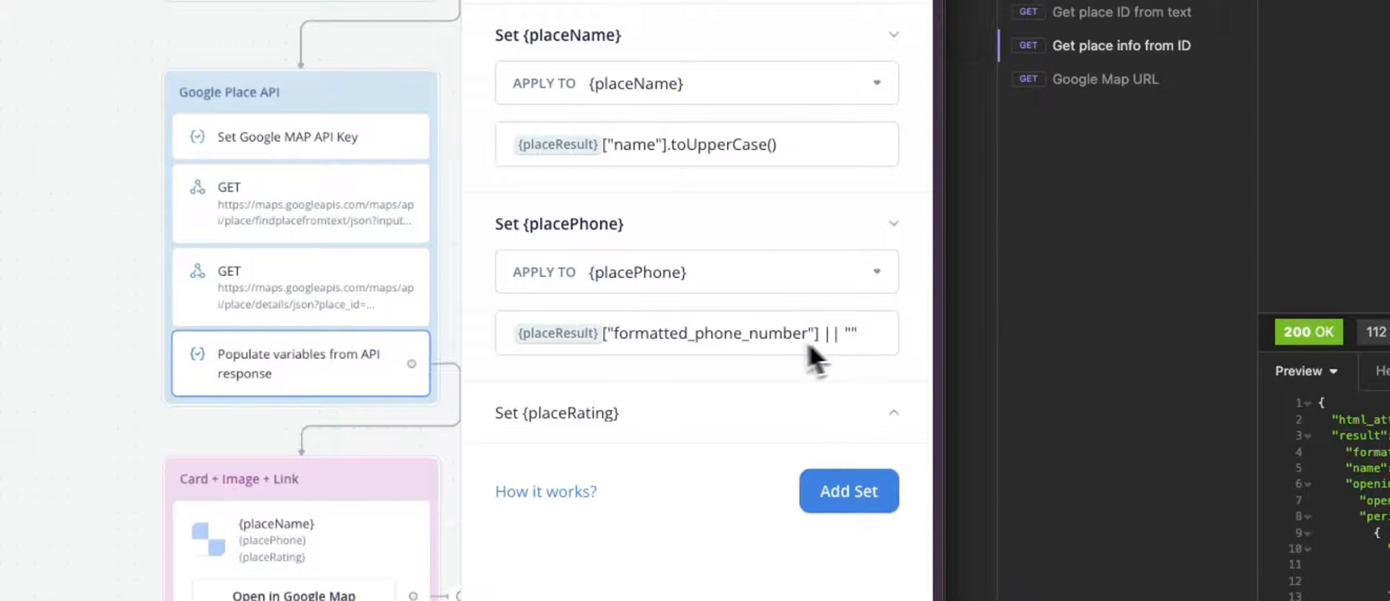
- Scroll through the Populate variables set step's placePhone and placeRating expressions
scroll("down", 3)
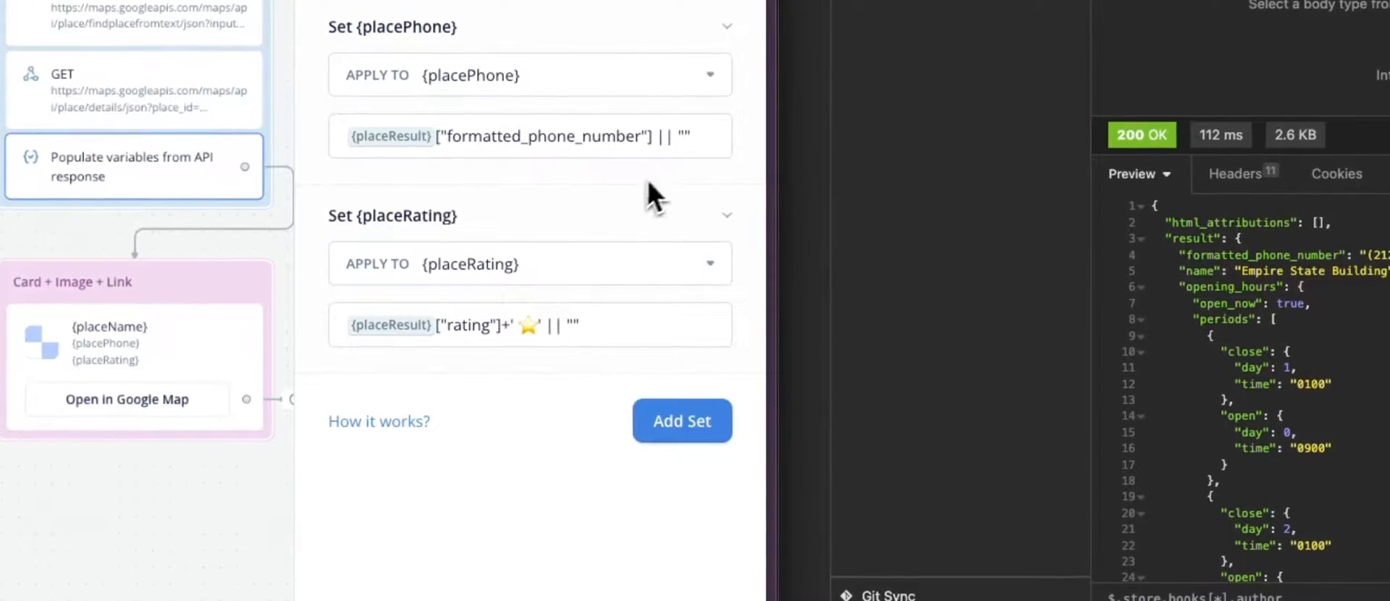
mouse_move(496, 288)
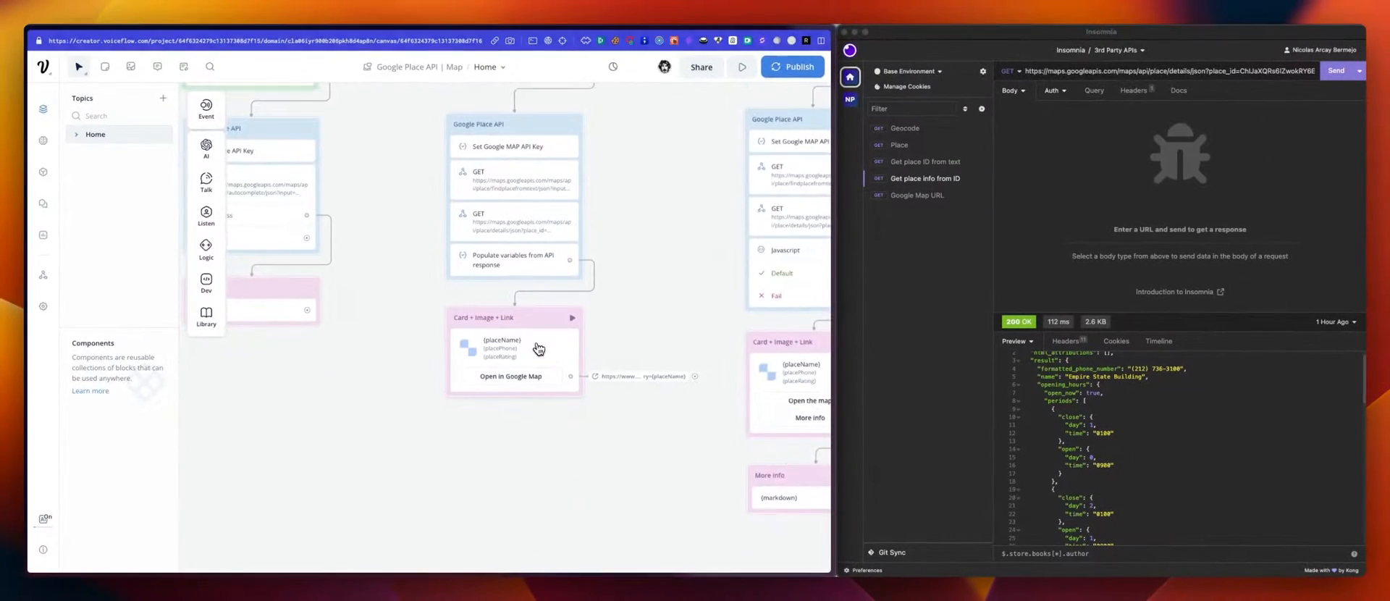
left_click(514, 355)
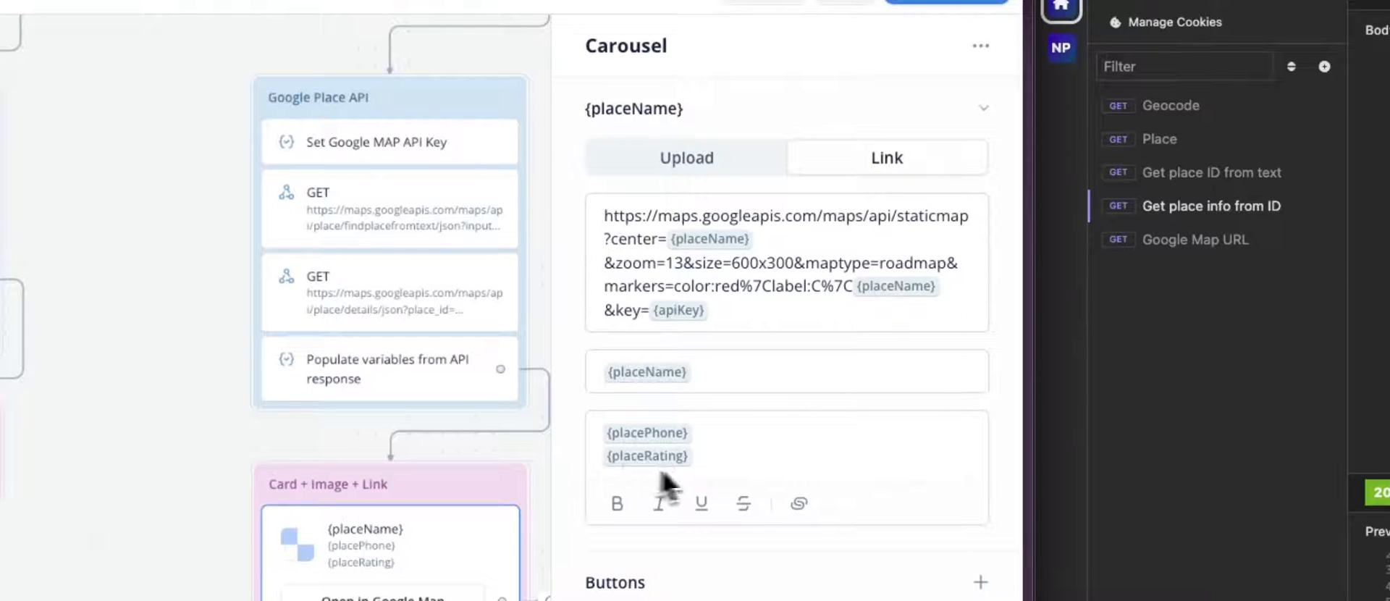
mouse_move(803, 253)
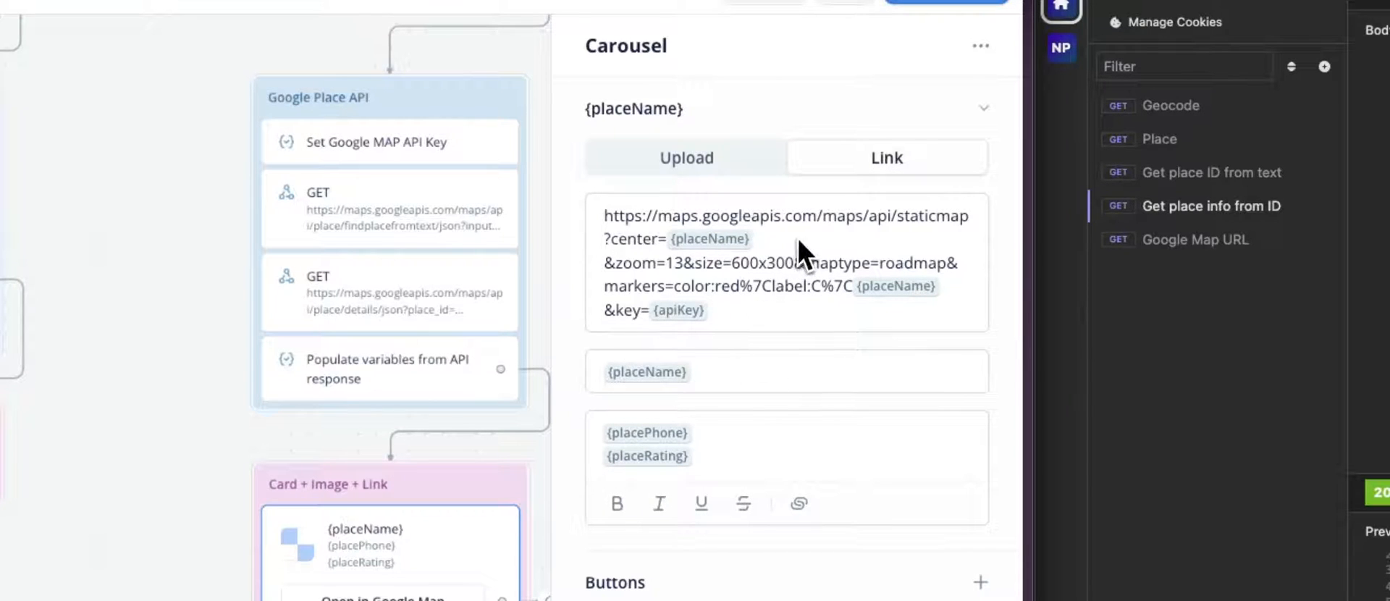
mouse_move(723, 280)
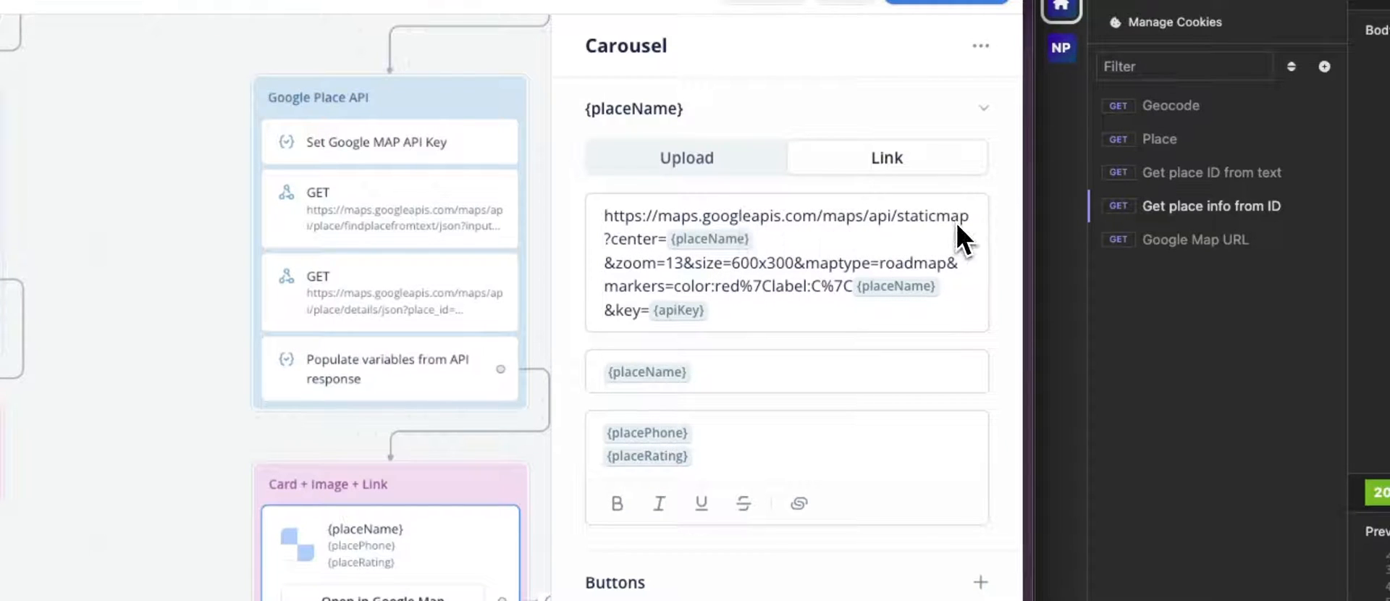
mouse_move(722, 310)
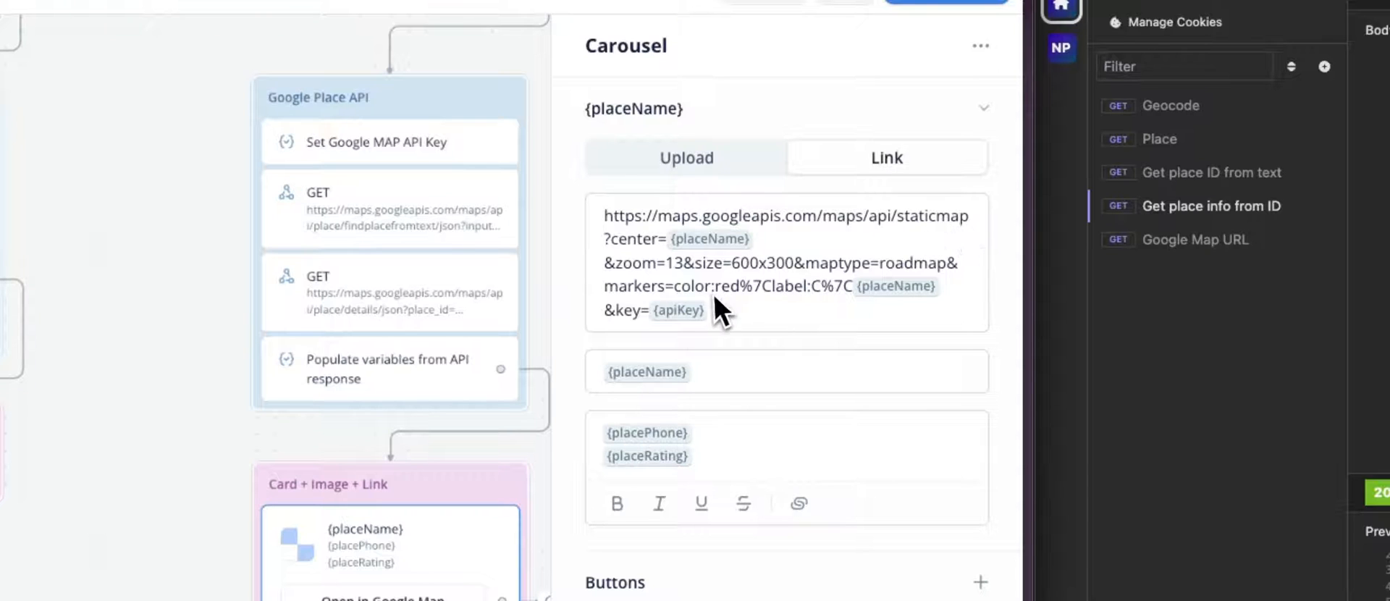
mouse_move(732, 261)
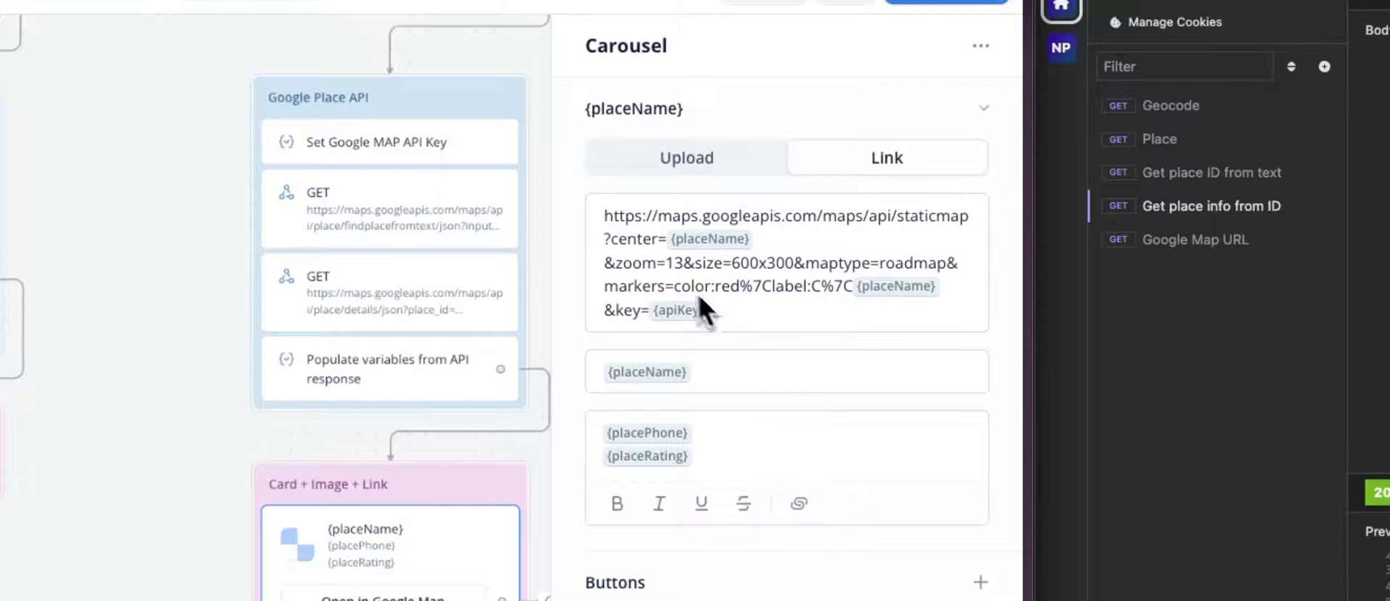
mouse_move(780, 289)
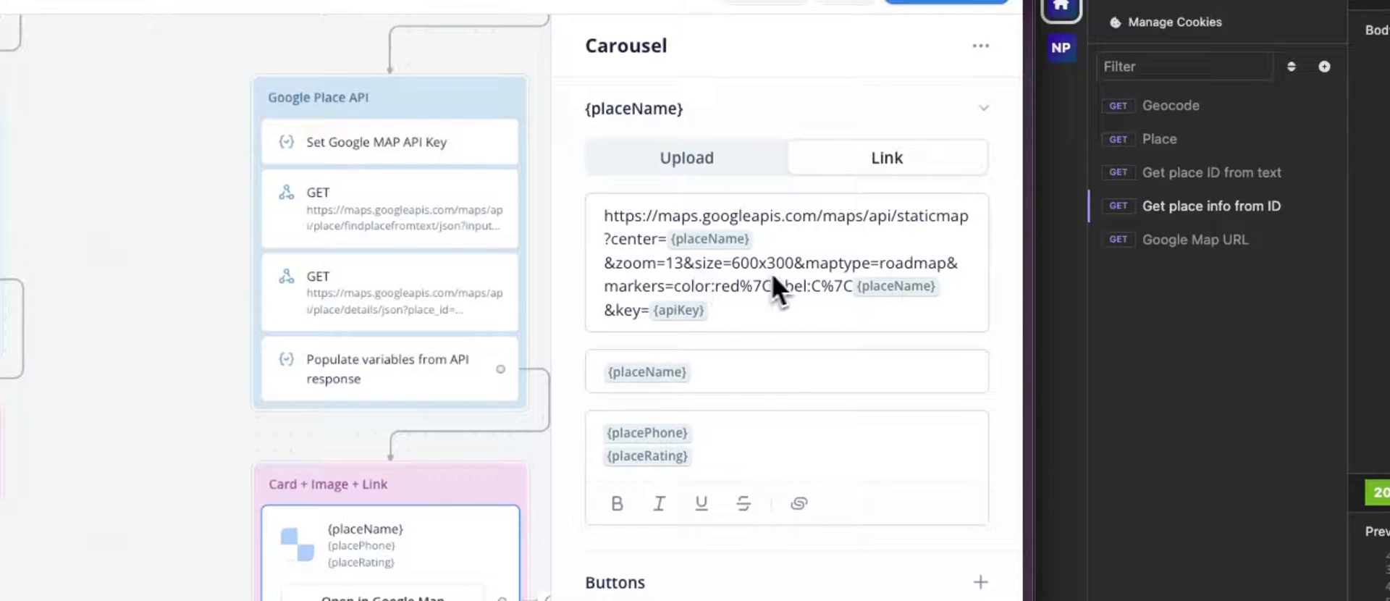
mouse_move(754, 297)
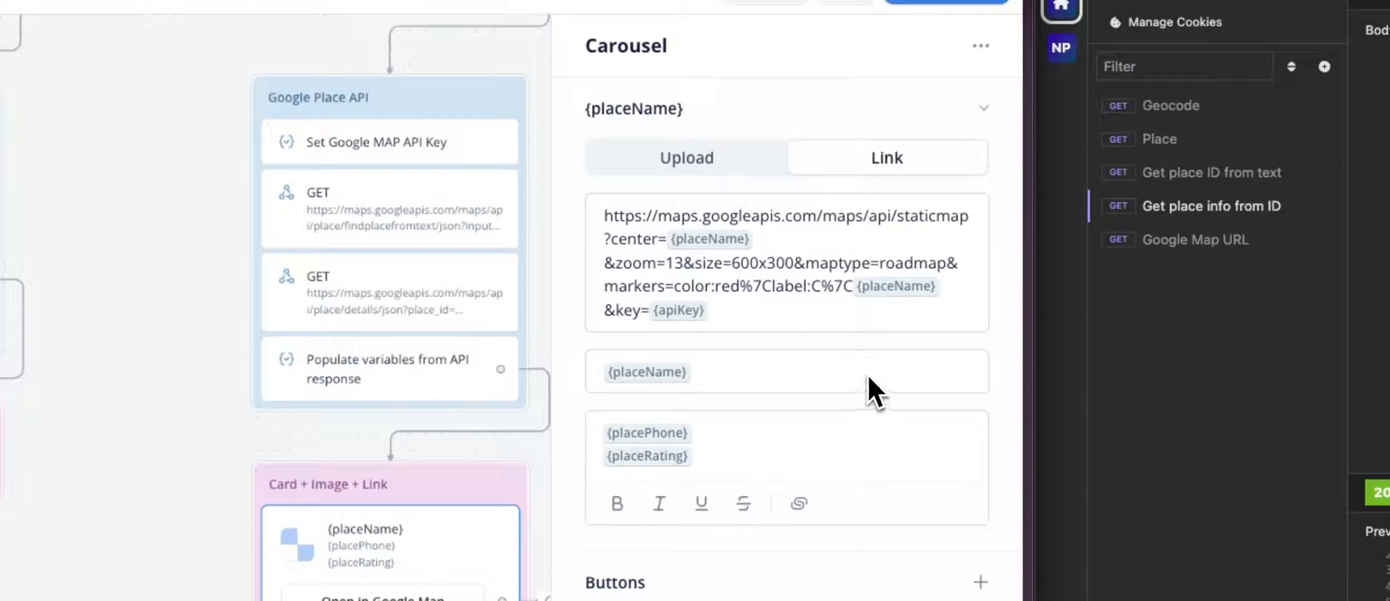
mouse_move(700, 332)
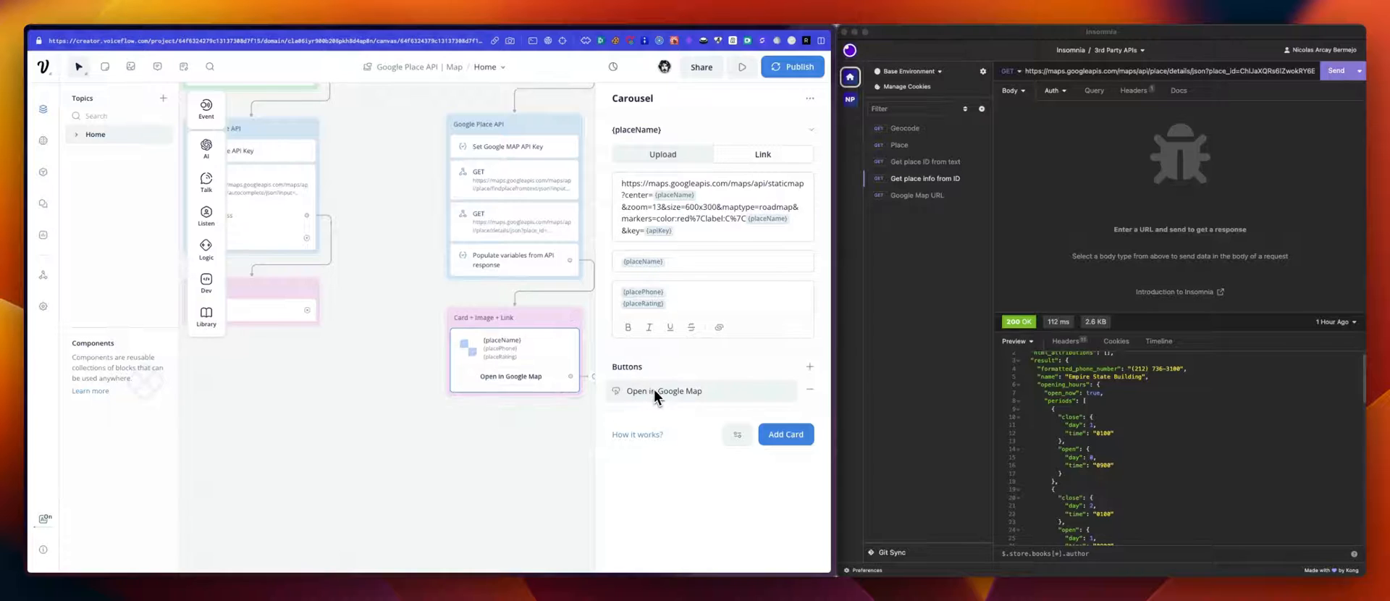
mouse_move(699, 399)
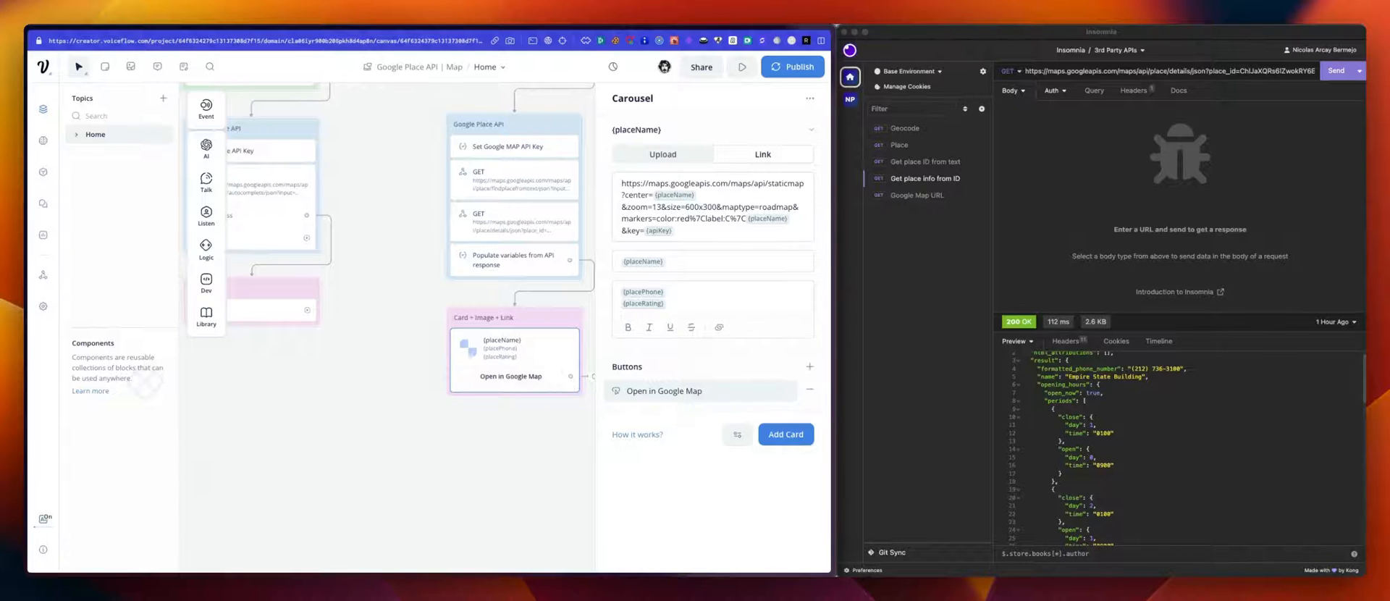
- Open the card's Open in Google Map button to view its {placeName} search URL
left_click(663, 391)
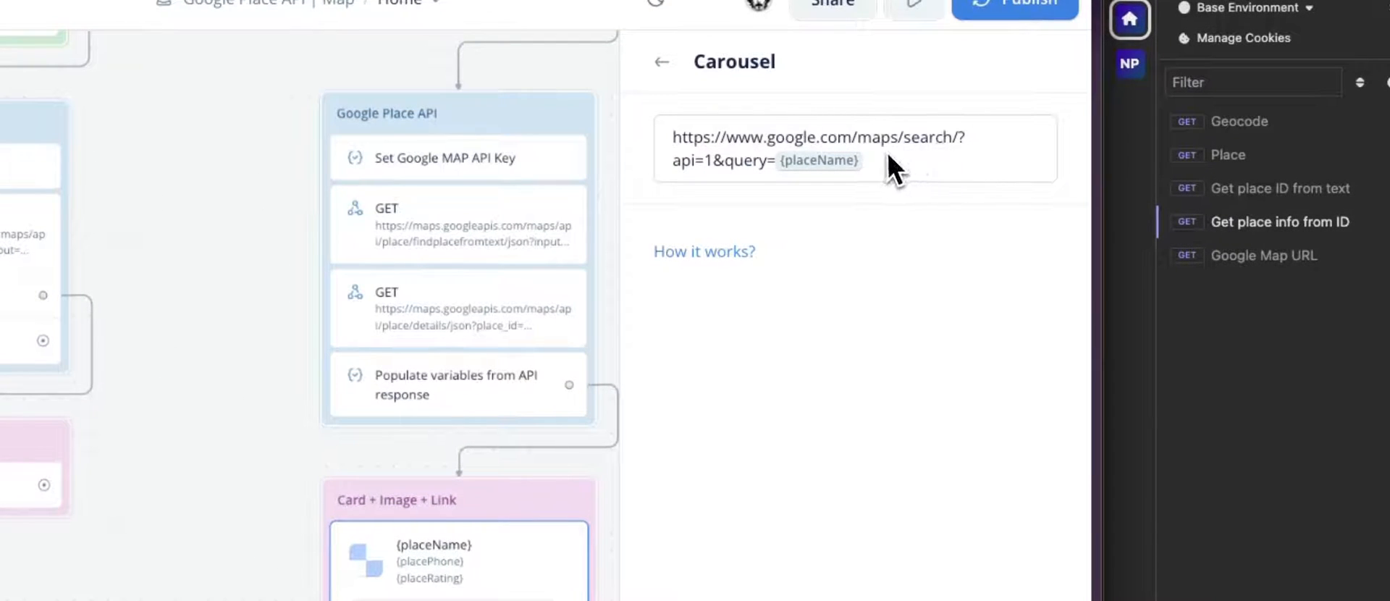
mouse_move(837, 186)
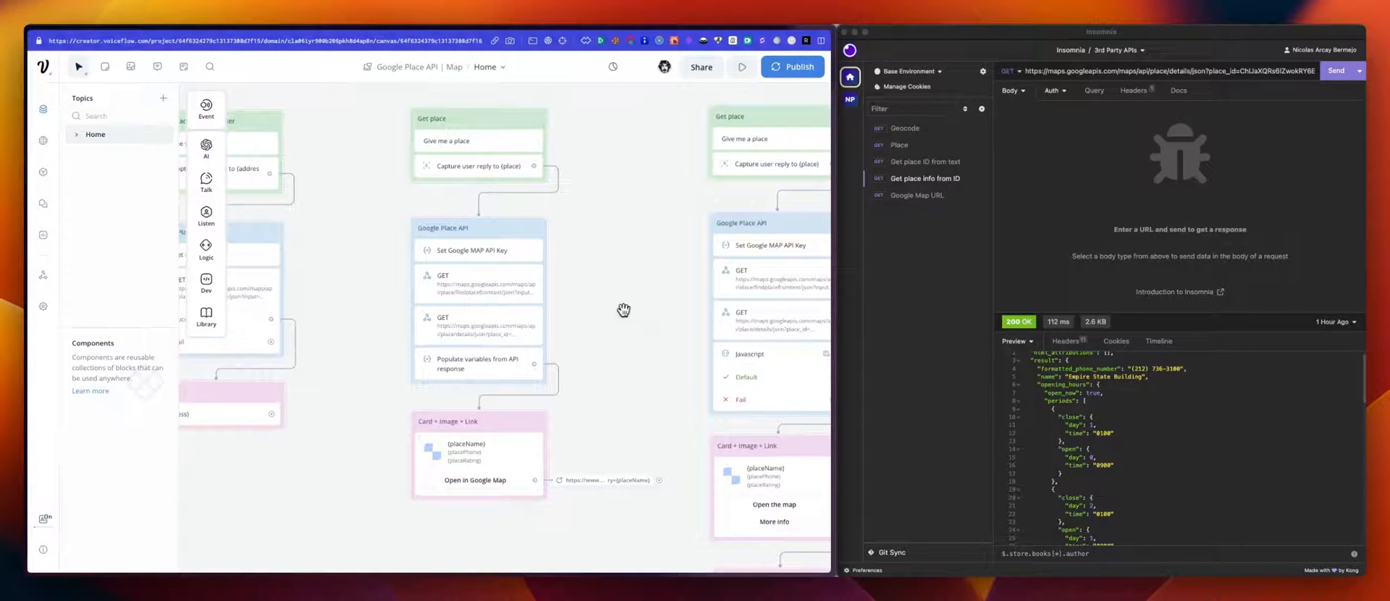
- Inspect the place ID lookup request, then scroll down to the More info {markdown} step
left_click(479, 282)
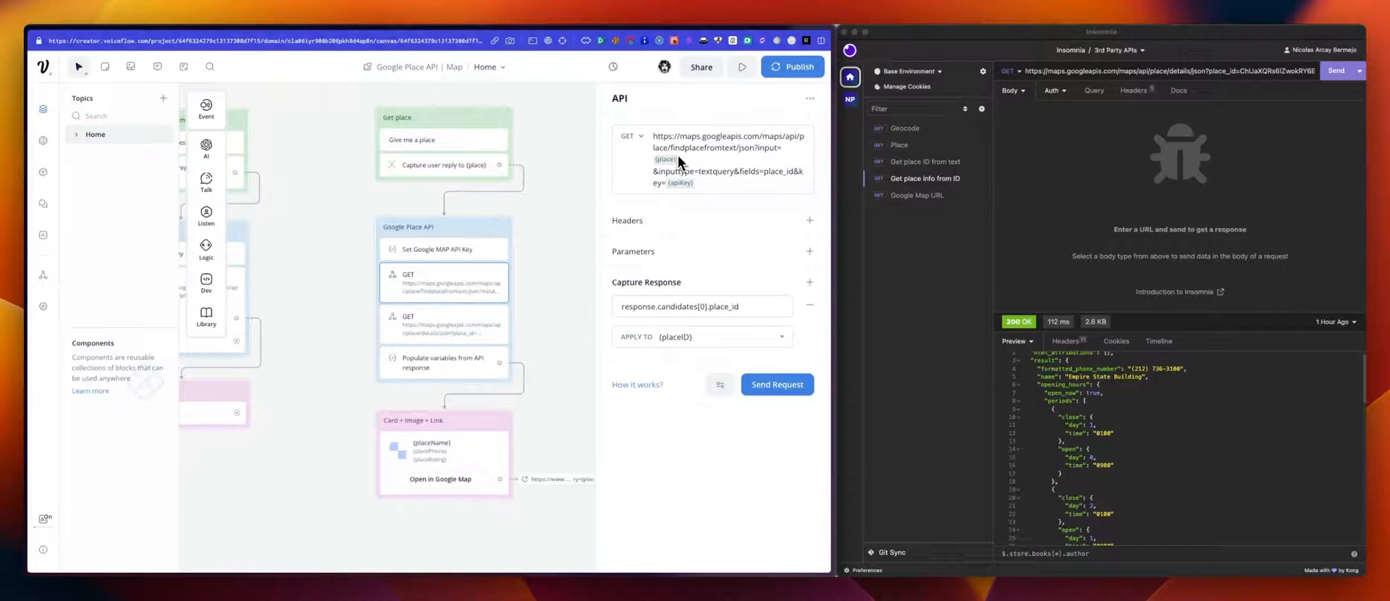
mouse_move(548, 292)
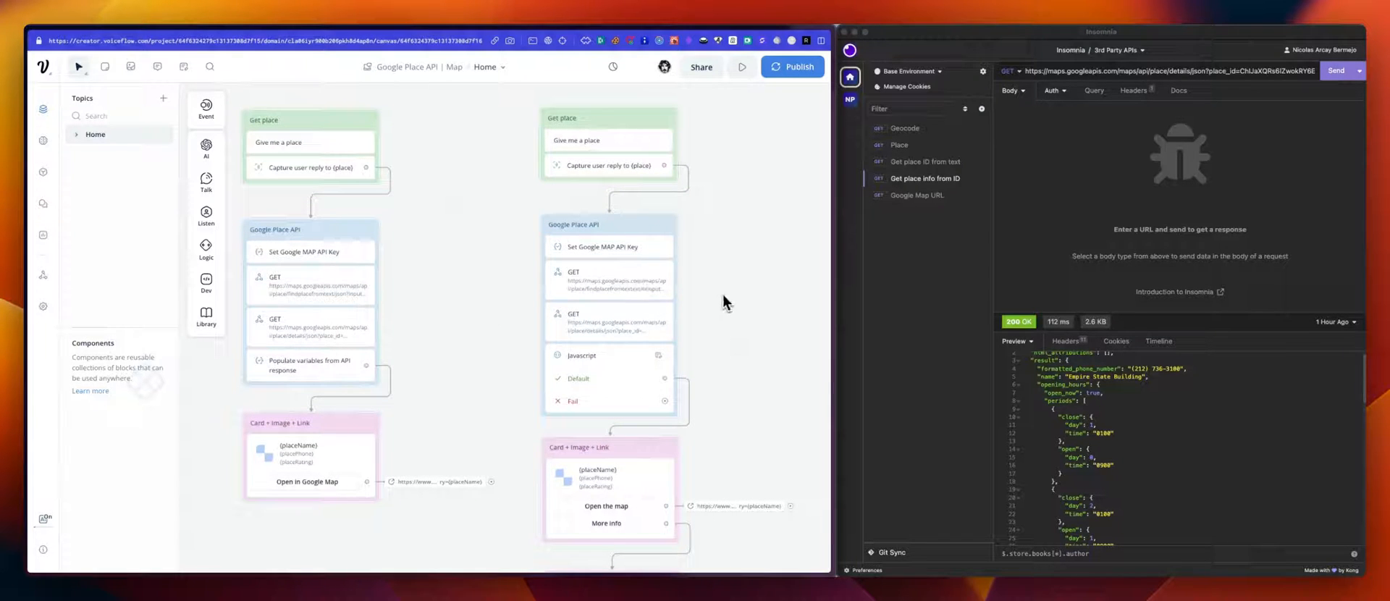
mouse_move(731, 303)
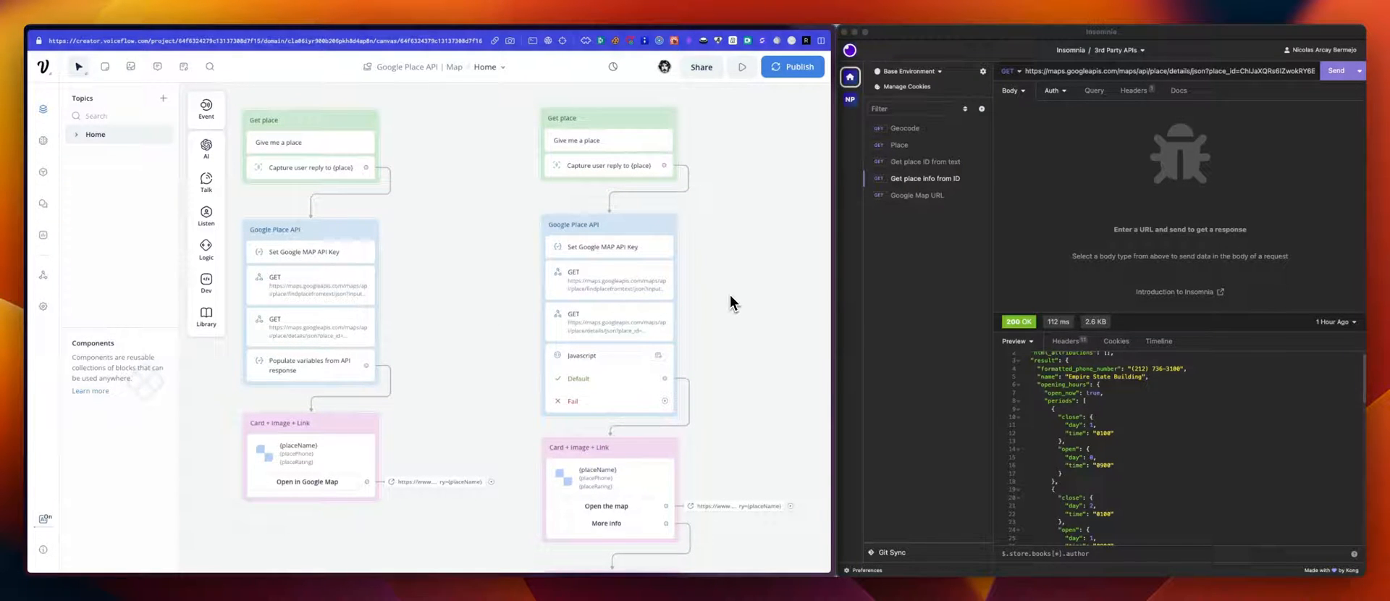
scroll("down", 3)
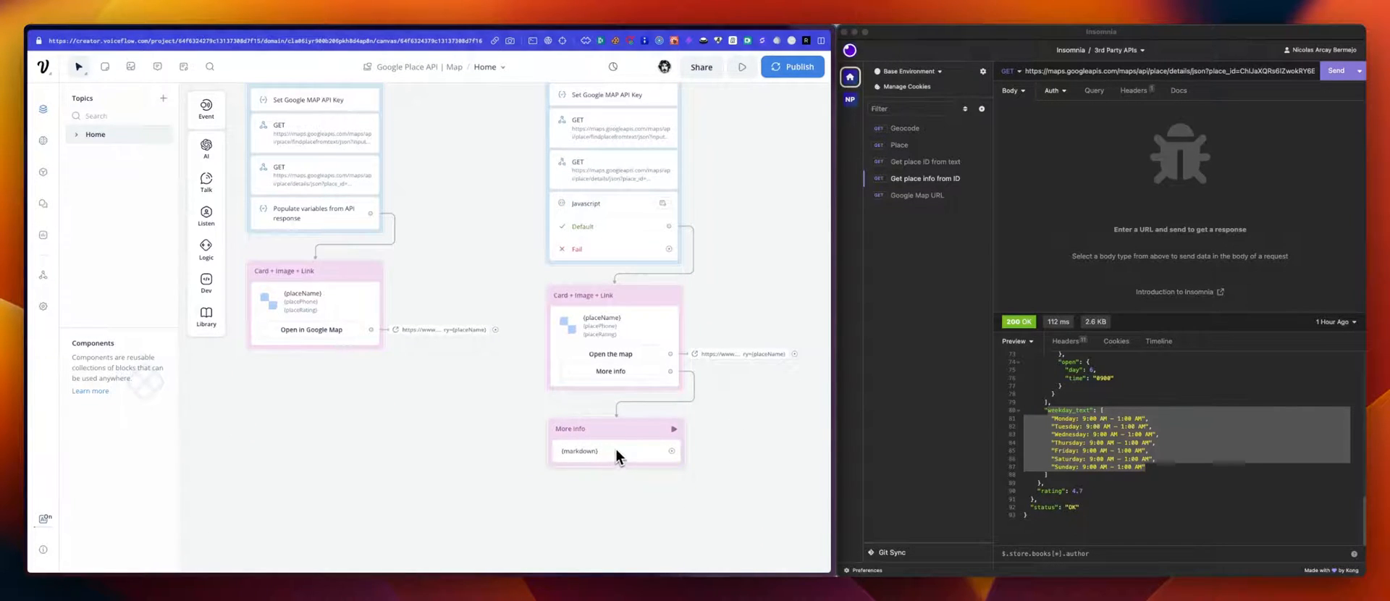
mouse_move(629, 461)
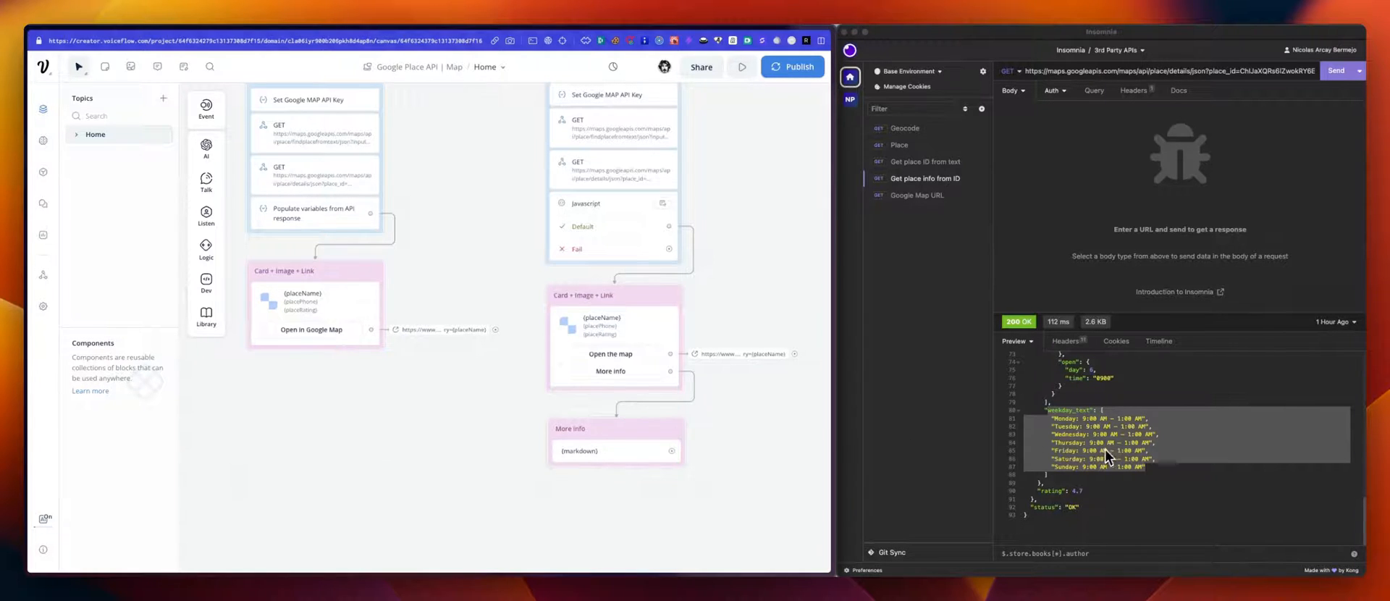
mouse_move(727, 416)
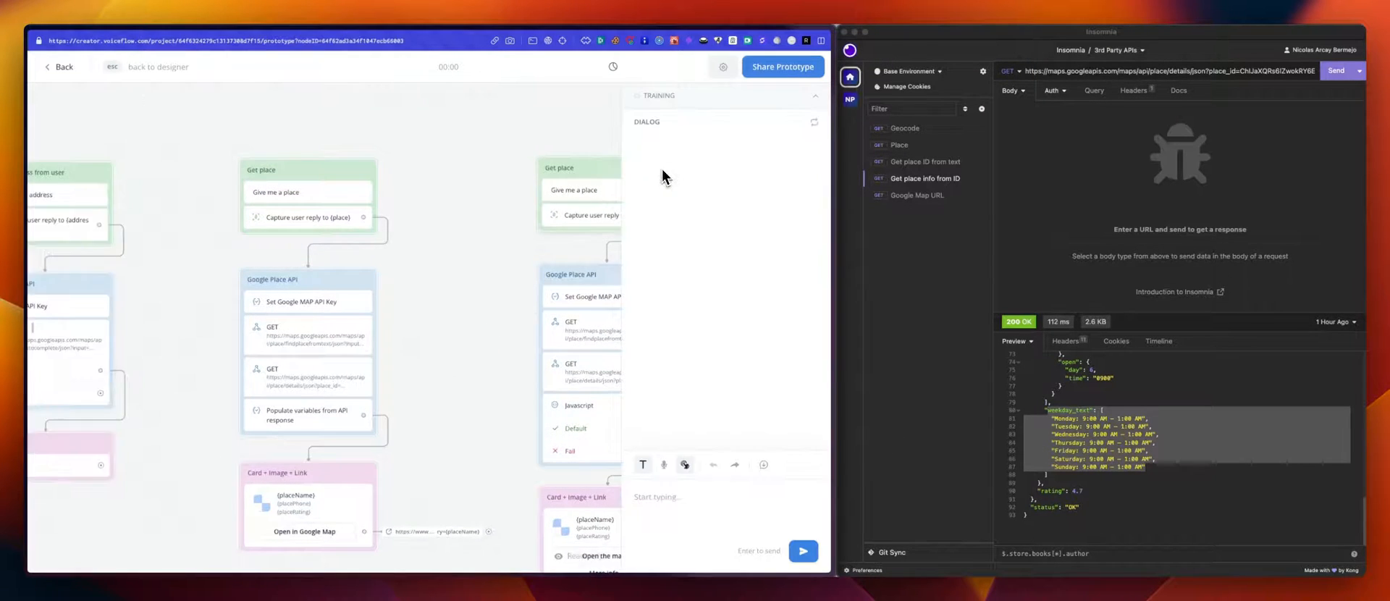
- Send 'empire state building' in the prototype chat to get its place card
type("empire state")
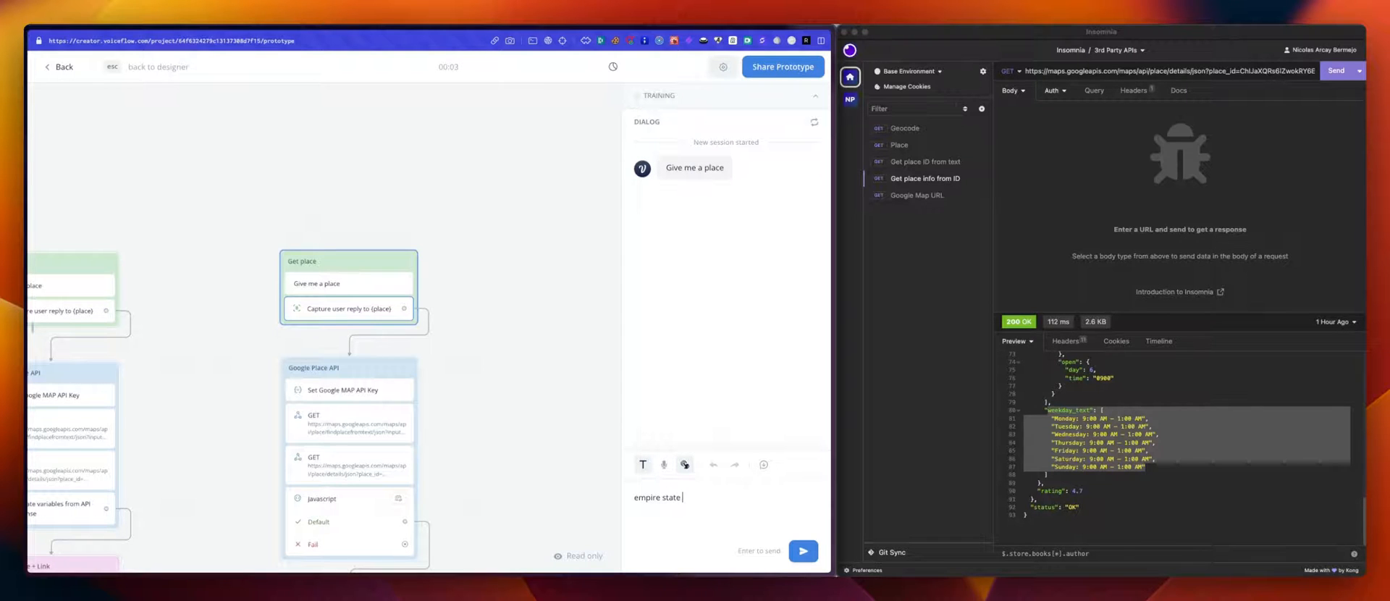
type("building")
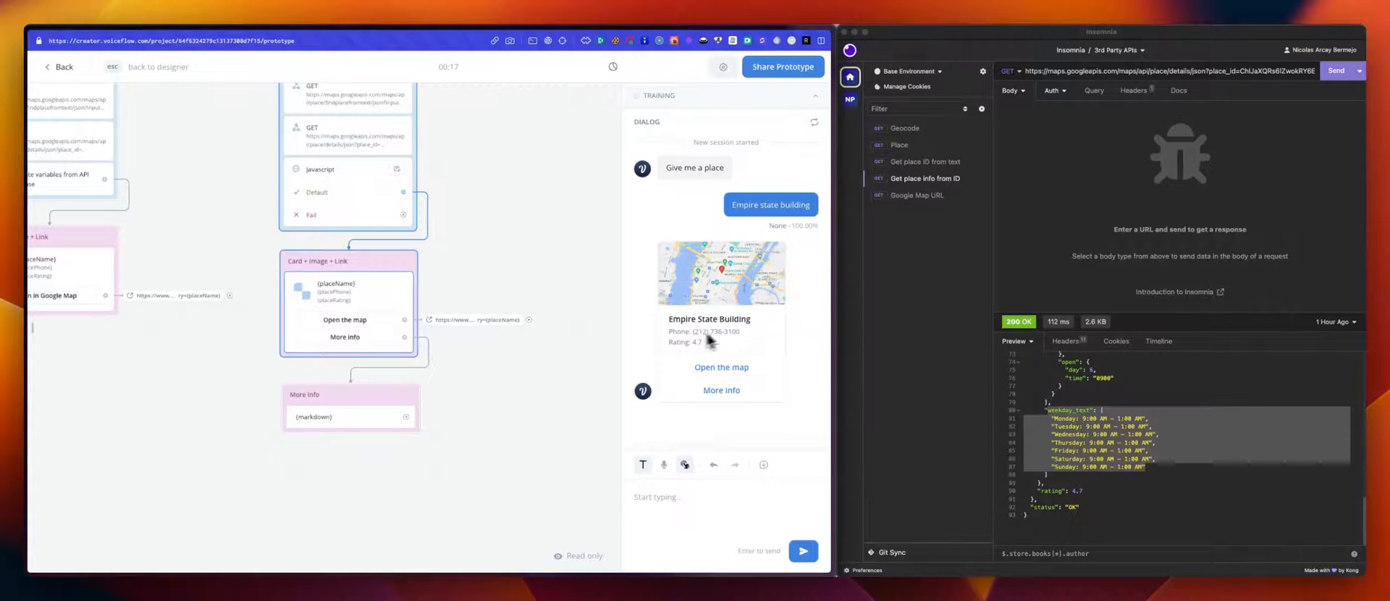
mouse_move(743, 343)
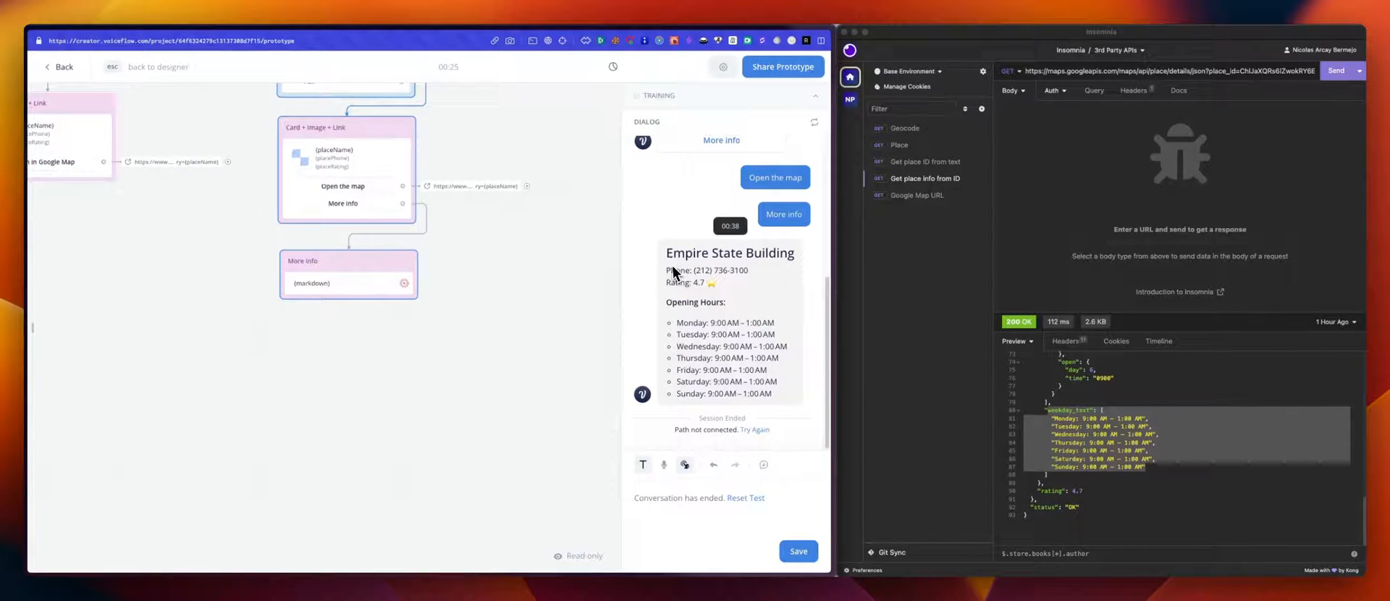
mouse_move(675, 316)
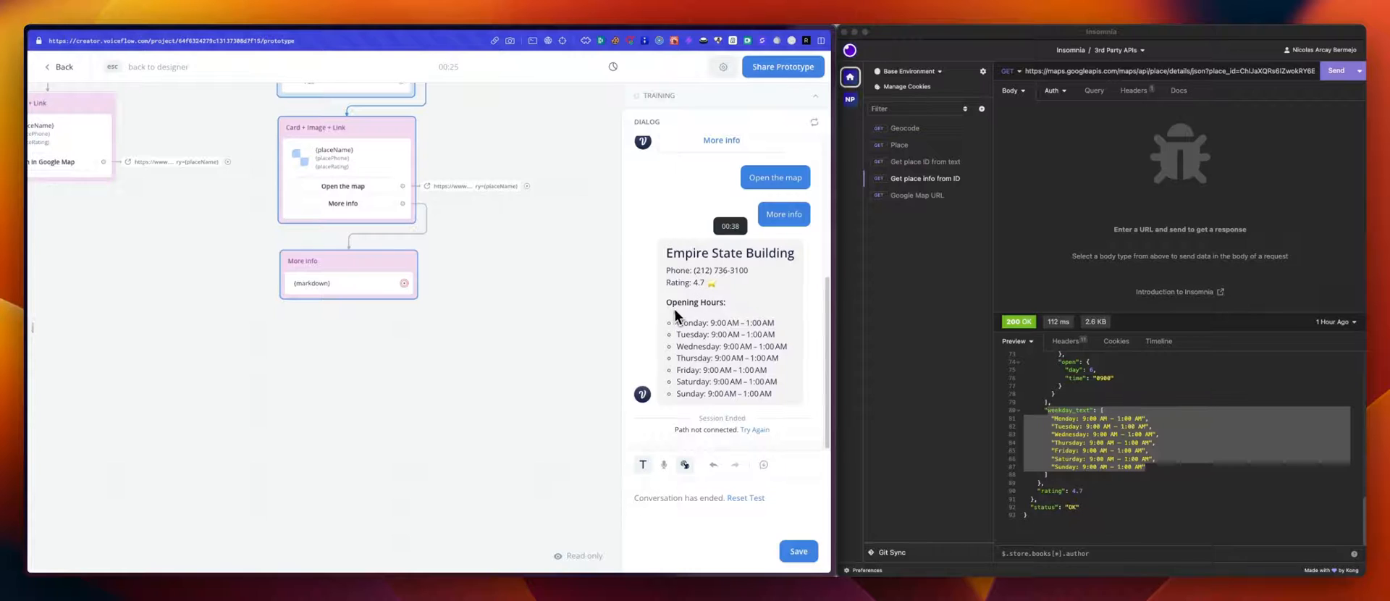
mouse_move(727, 341)
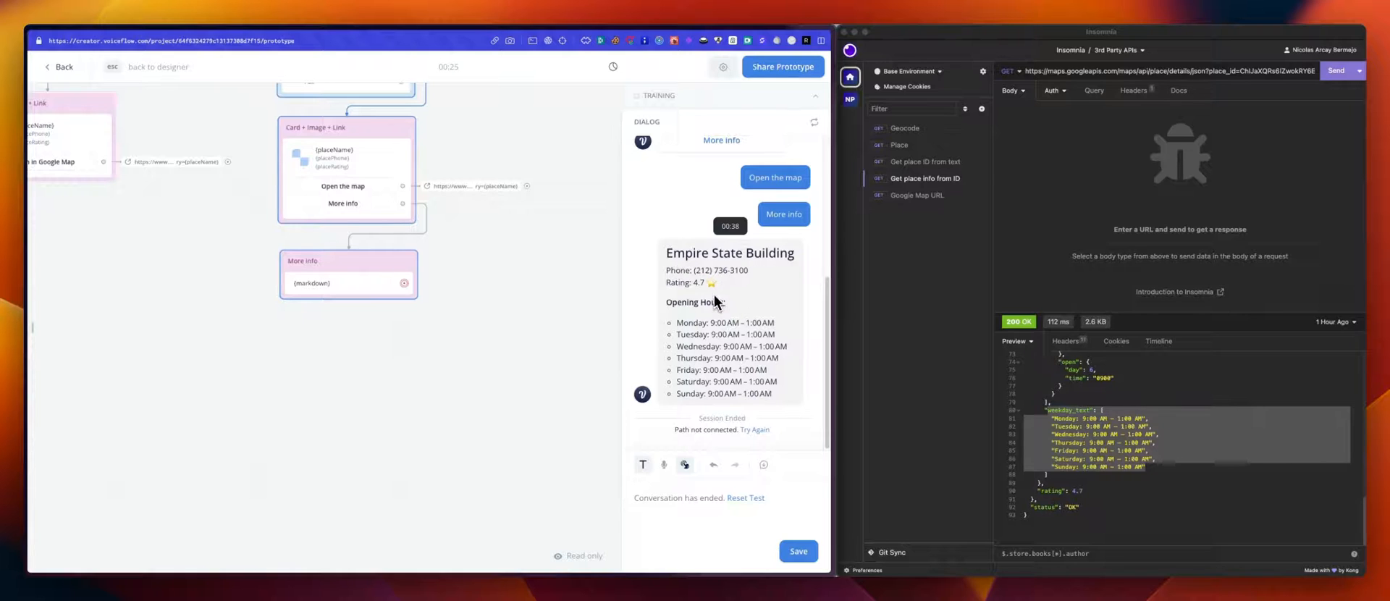
mouse_move(733, 315)
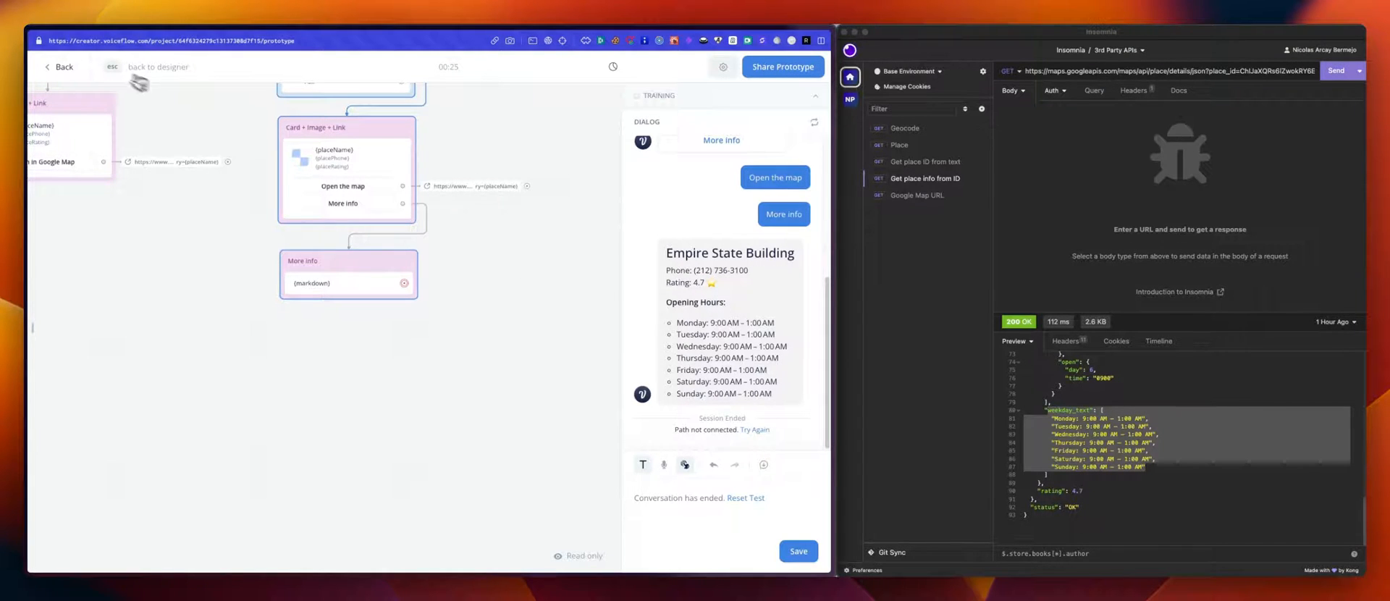
- Back in the designer, inspect the Give me a place prompt, place capture and place details request
left_click(59, 67)
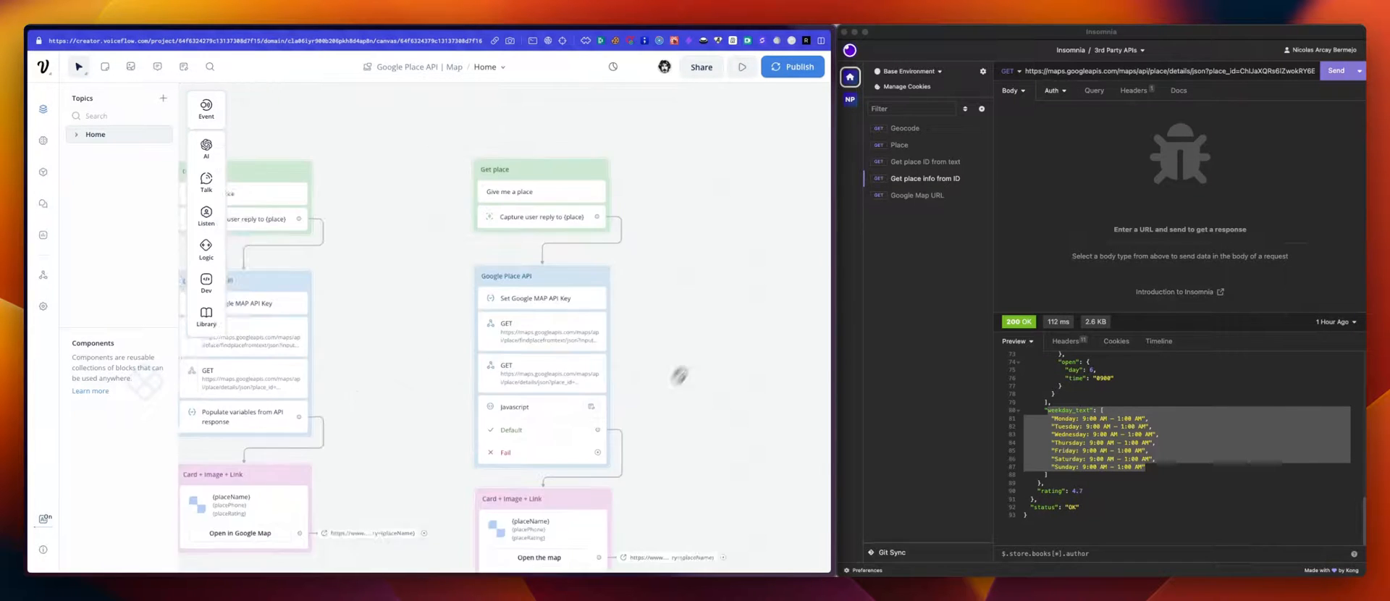
left_click(509, 176)
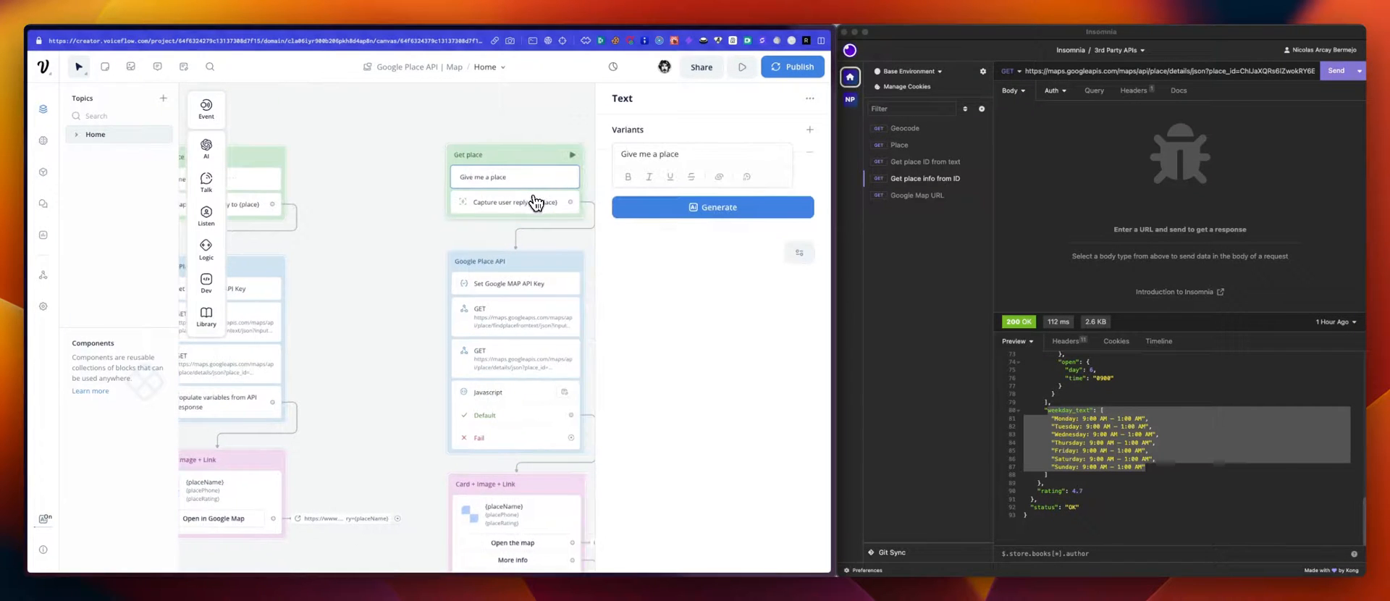
left_click(514, 201)
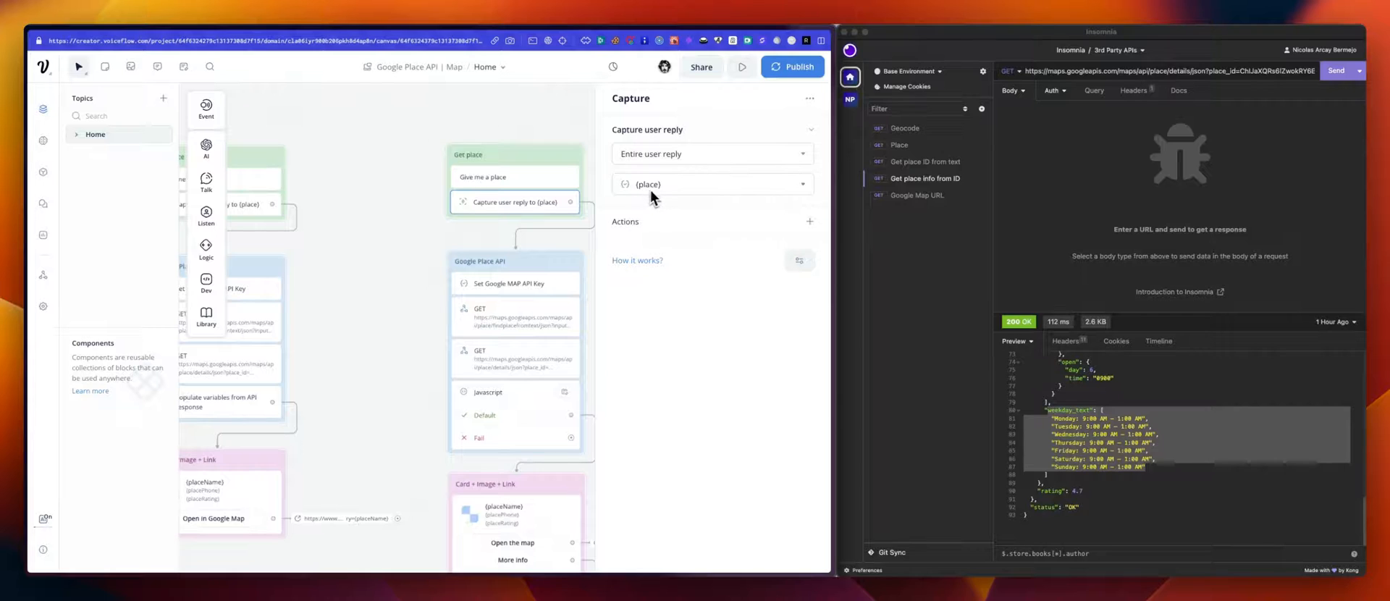
mouse_move(436, 289)
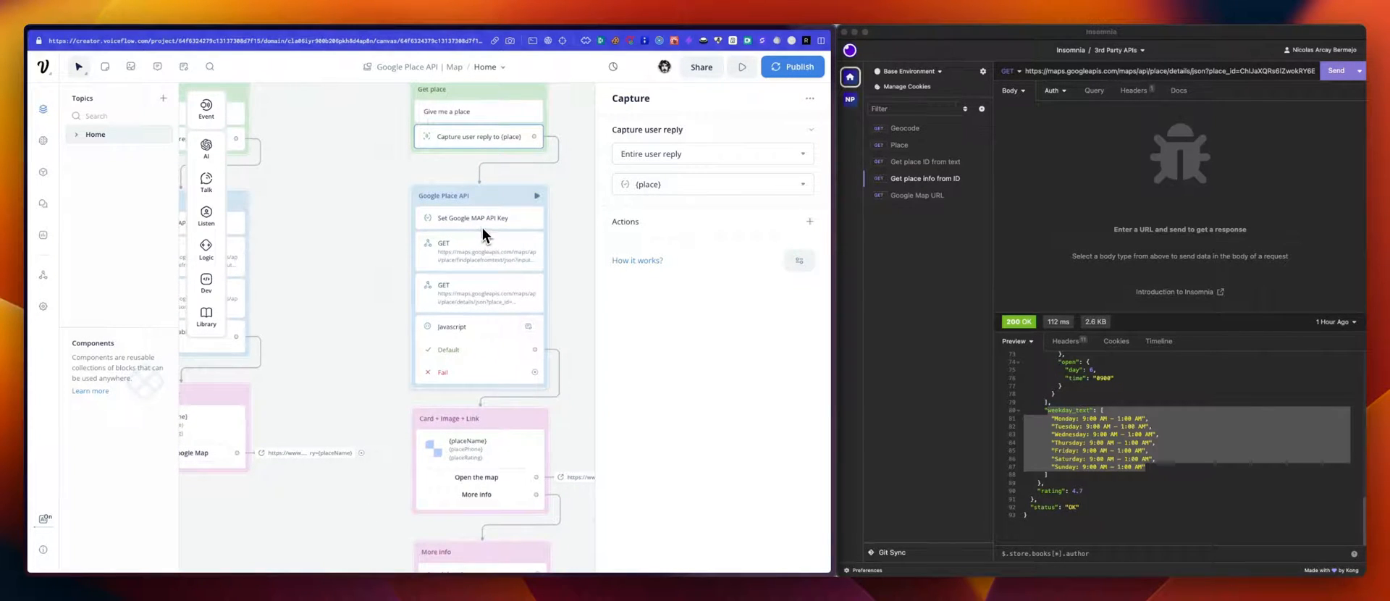
left_click(479, 250)
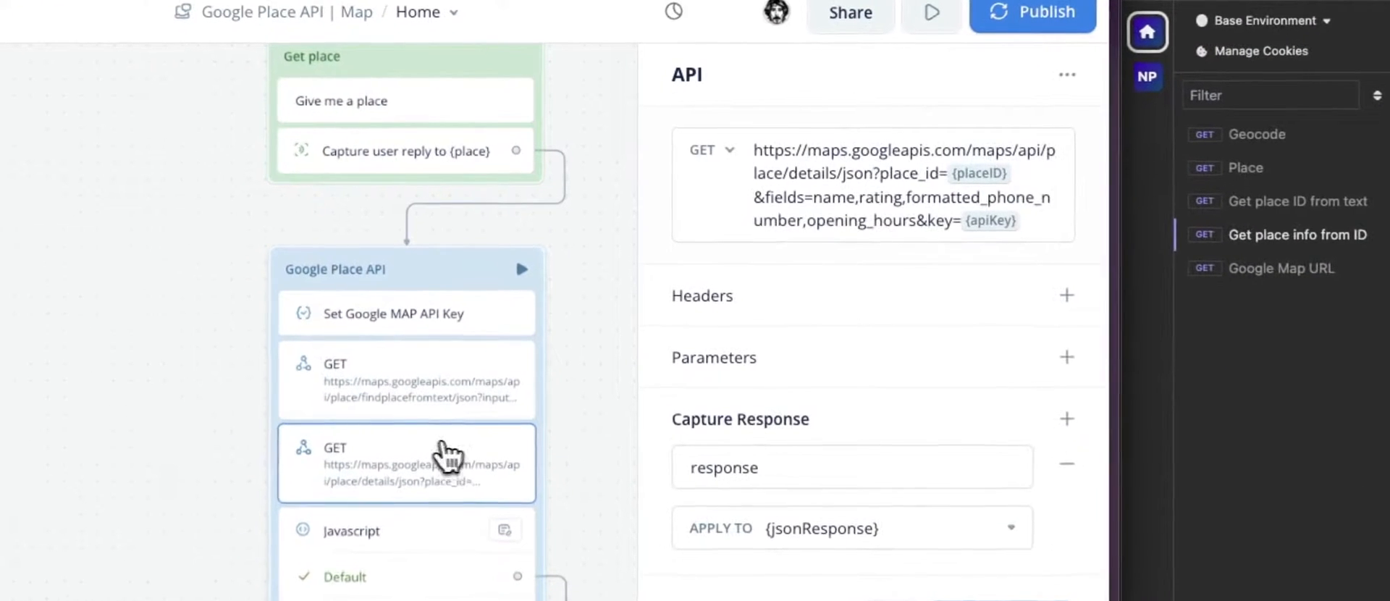
mouse_move(886, 420)
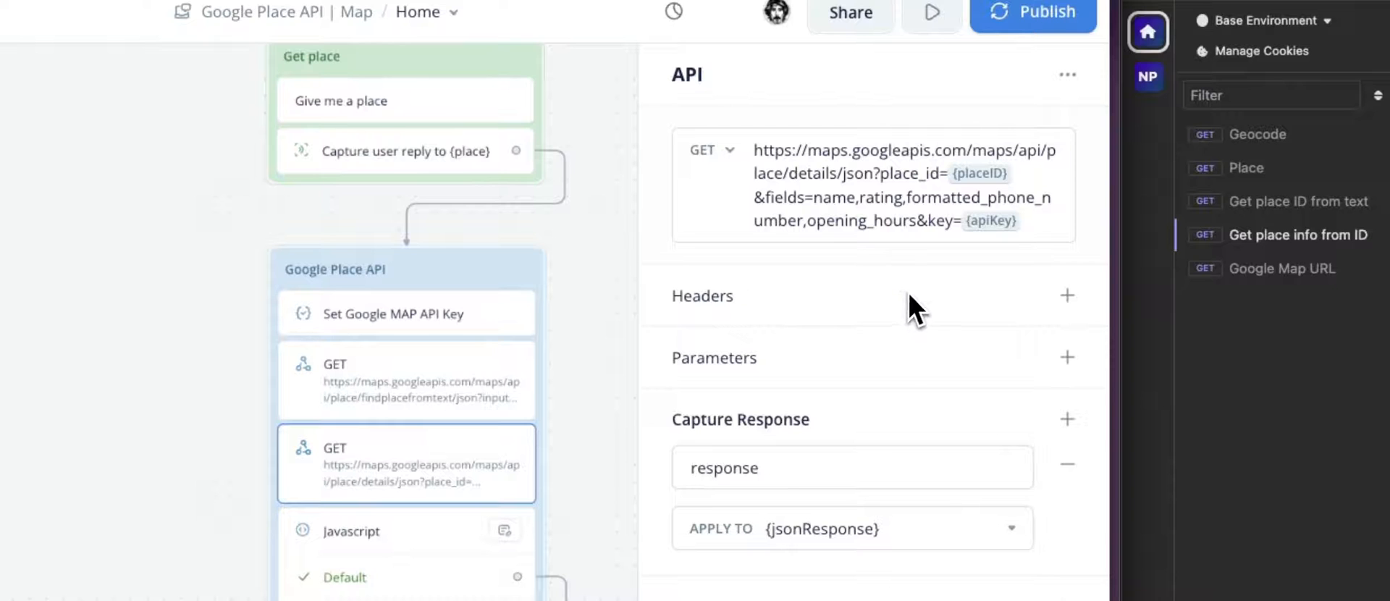
mouse_move(864, 332)
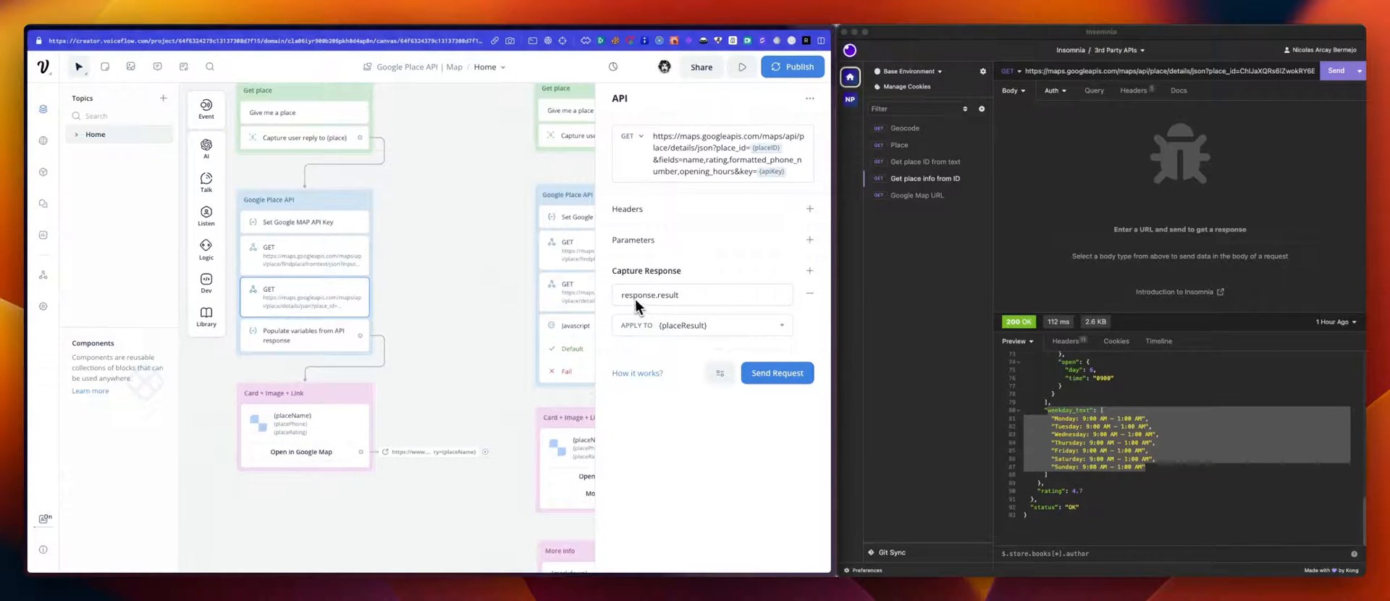
mouse_move(690, 339)
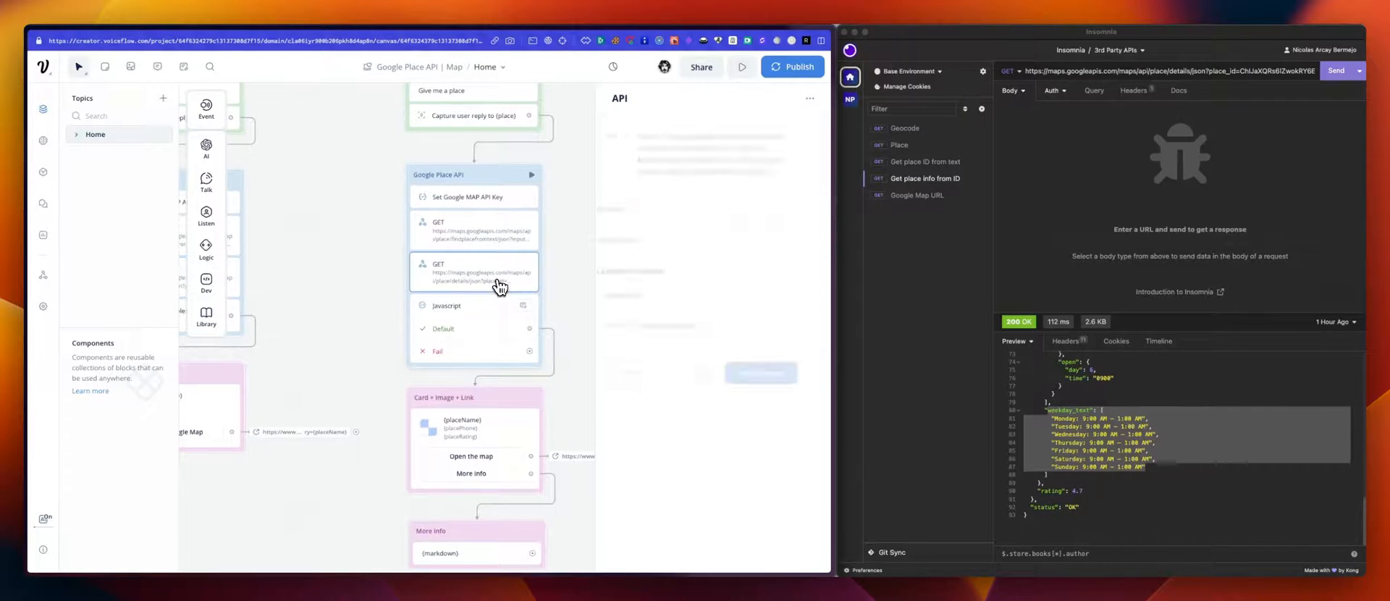
left_click(474, 272)
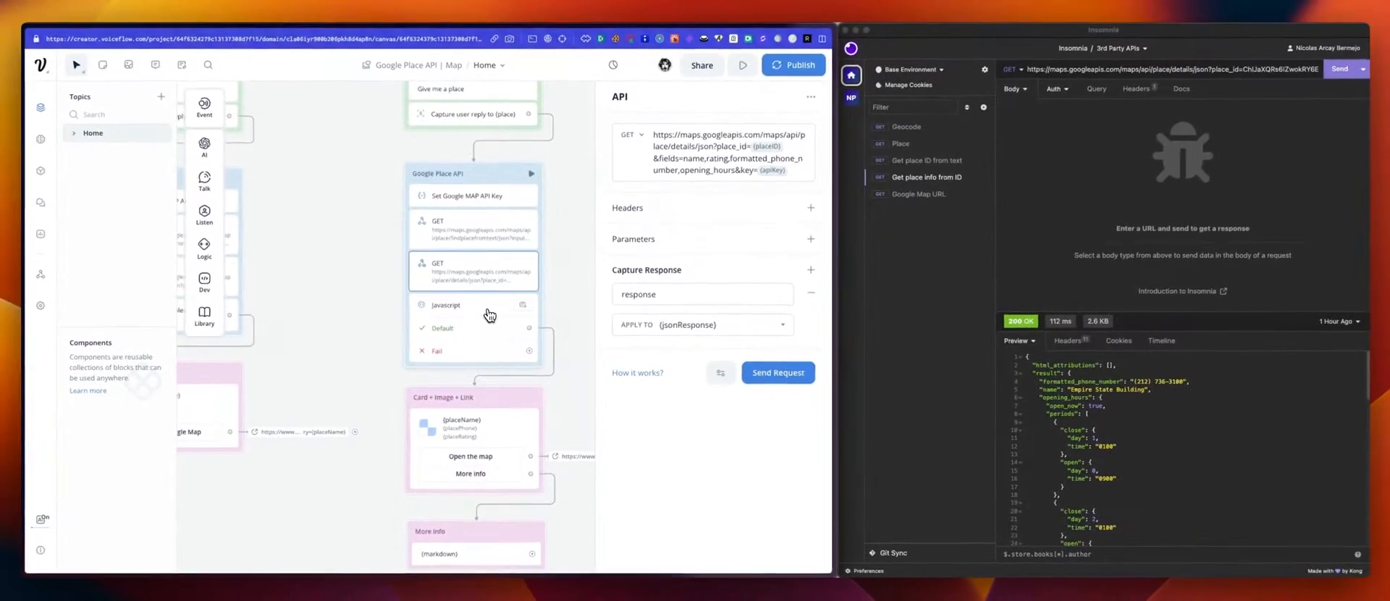
- Read the JavaScript building {markdown}, highlighting the placePhone variable
left_click(446, 304)
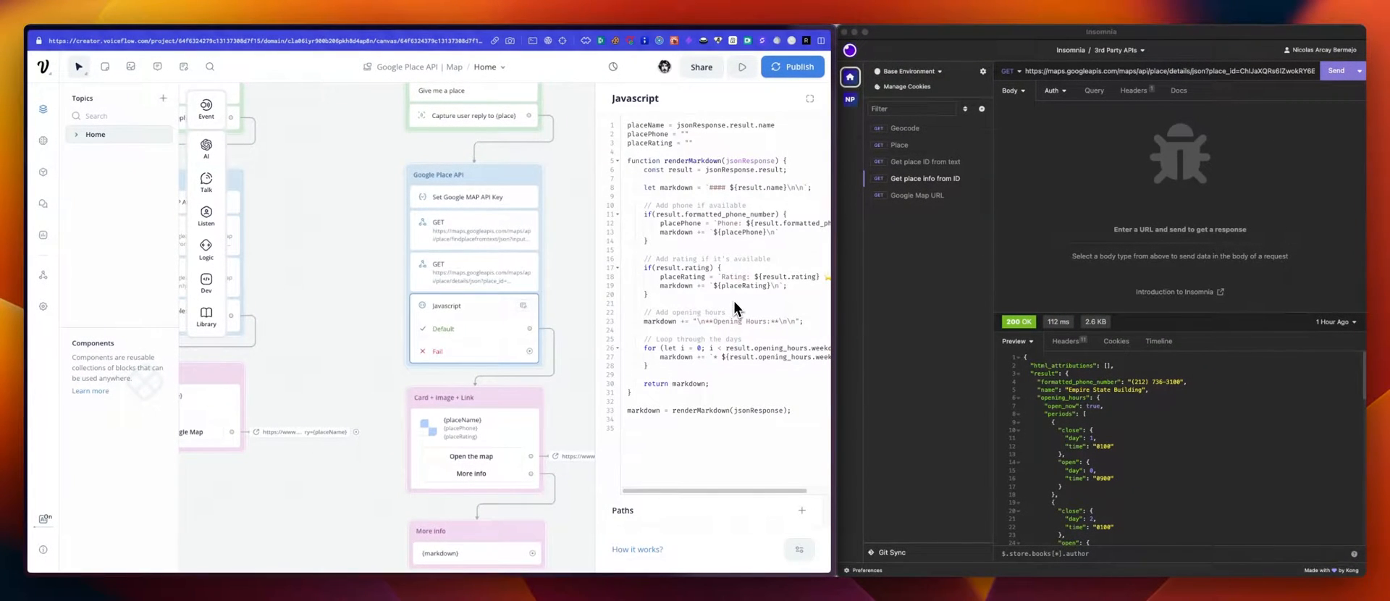
mouse_move(653, 130)
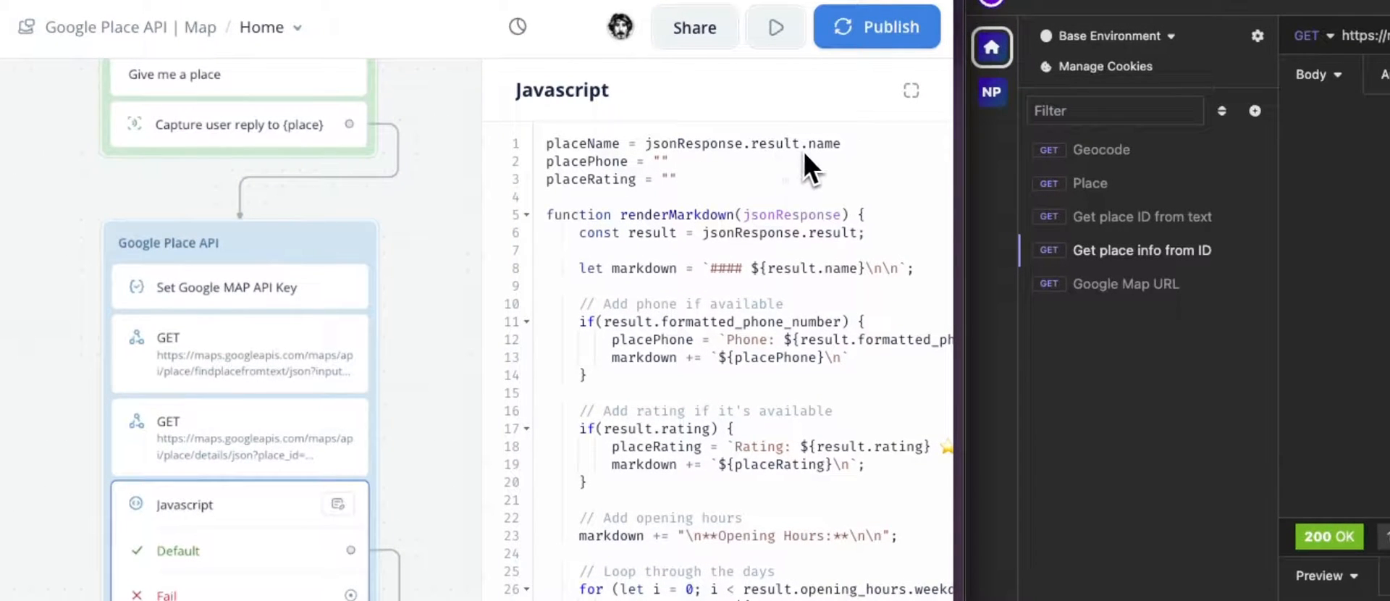
mouse_move(696, 240)
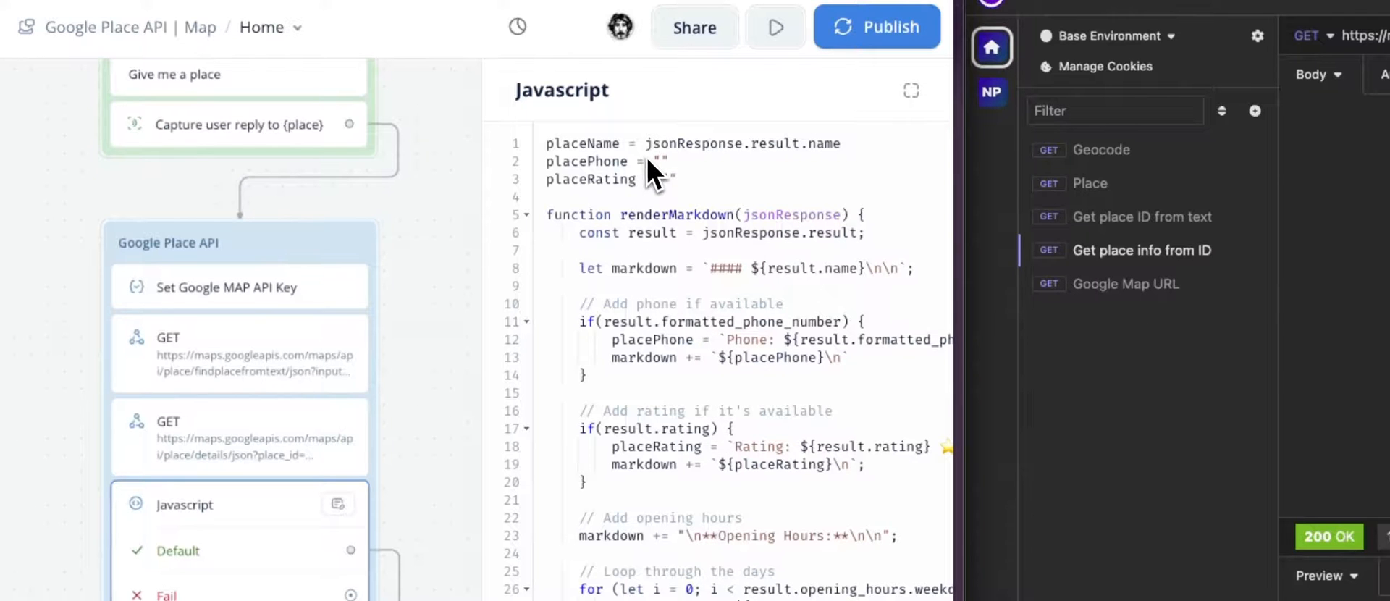
mouse_move(753, 159)
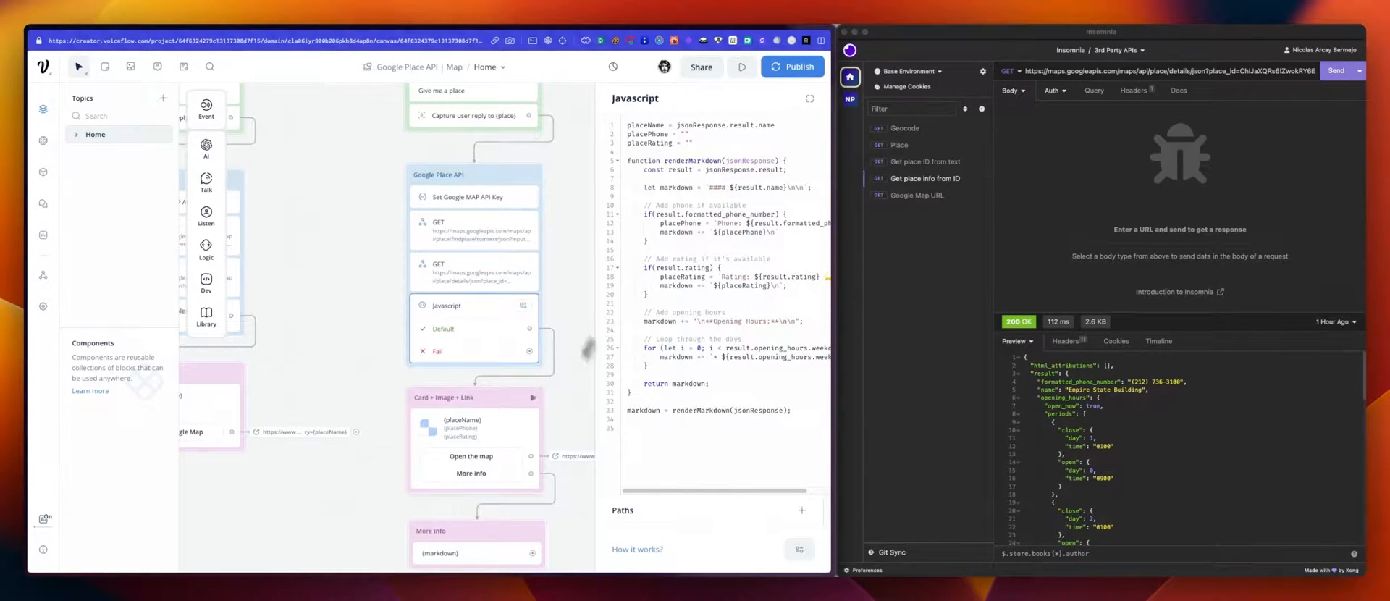
mouse_move(705, 136)
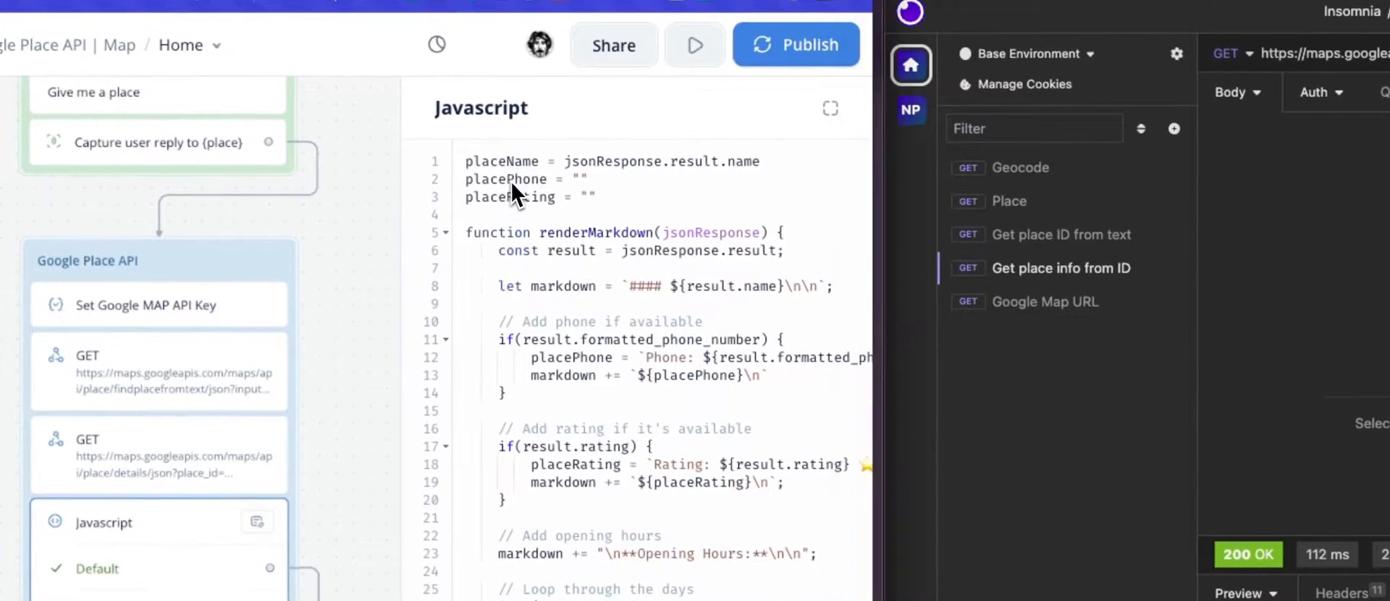
double_click(505, 179)
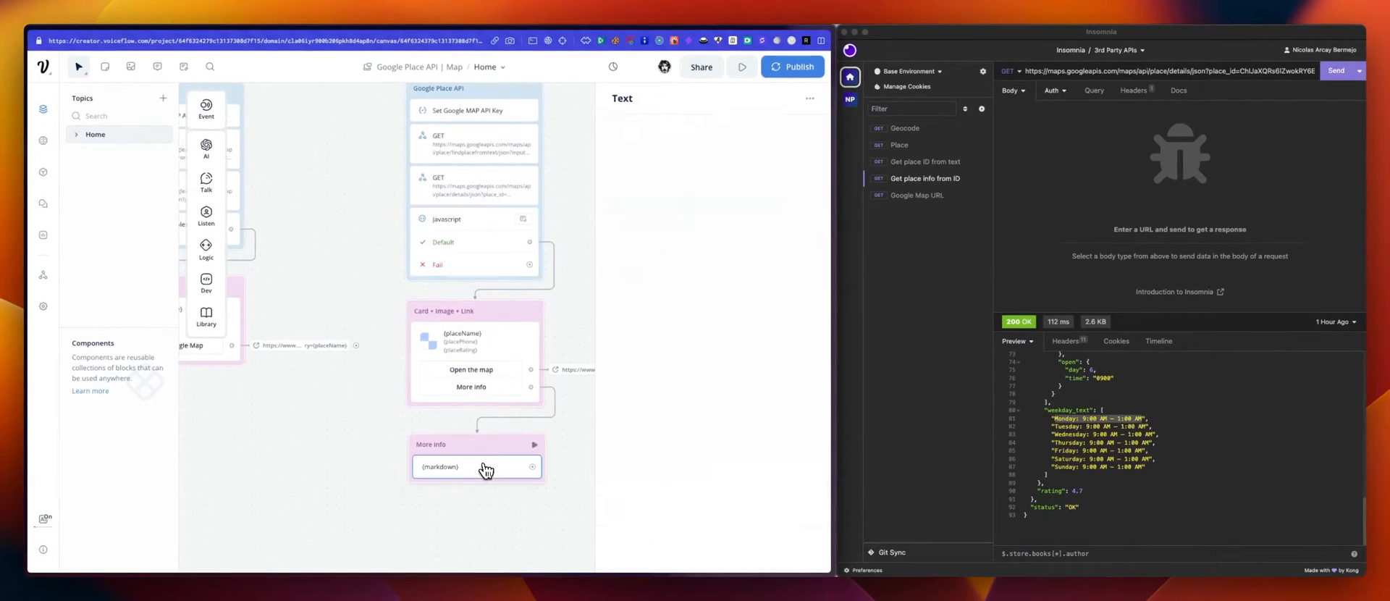
- Inspect the More info message and place card, then test from Get place
left_click(476, 467)
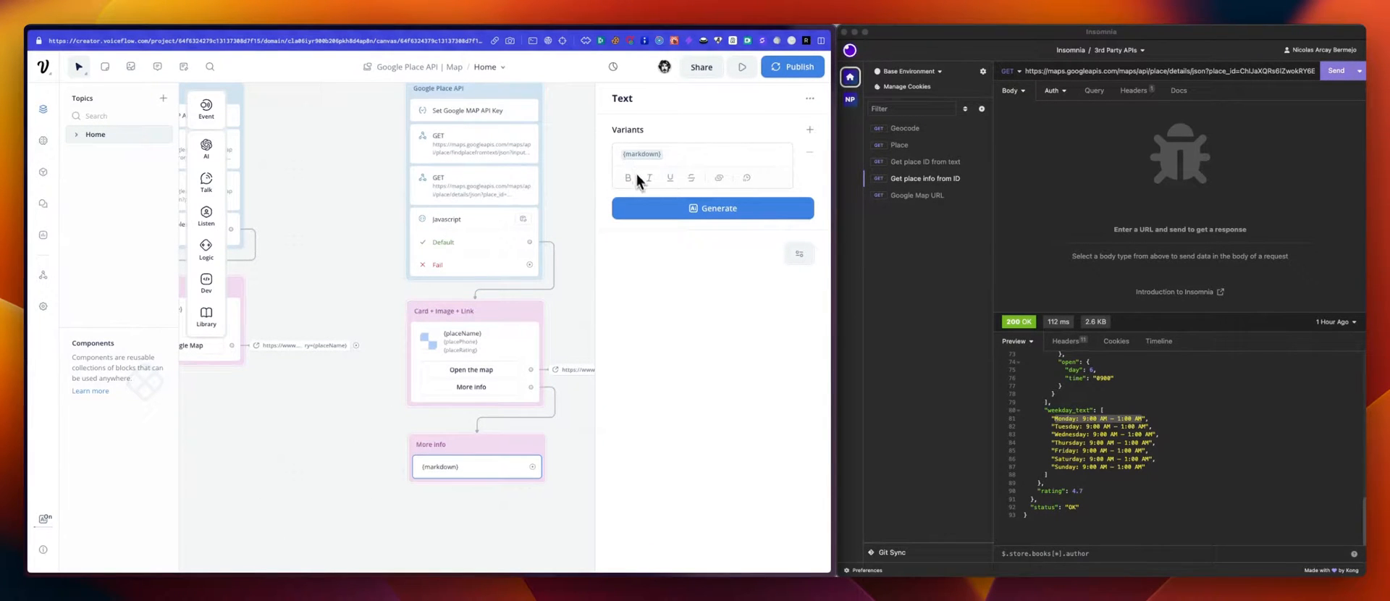
mouse_move(669, 131)
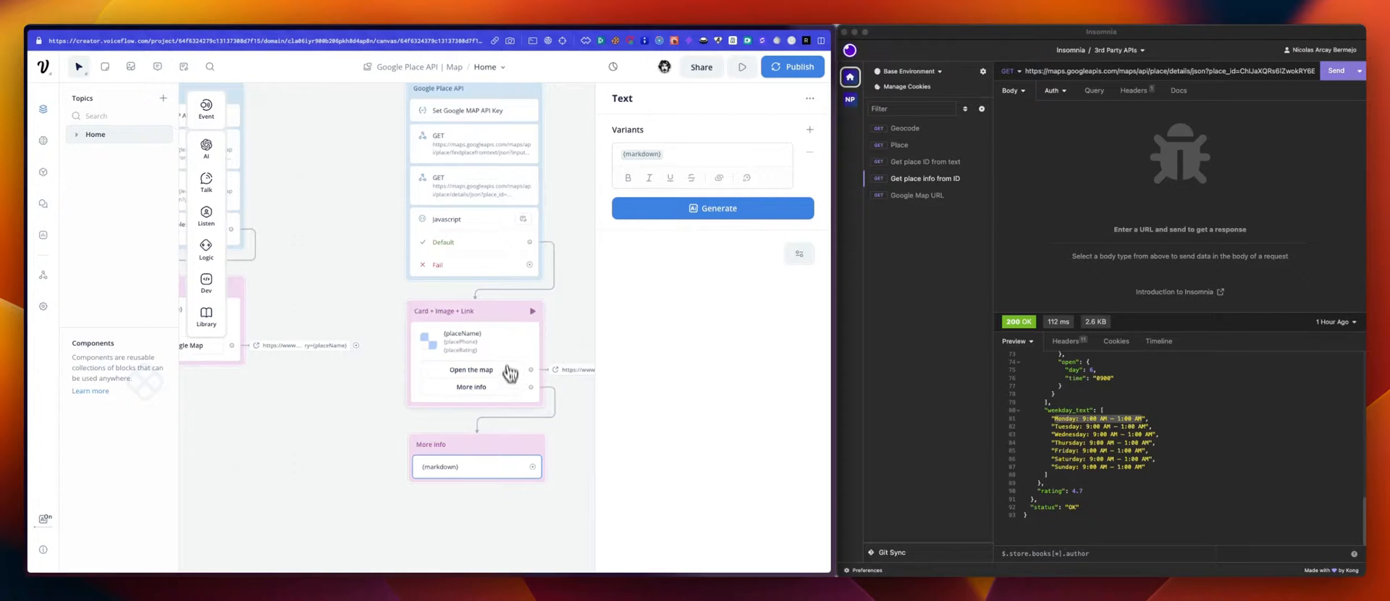
left_click(475, 359)
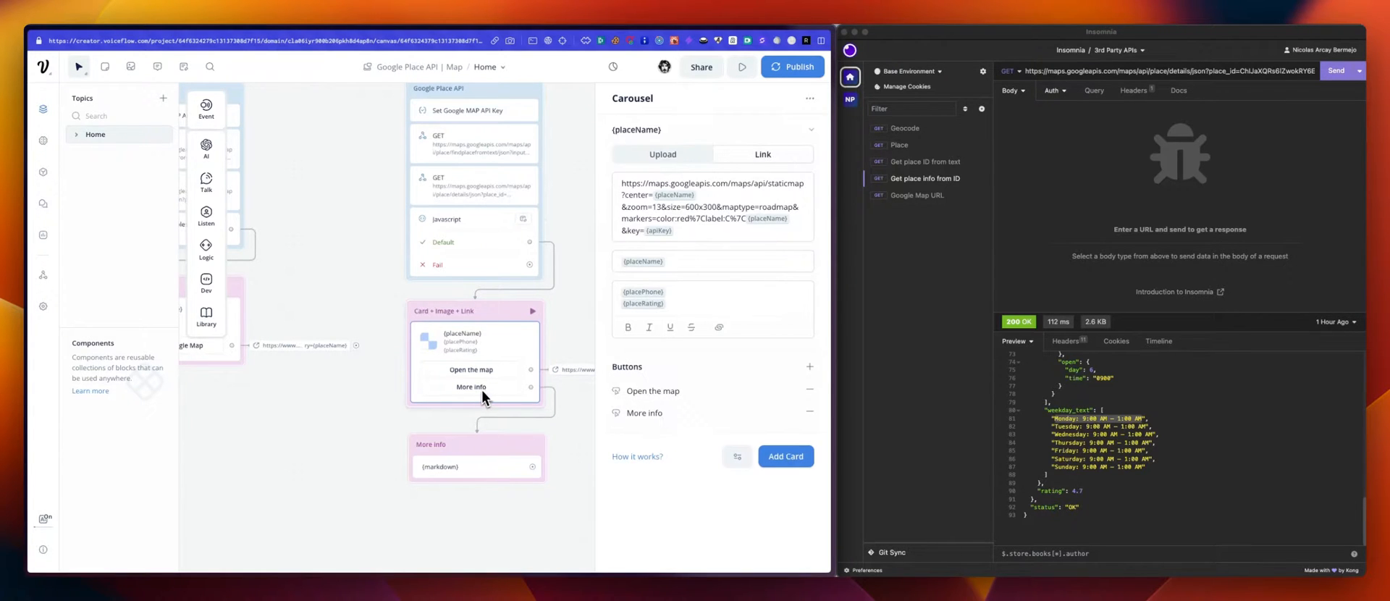
mouse_move(561, 336)
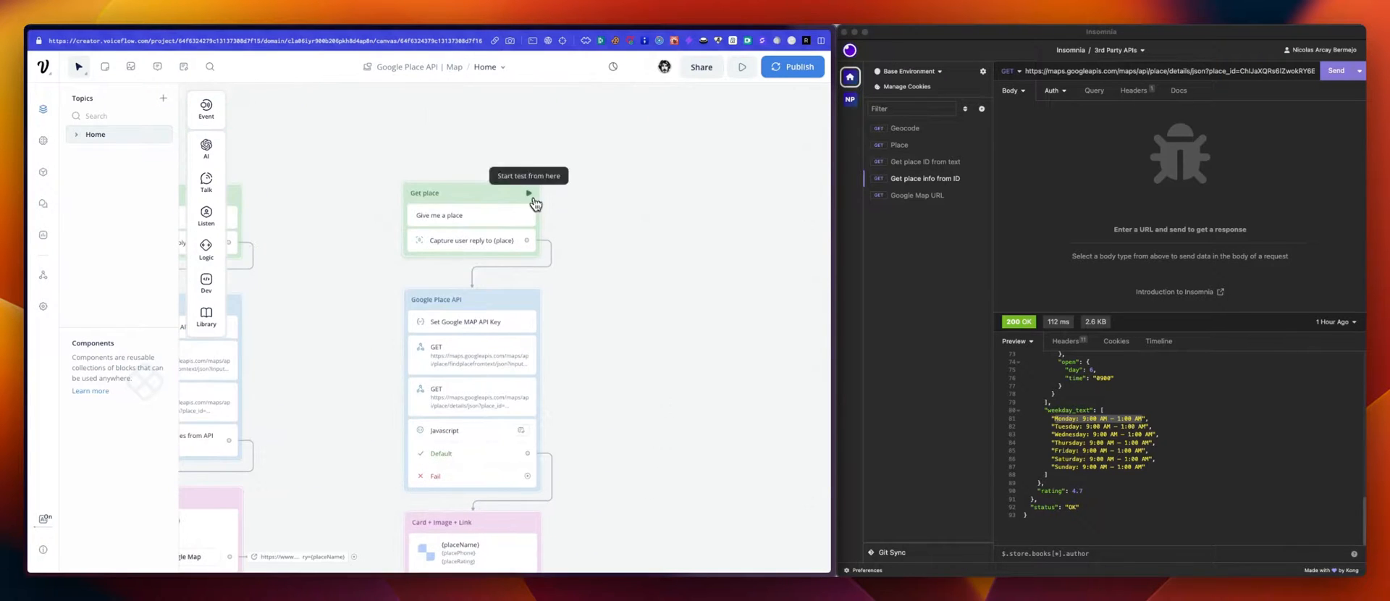
left_click(529, 193)
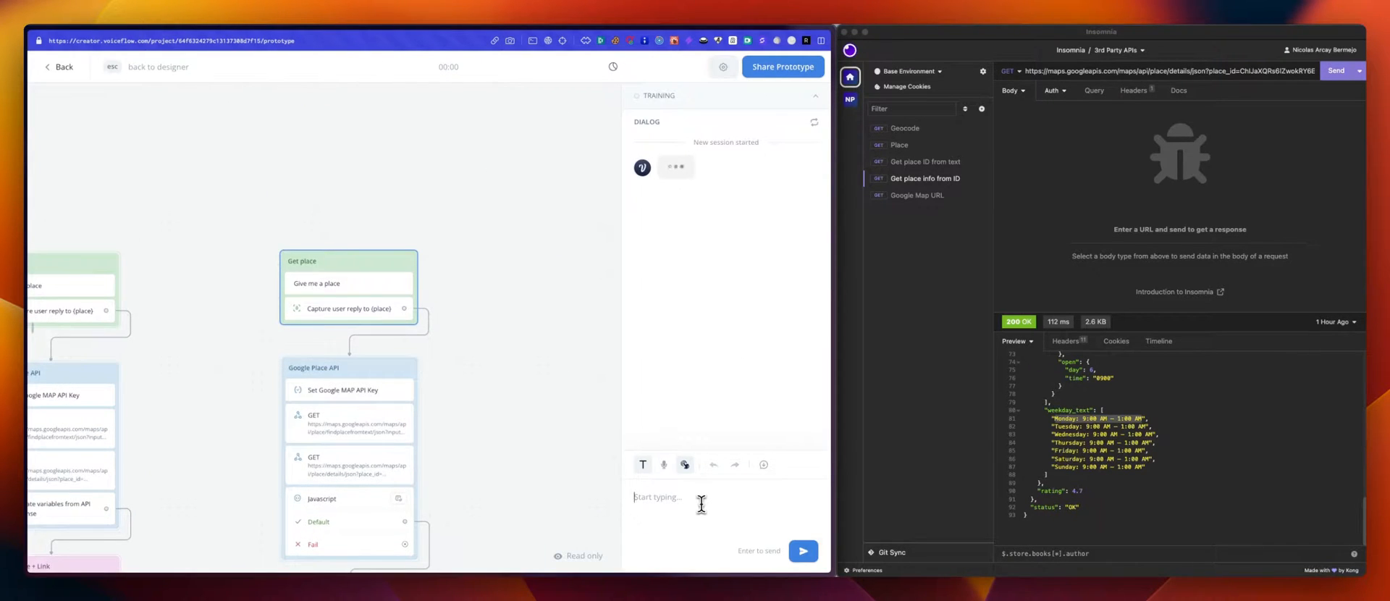
- Send 'la tour eiffel' and request More info on the Eiffel Tower card
type("la tour eiffel")
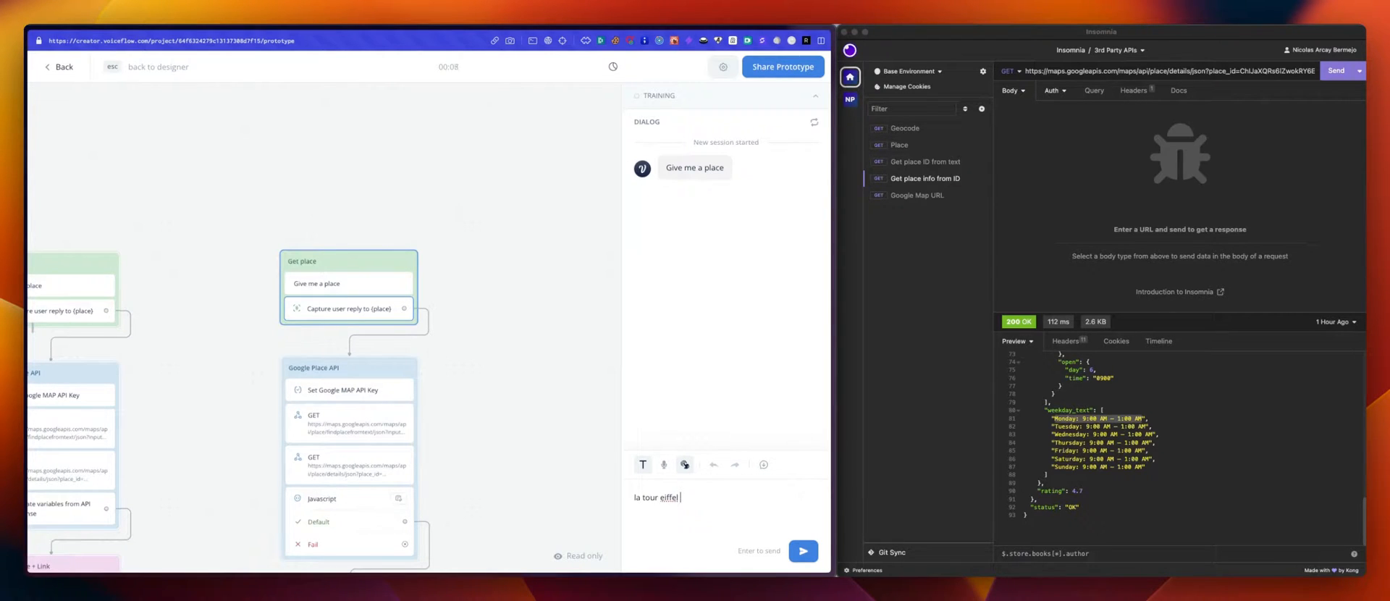
left_click(802, 550)
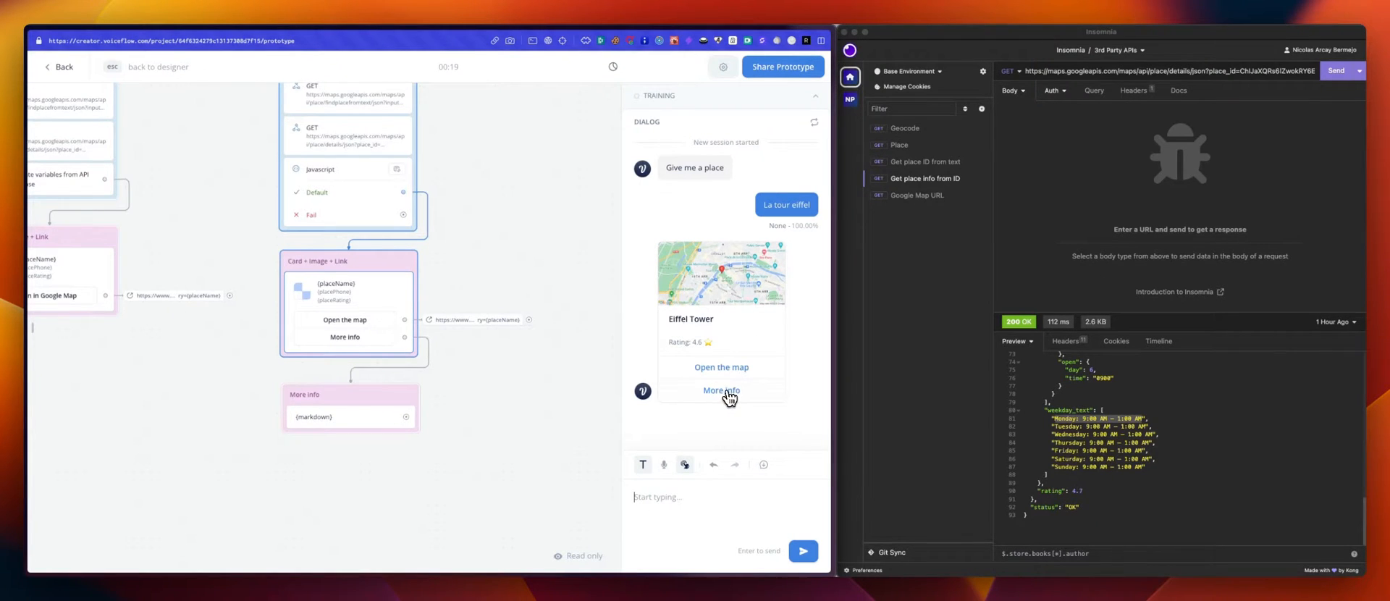
left_click(722, 391)
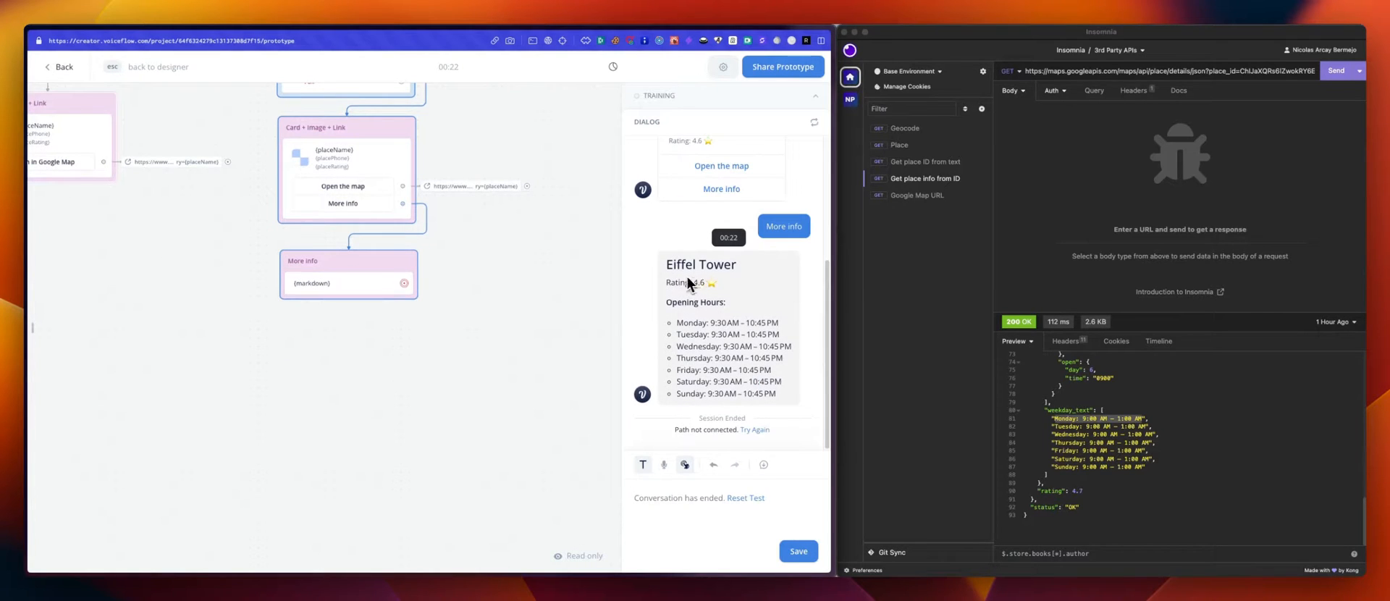
mouse_move(704, 286)
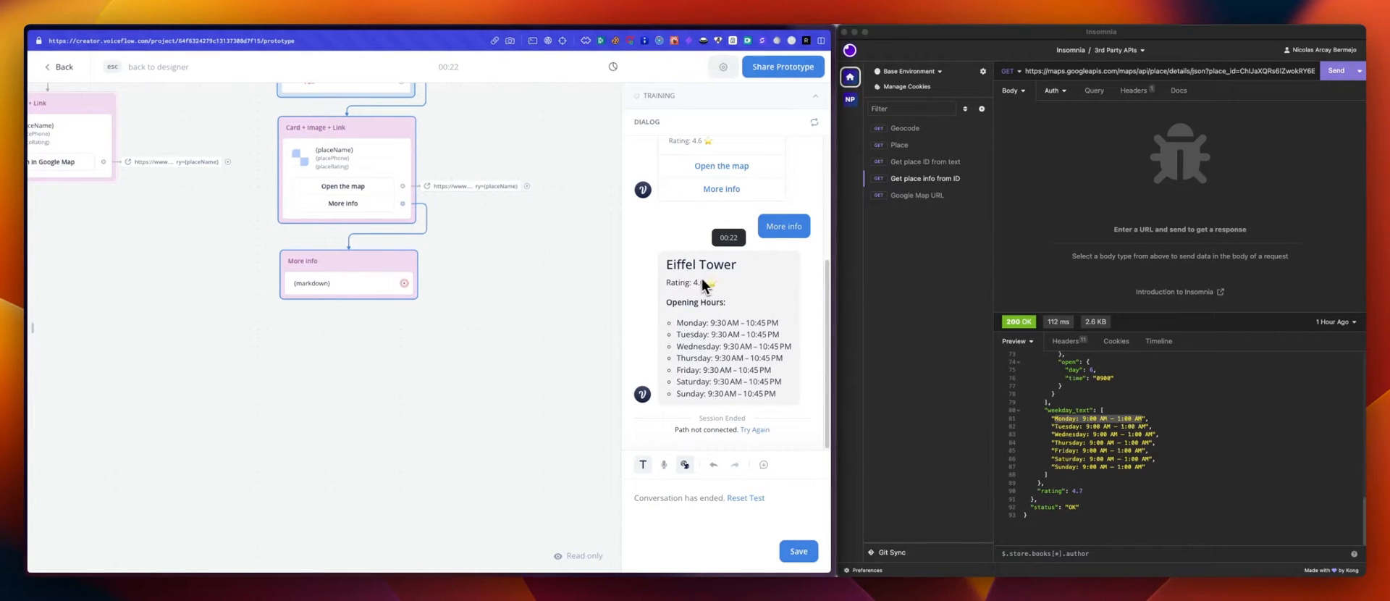
mouse_move(720, 289)
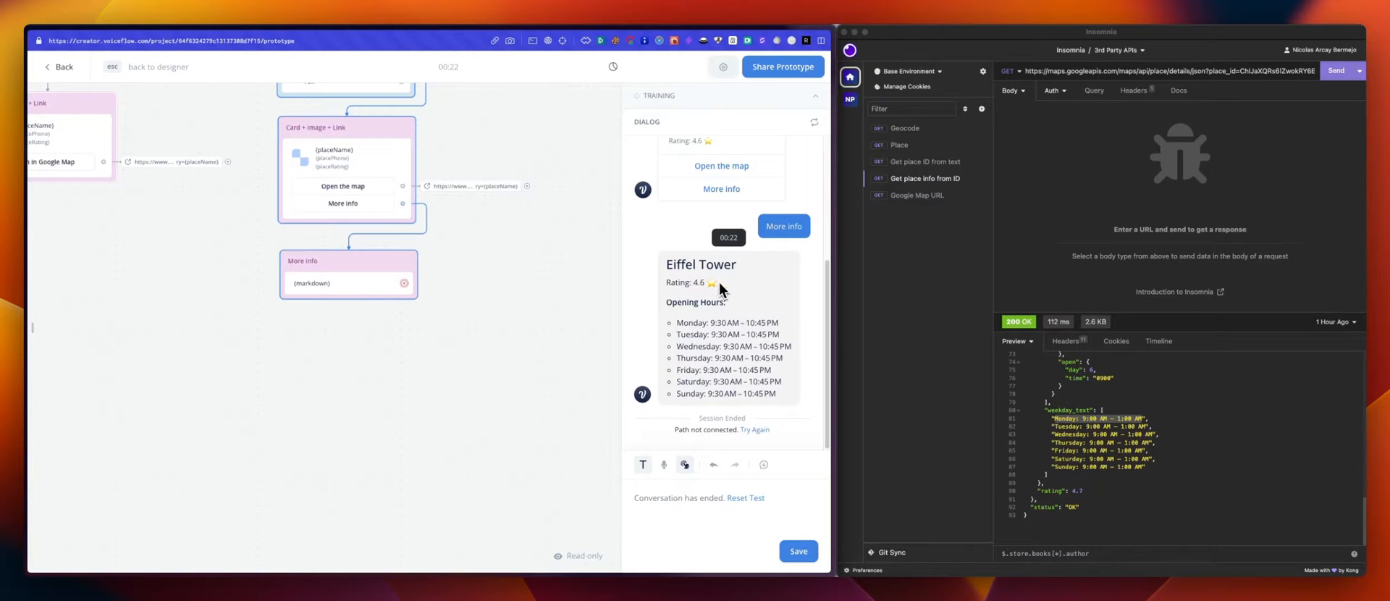
mouse_move(727, 335)
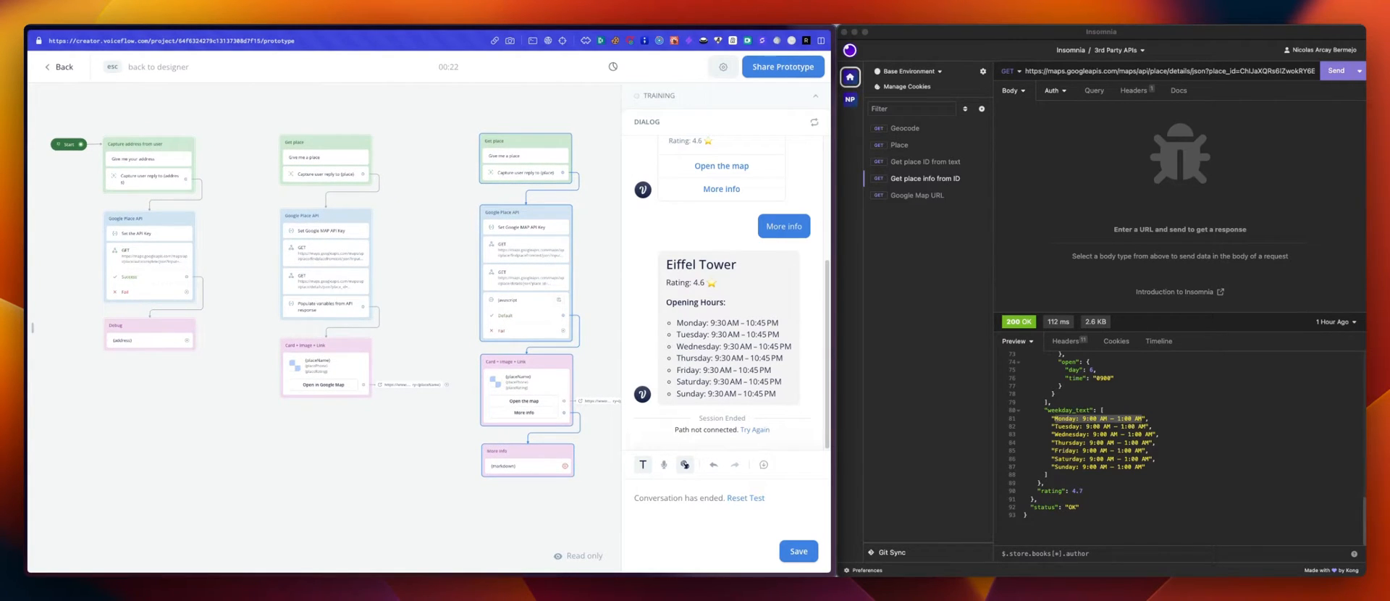
mouse_move(237, 288)
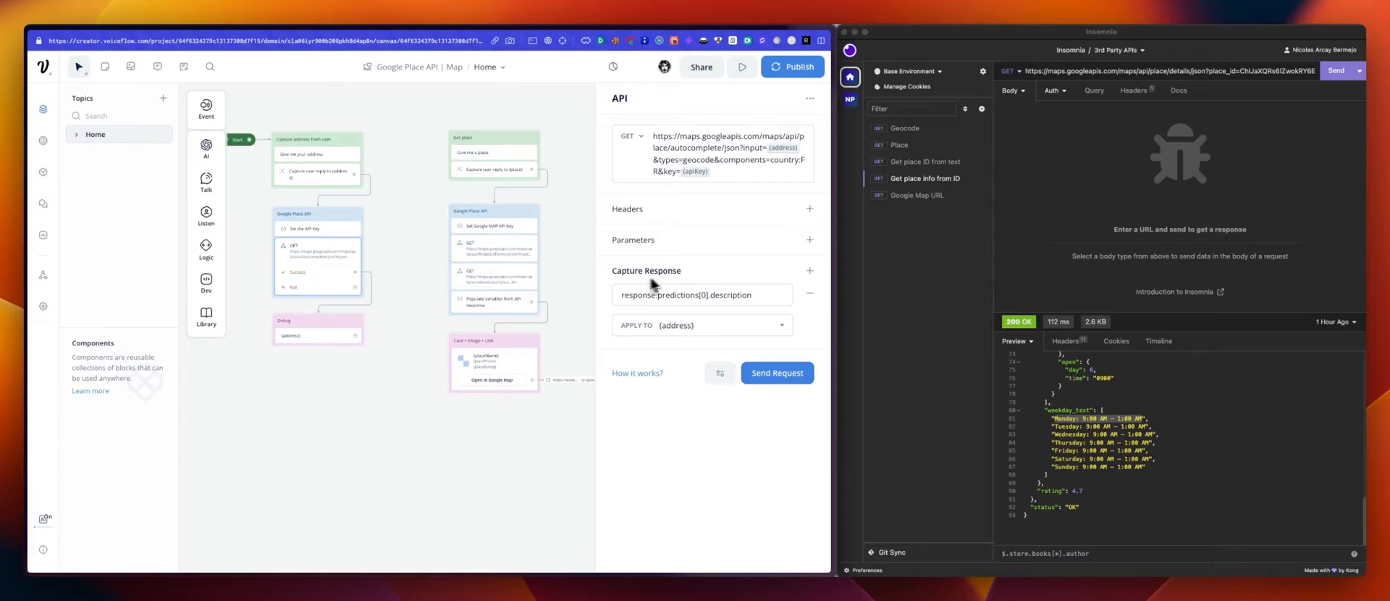
mouse_move(681, 338)
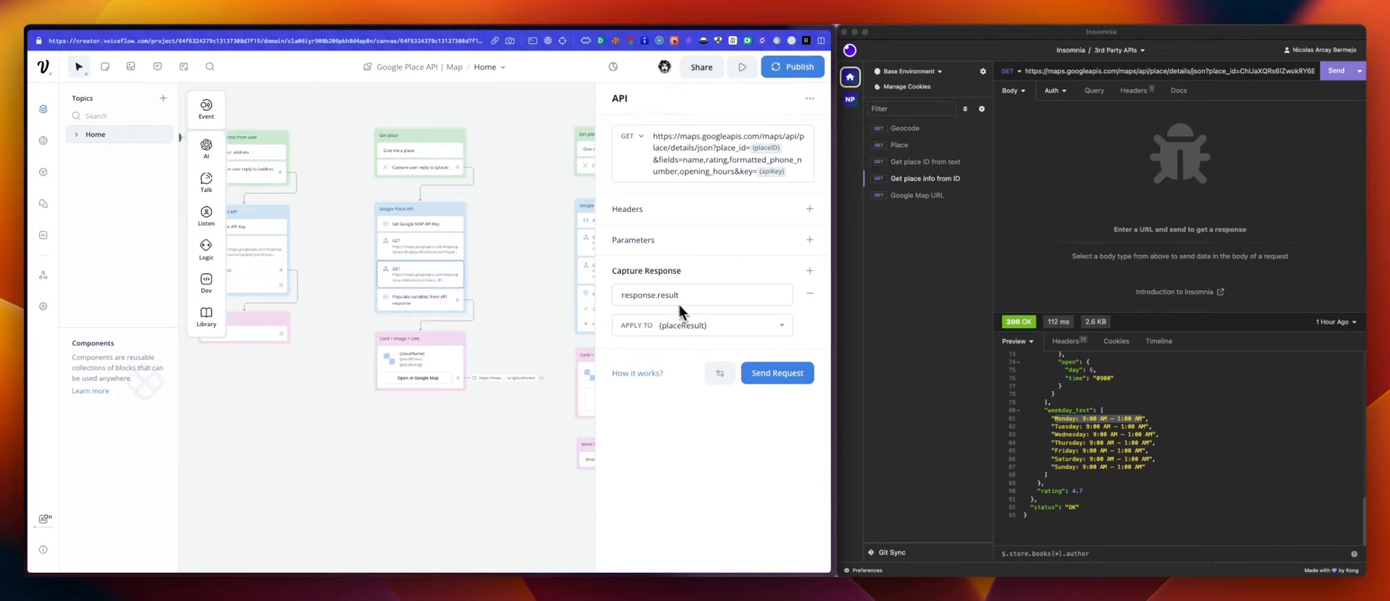
- Inspect the place-variable Set step, then the new flow's details request and JavaScript code
left_click(700, 294)
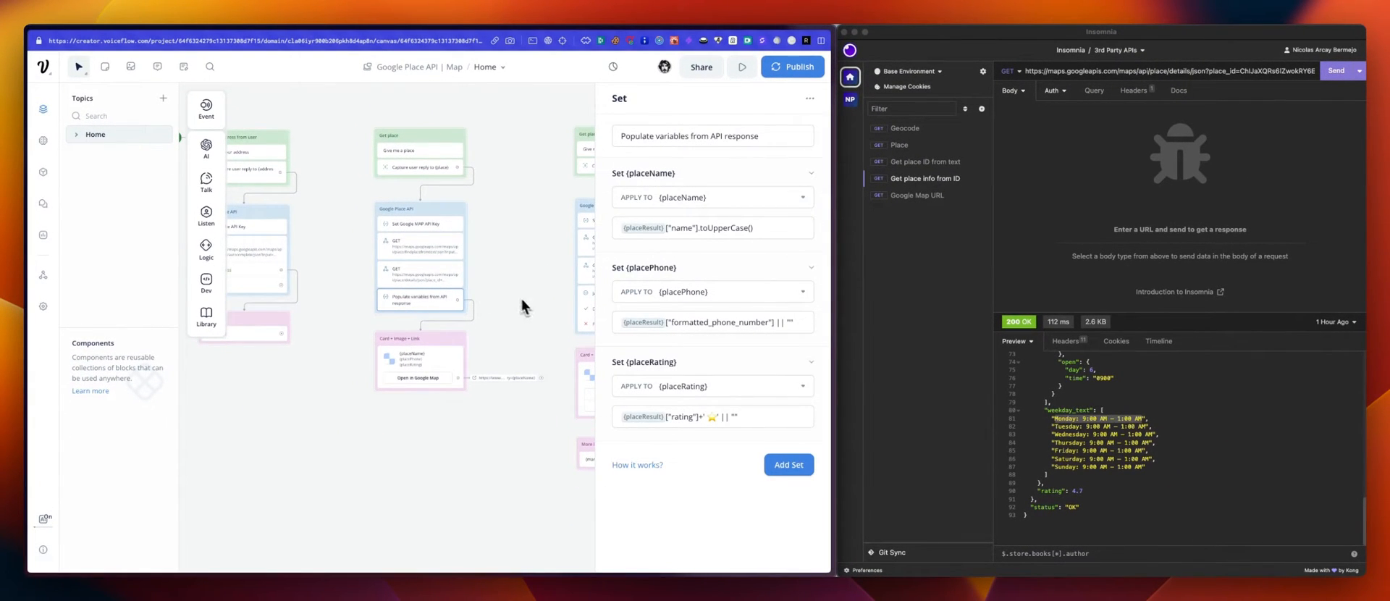
mouse_move(737, 242)
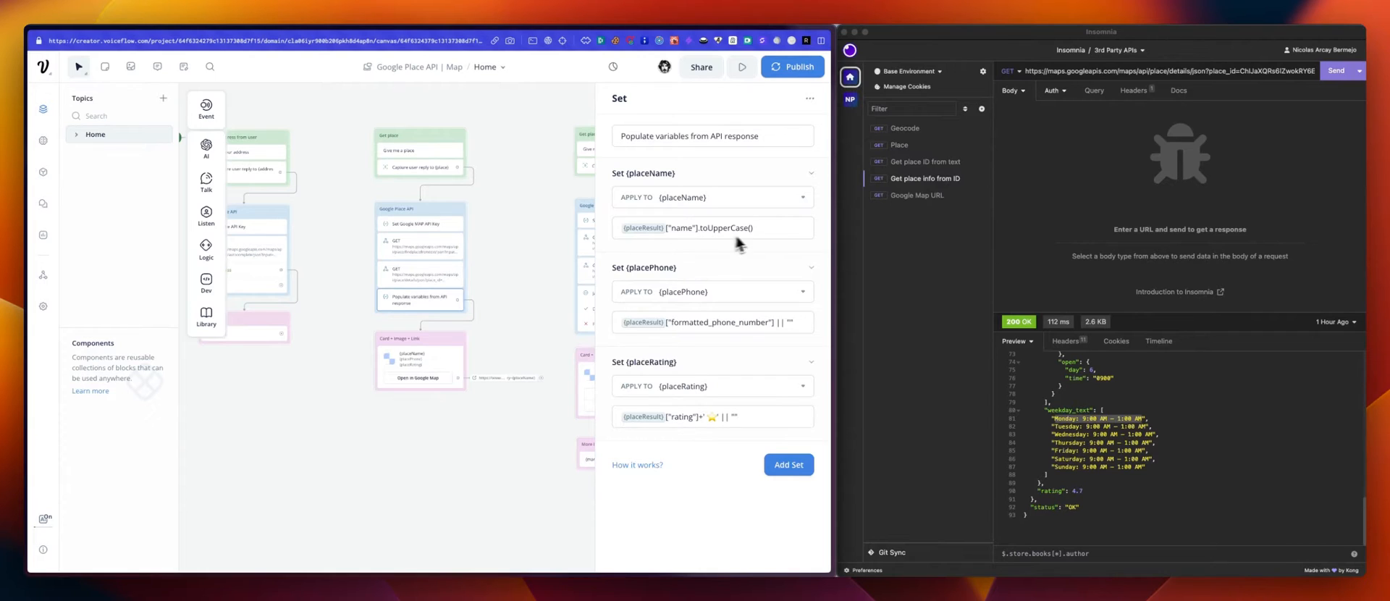
mouse_move(700, 423)
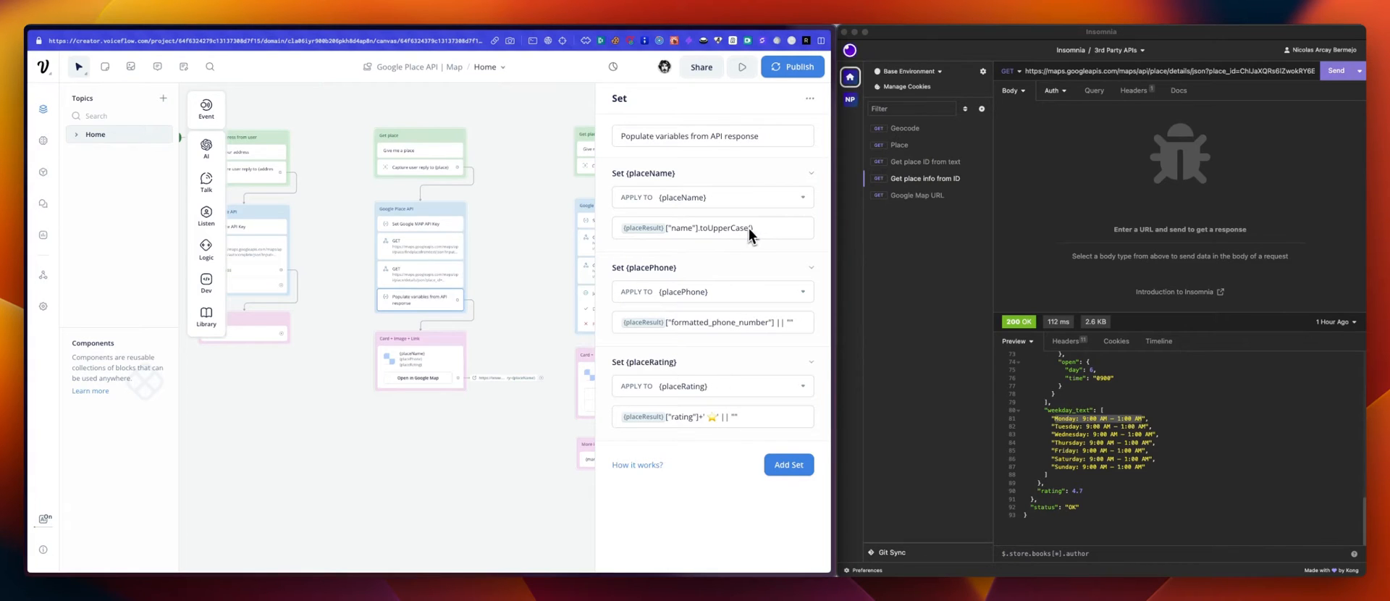
mouse_move(793, 332)
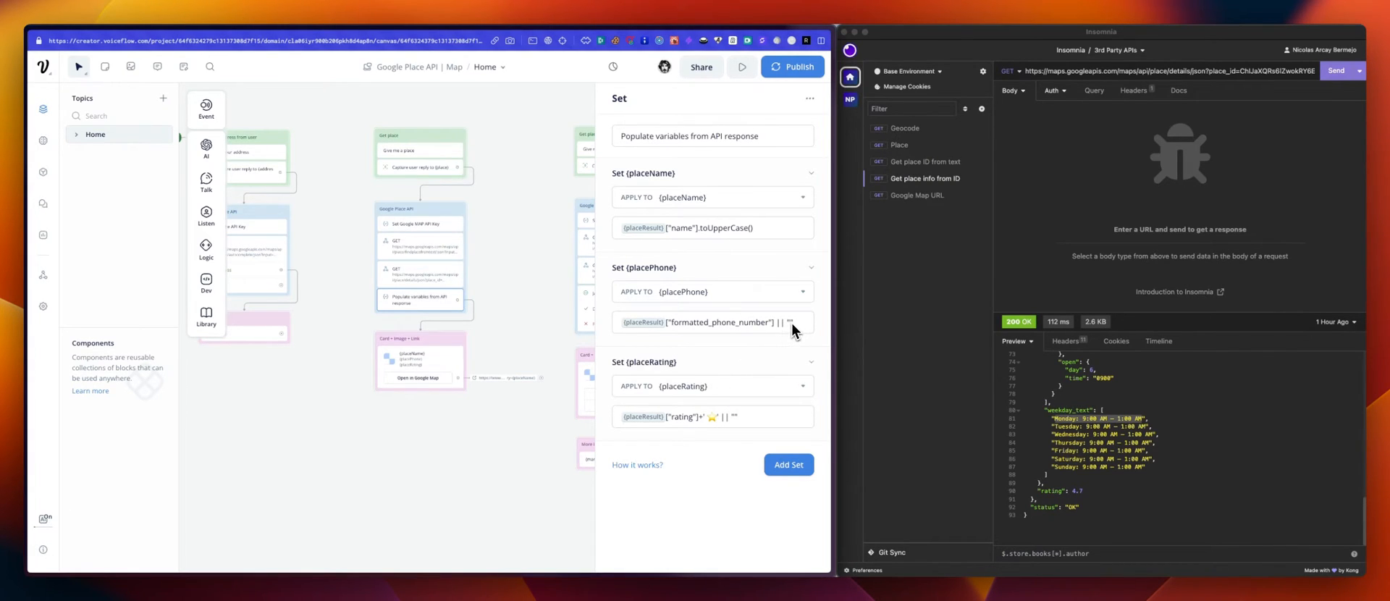
mouse_move(711, 420)
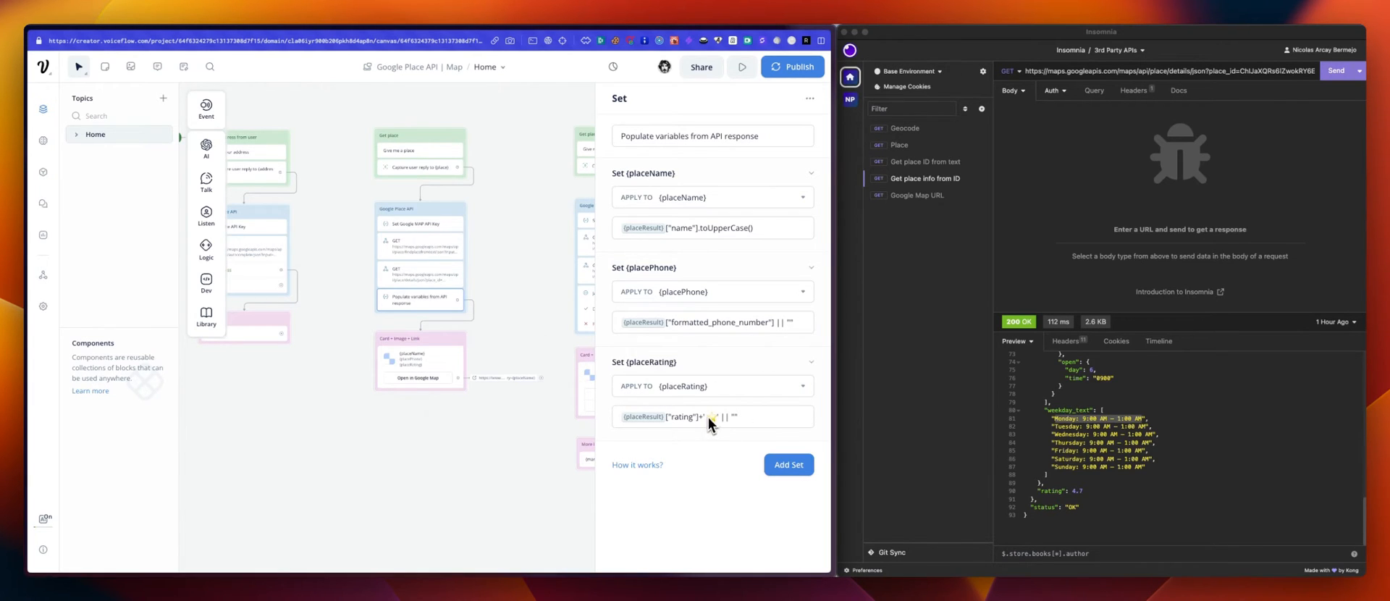
mouse_move(694, 429)
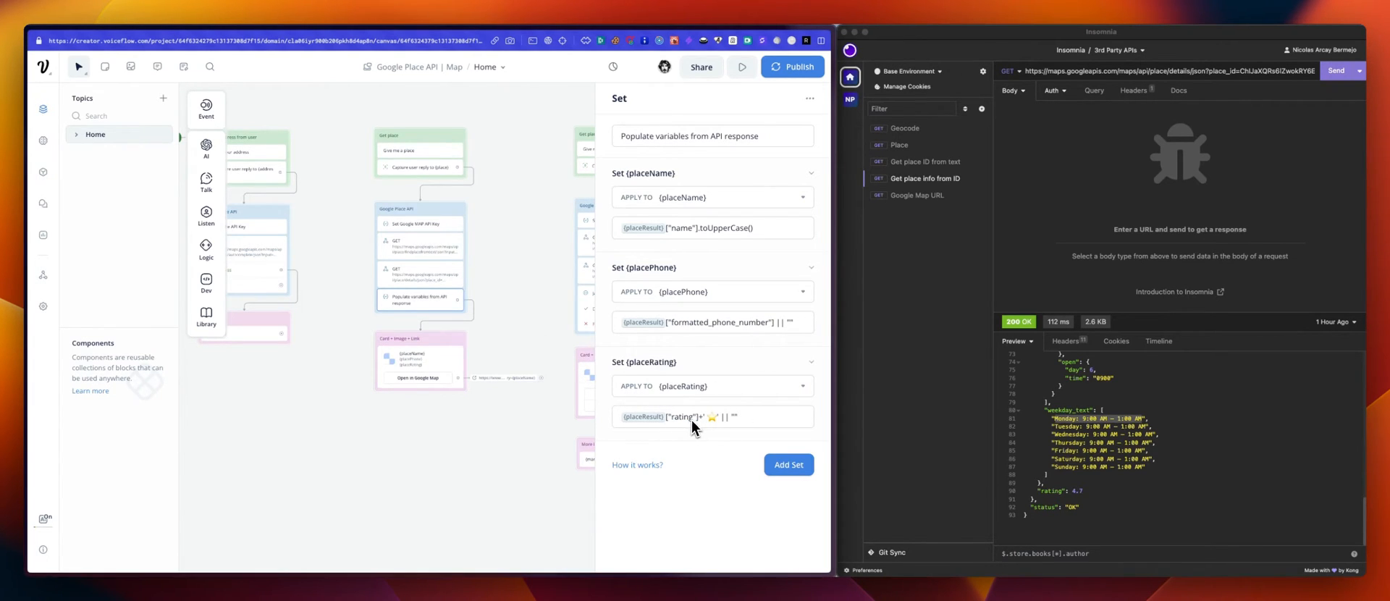
mouse_move(743, 428)
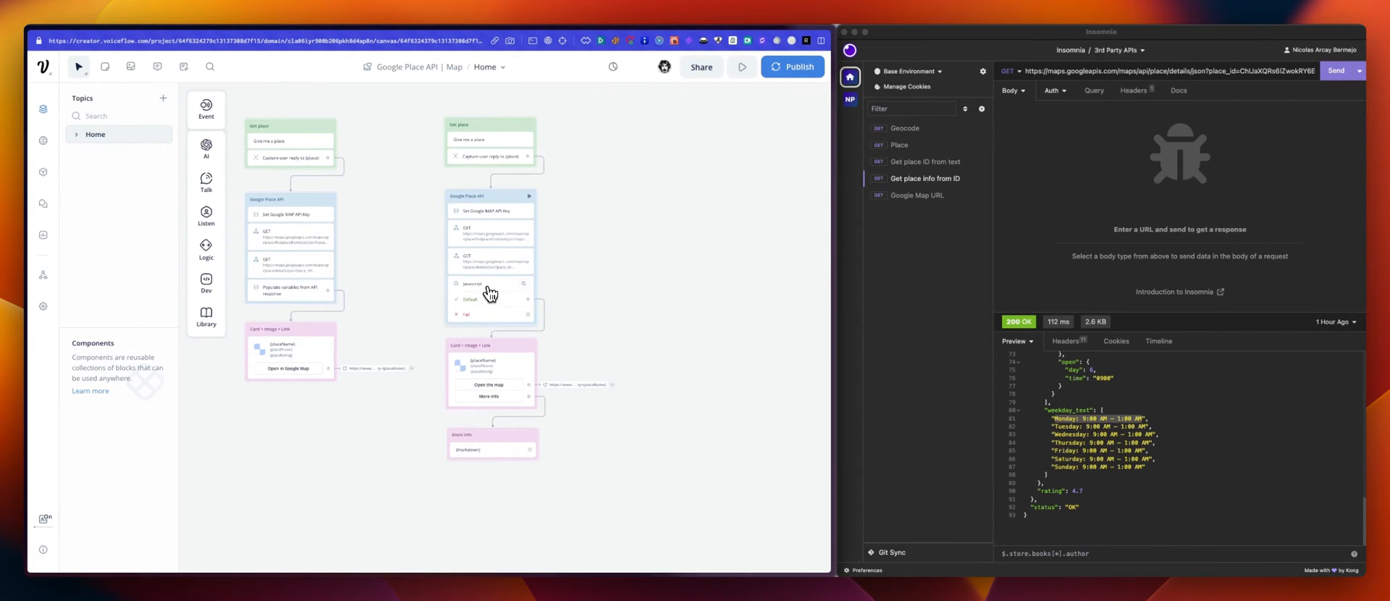
left_click(474, 284)
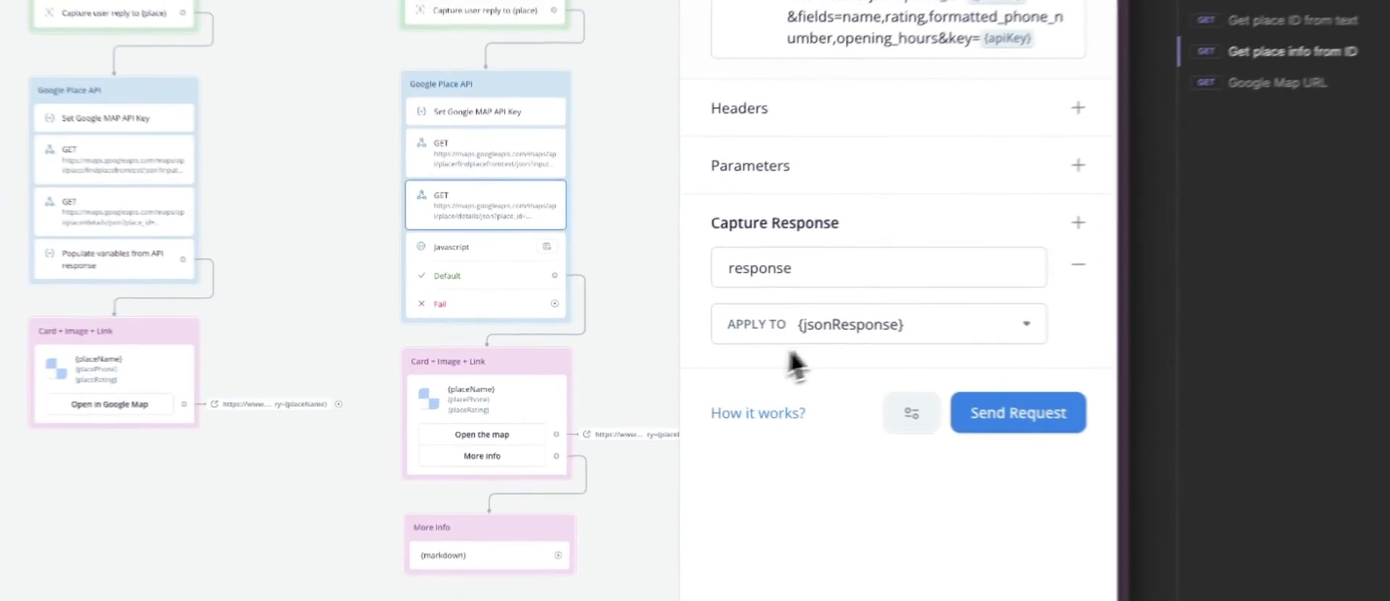
left_click(451, 246)
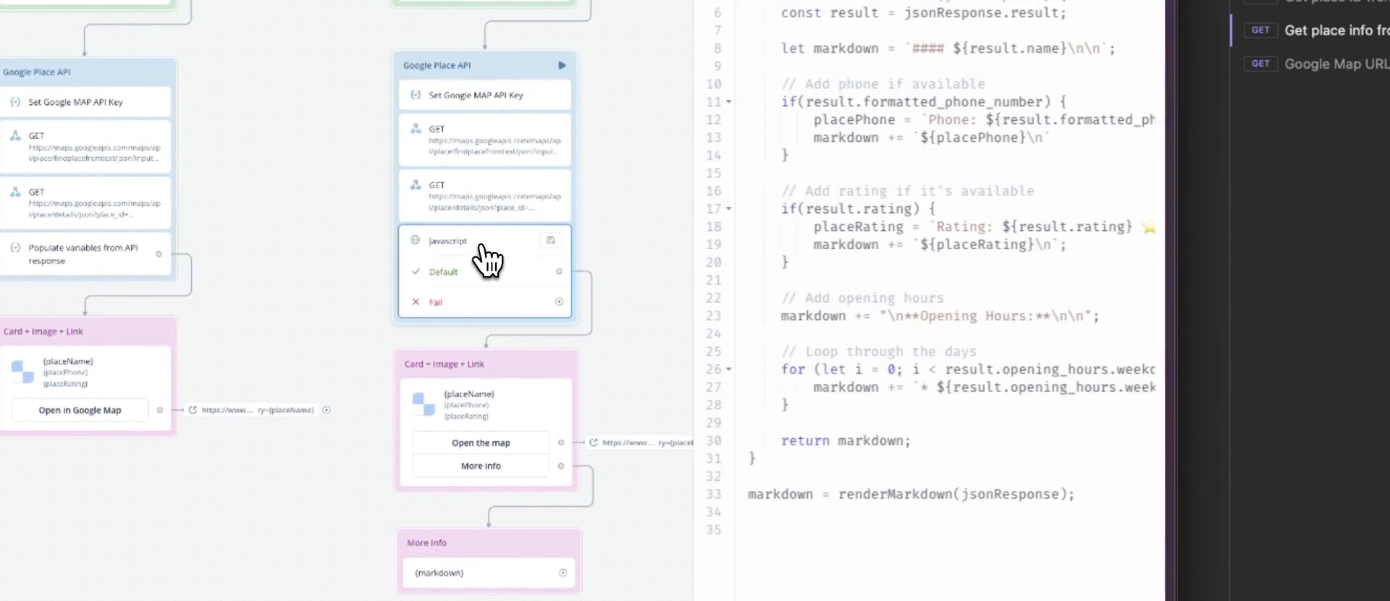